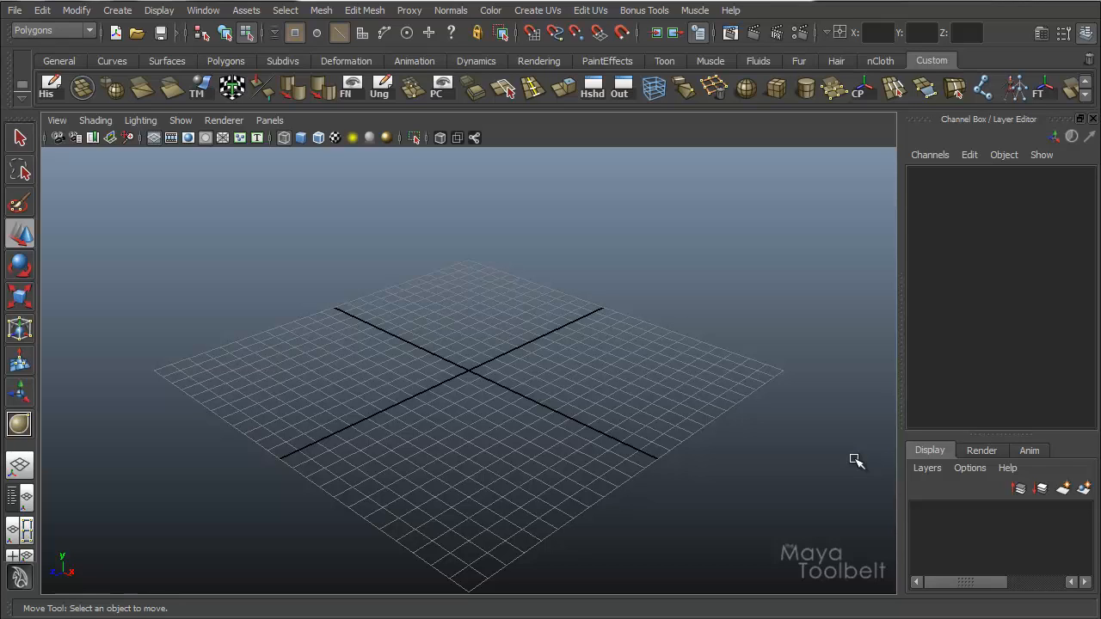
pyautogui.moveTo(365, 10)
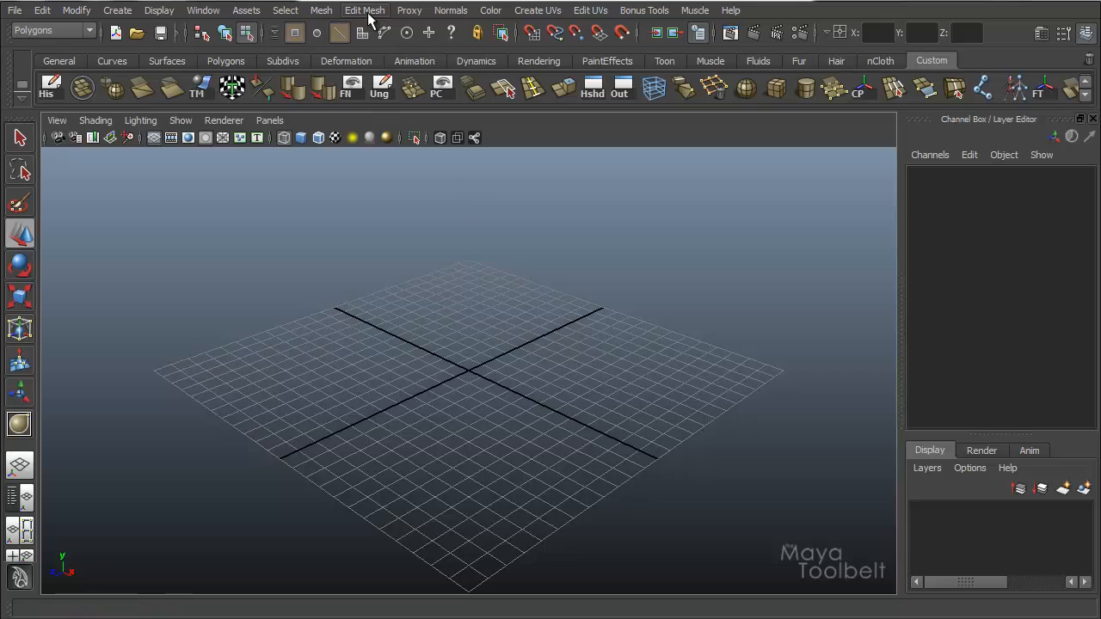
pyautogui.moveTo(20, 52)
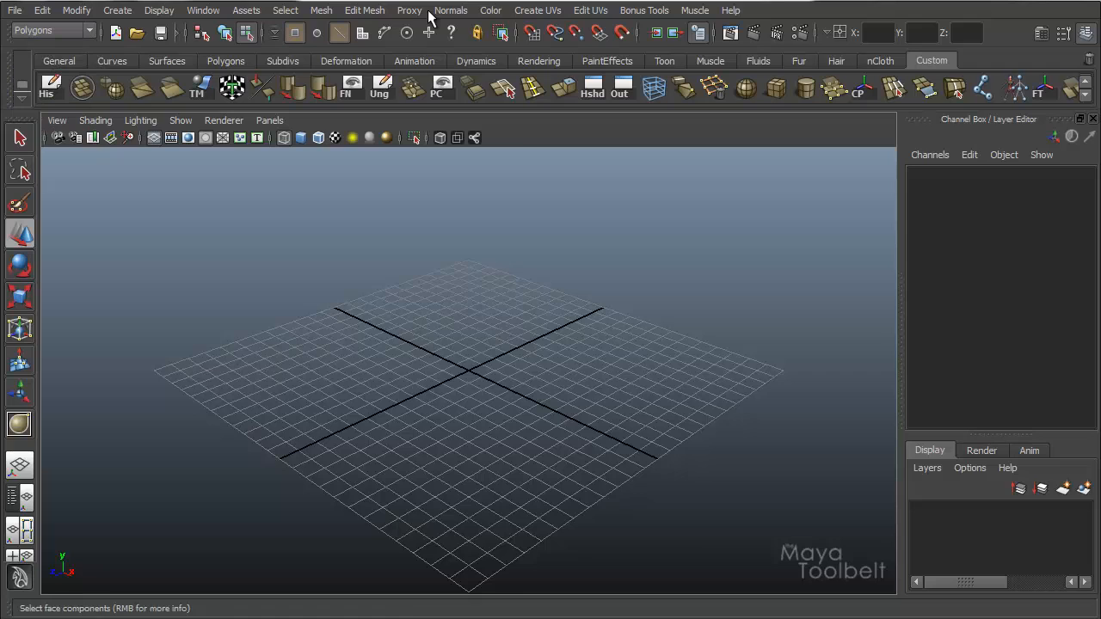
# - Create a polygon sphere from Create > Polygon Primitives and drag it out on the grid
pyautogui.click(365, 10)
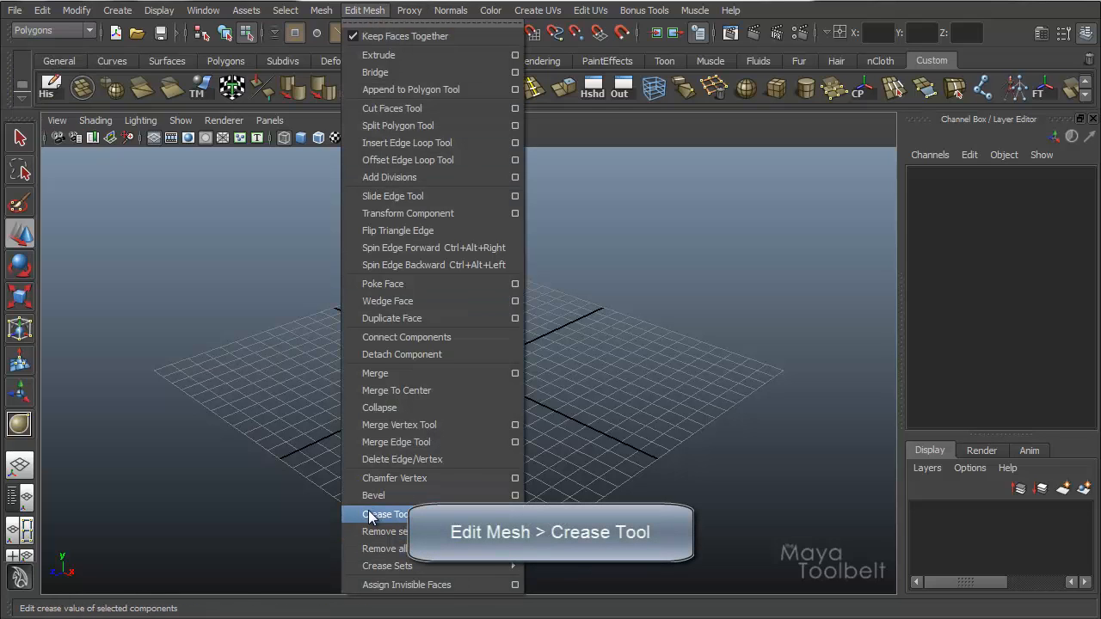
pyautogui.moveTo(387, 495)
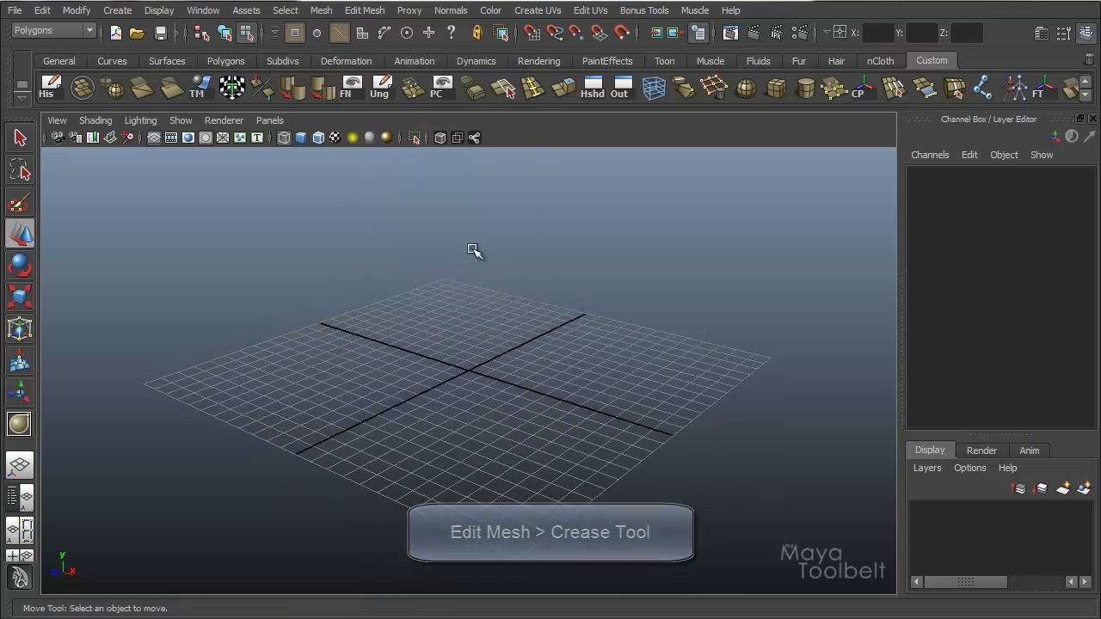
pyautogui.click(117, 10)
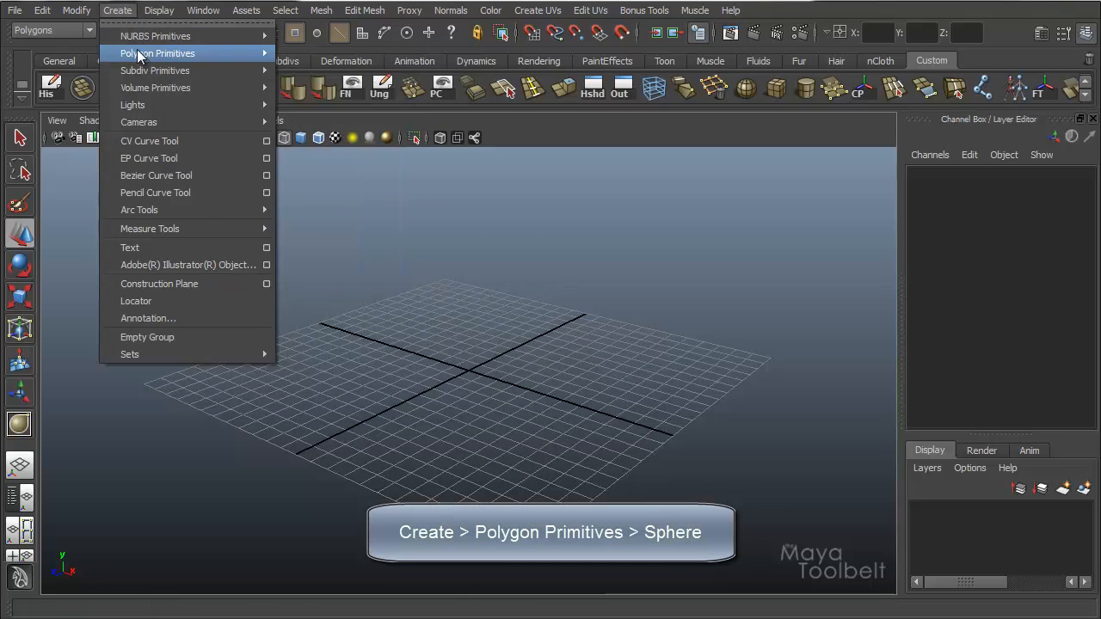
pyautogui.click(158, 54)
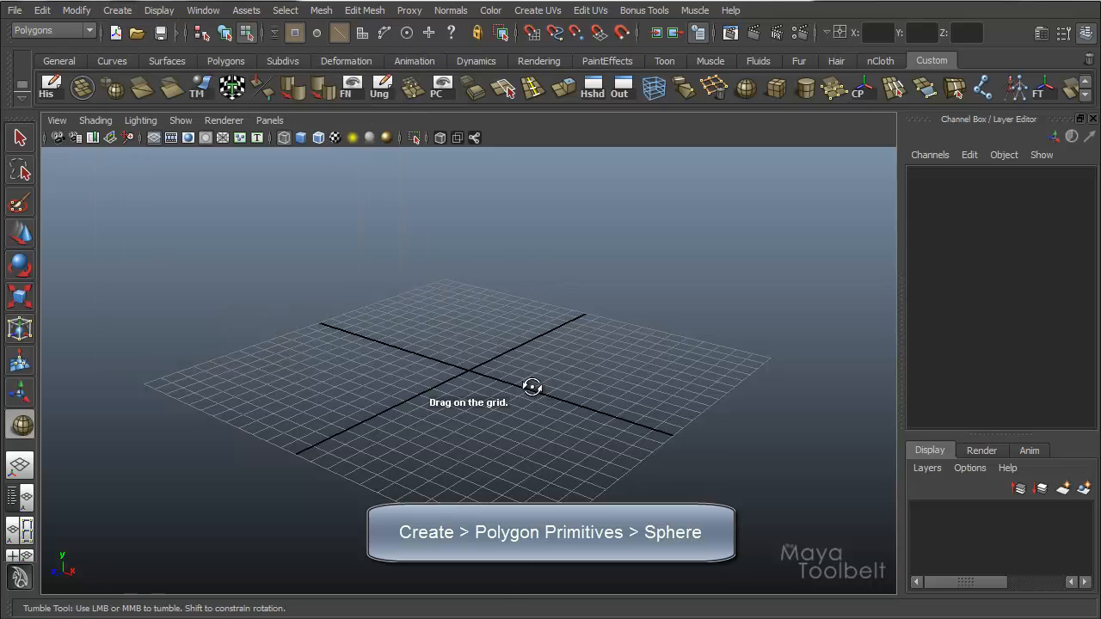
pyautogui.moveTo(468, 387); pyautogui.dragTo(616, 347)
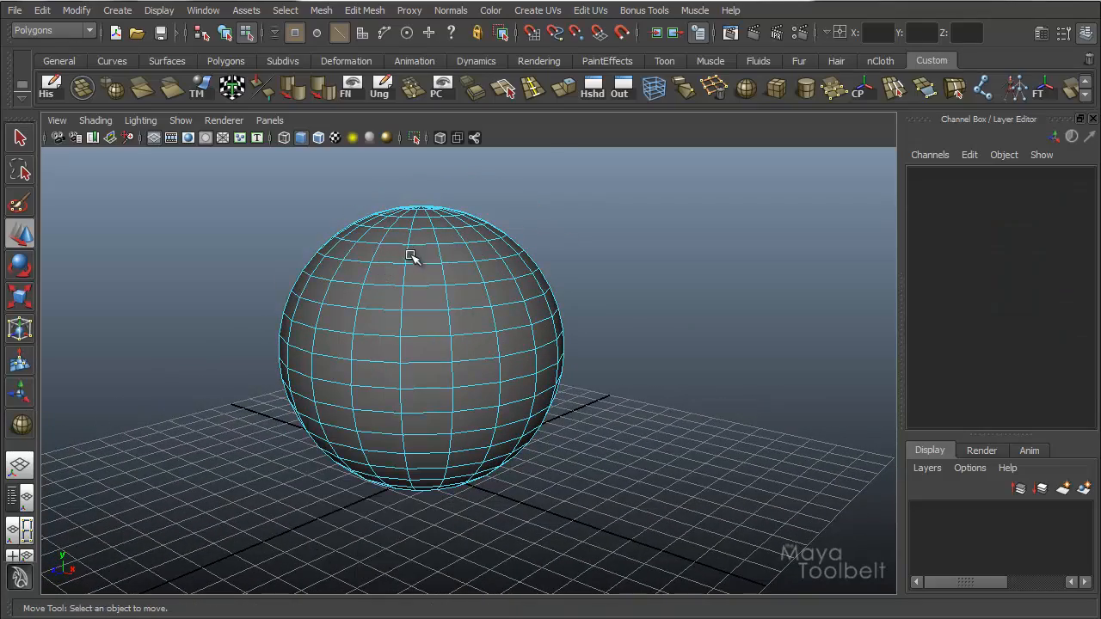
# - Select the sphere's components and scale them to start shaping the tiered rings
pyautogui.click(411, 258)
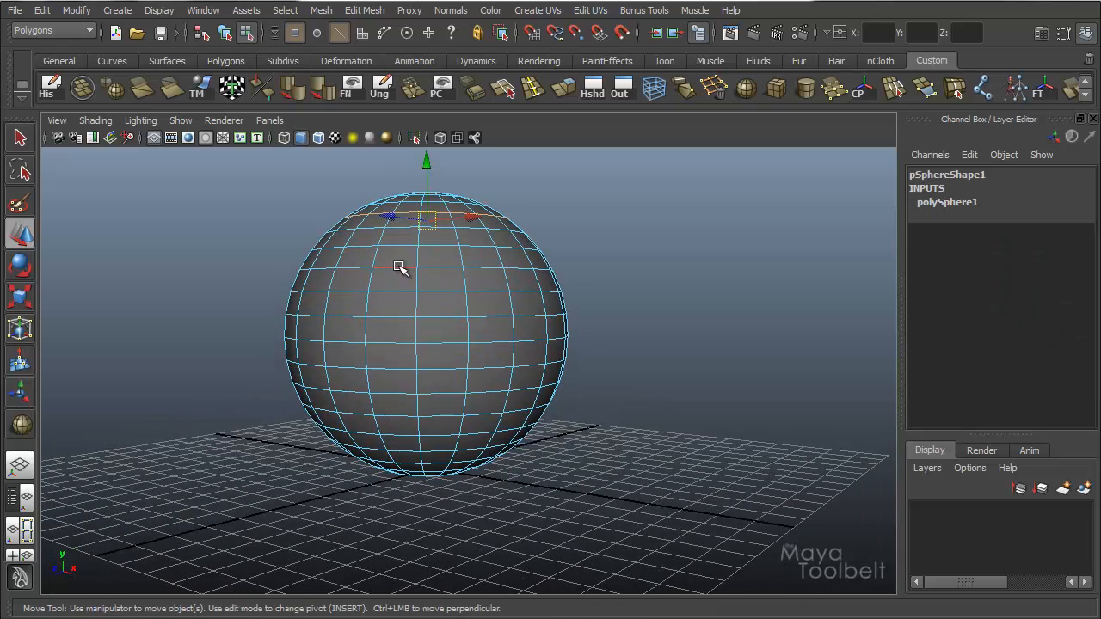
pyautogui.moveTo(399, 267); pyautogui.dragTo(394, 370)
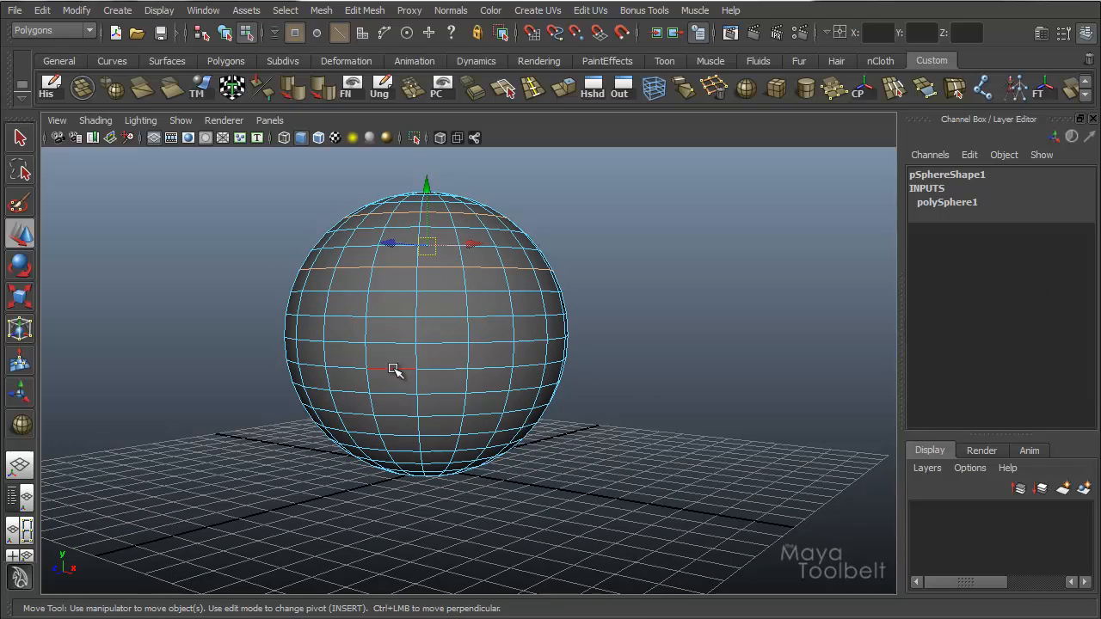
pyautogui.moveTo(394, 369); pyautogui.dragTo(406, 437)
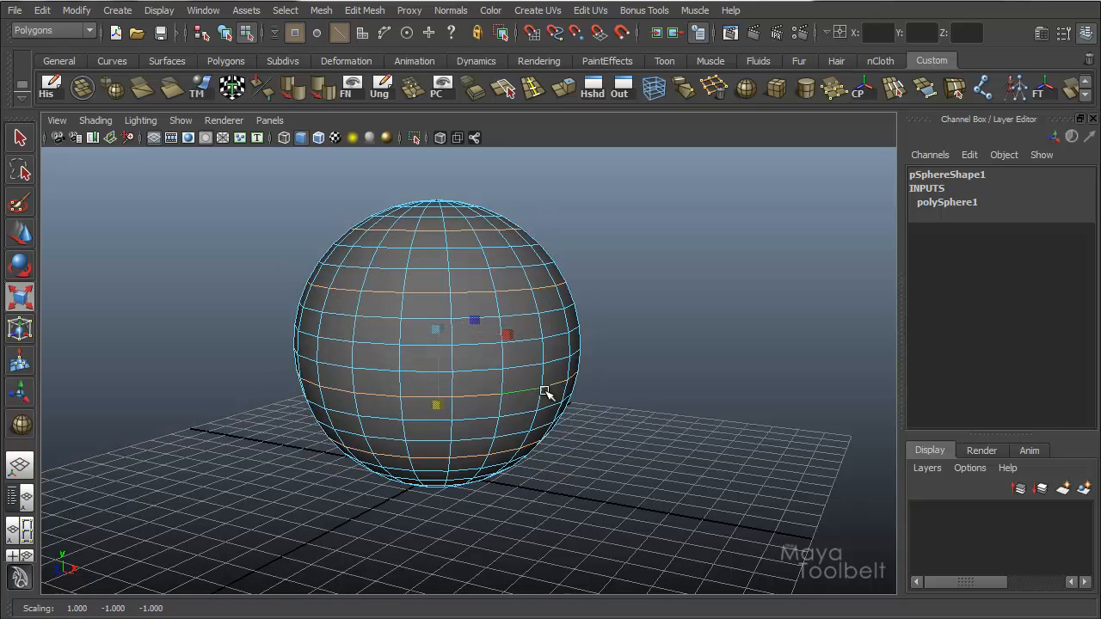
pyautogui.moveTo(541, 395); pyautogui.dragTo(439, 451)
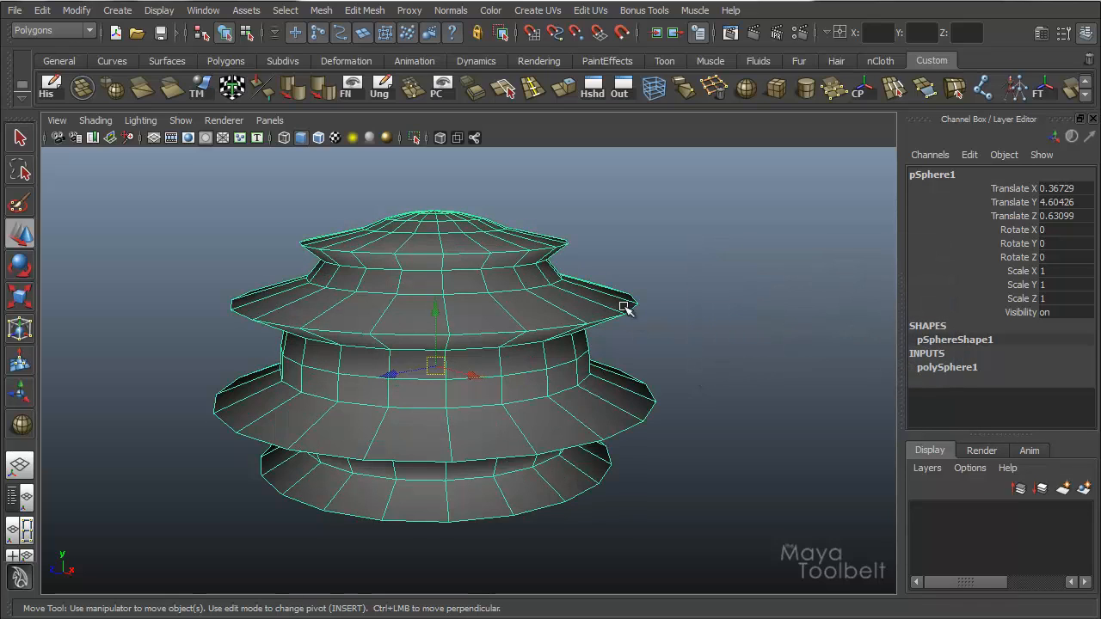
pyautogui.moveTo(514, 323)
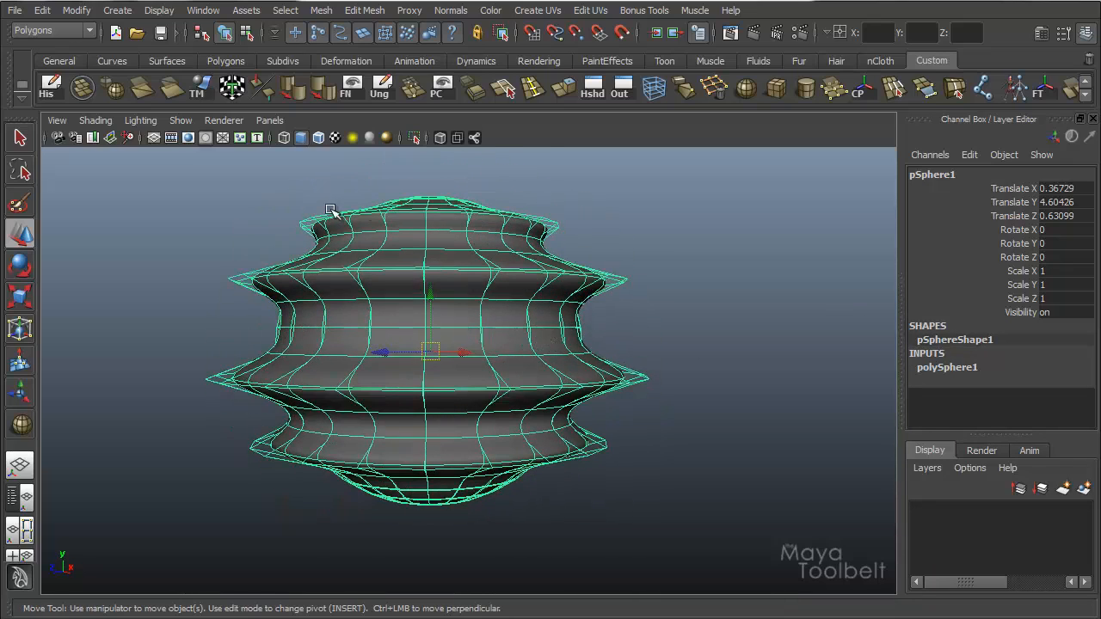
pyautogui.moveTo(561, 341)
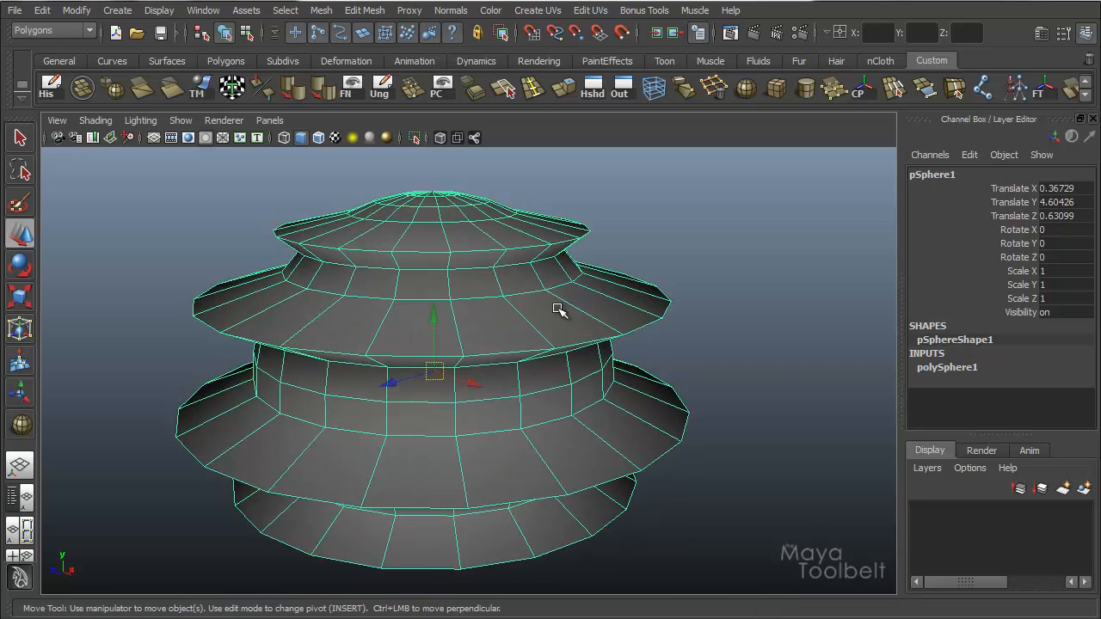
# - Close in on the top tier's edge loop and bring up the Edit Mesh commands
pyautogui.moveTo(559, 310); pyautogui.dragTo(502, 265)
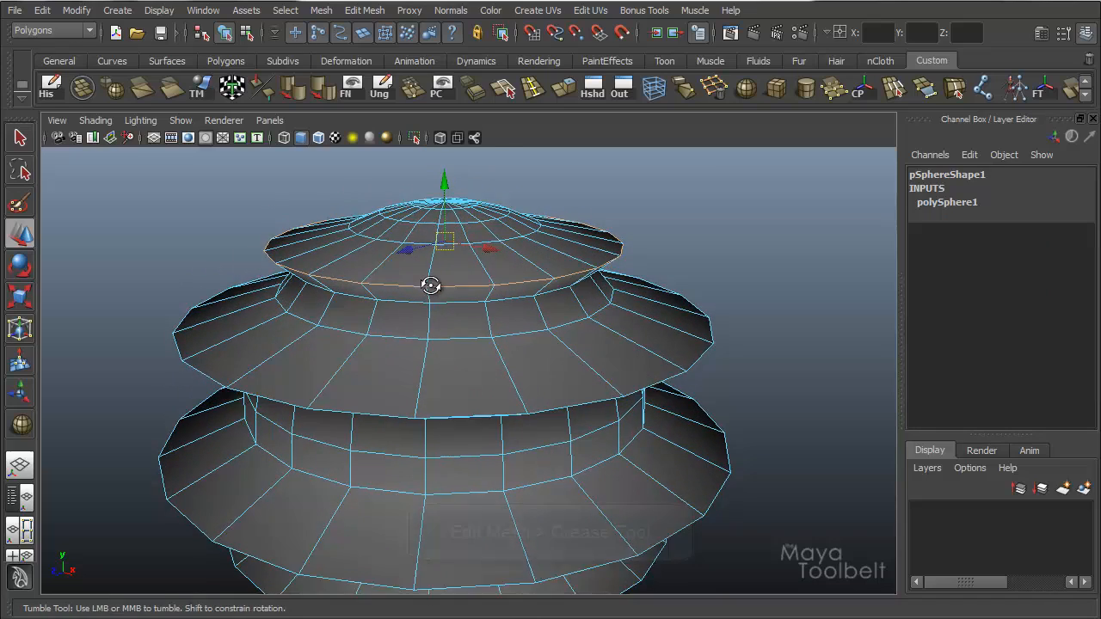
pyautogui.click(363, 11)
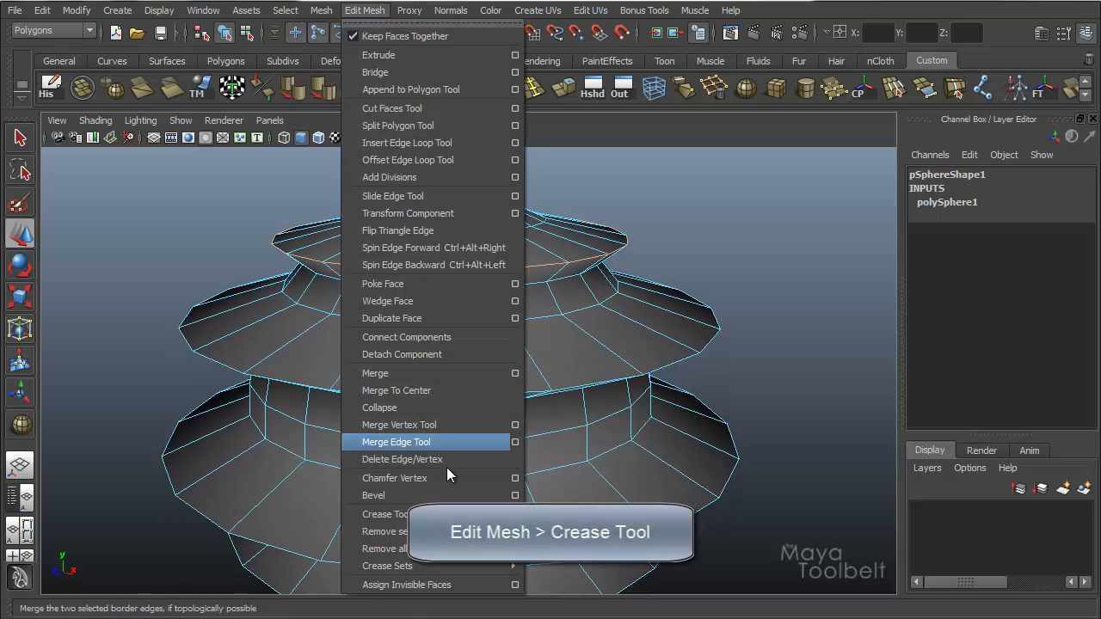
pyautogui.moveTo(385, 513)
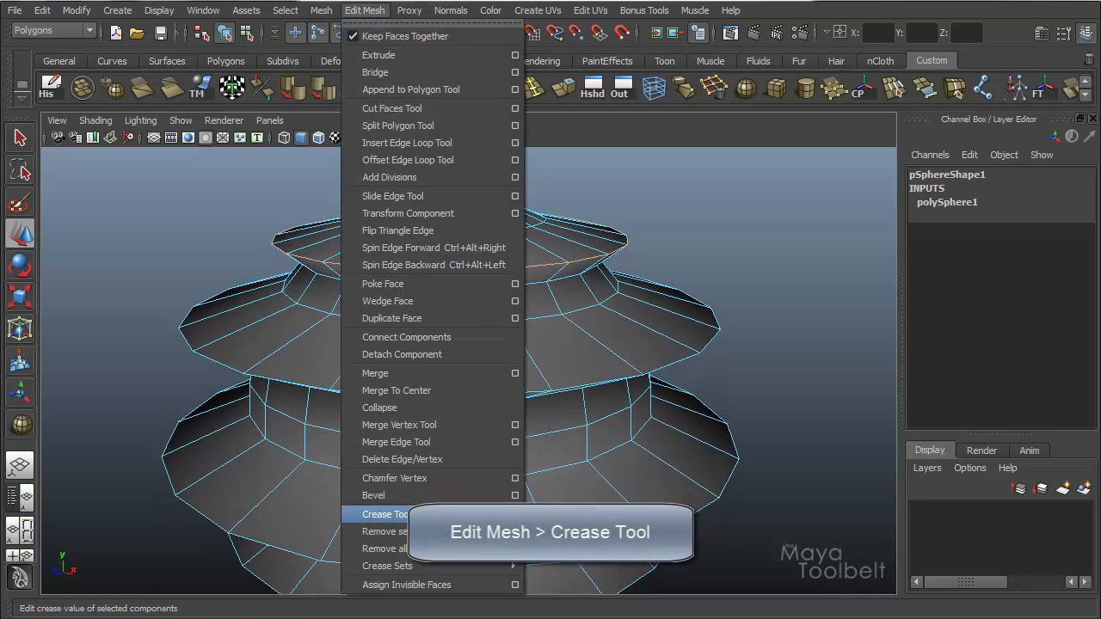
# - Start the Crease Tool with its settings panel showing absolute mode
pyautogui.click(384, 512)
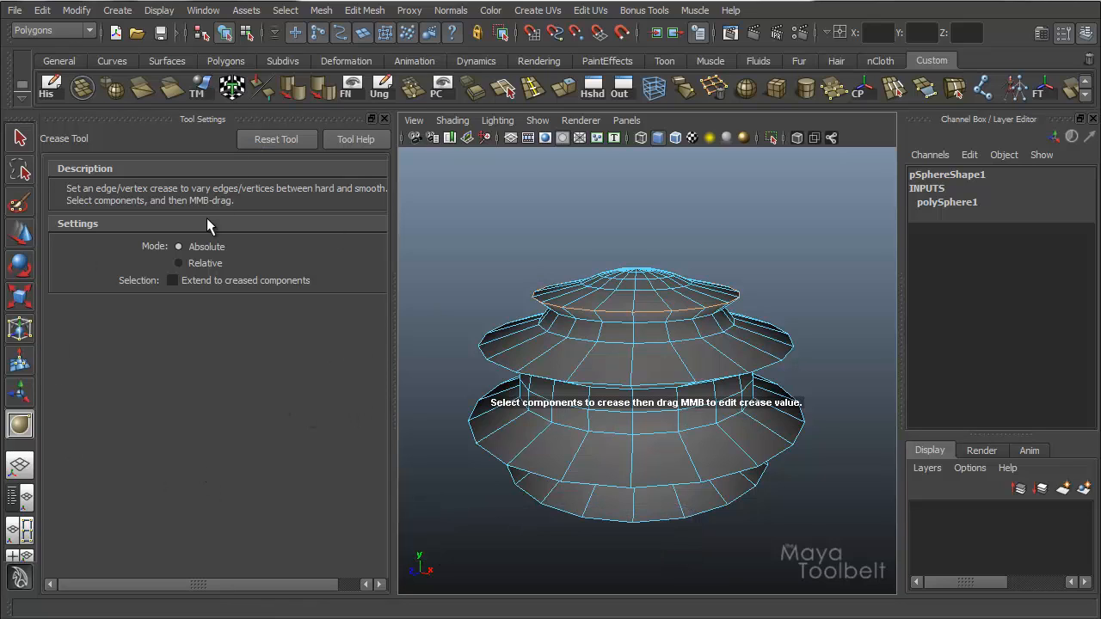
pyautogui.moveTo(290, 189)
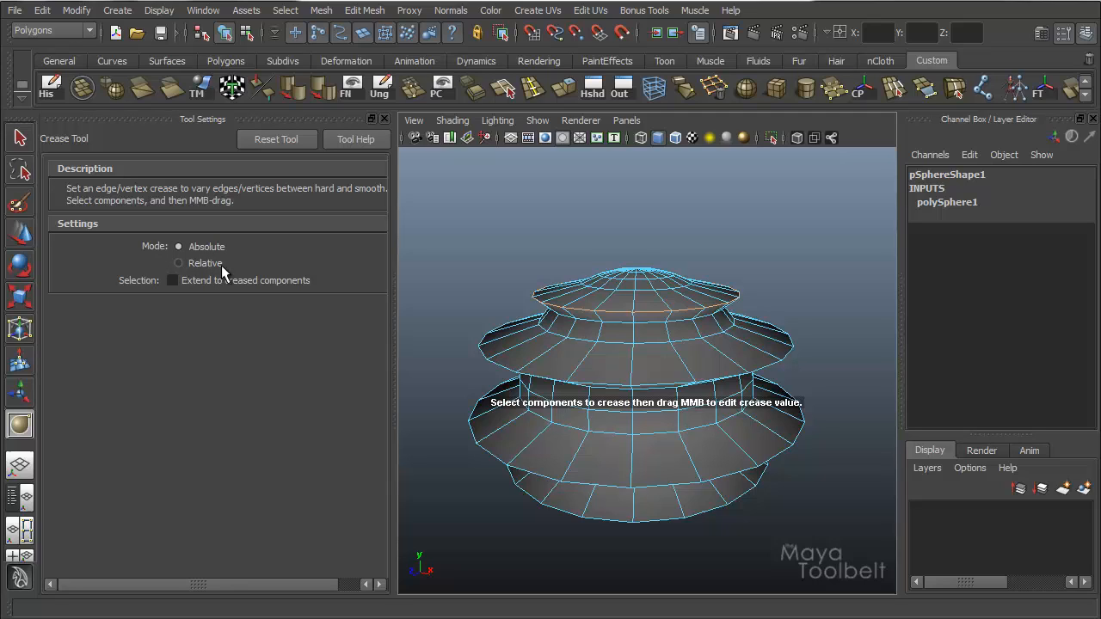
pyautogui.moveTo(165, 290)
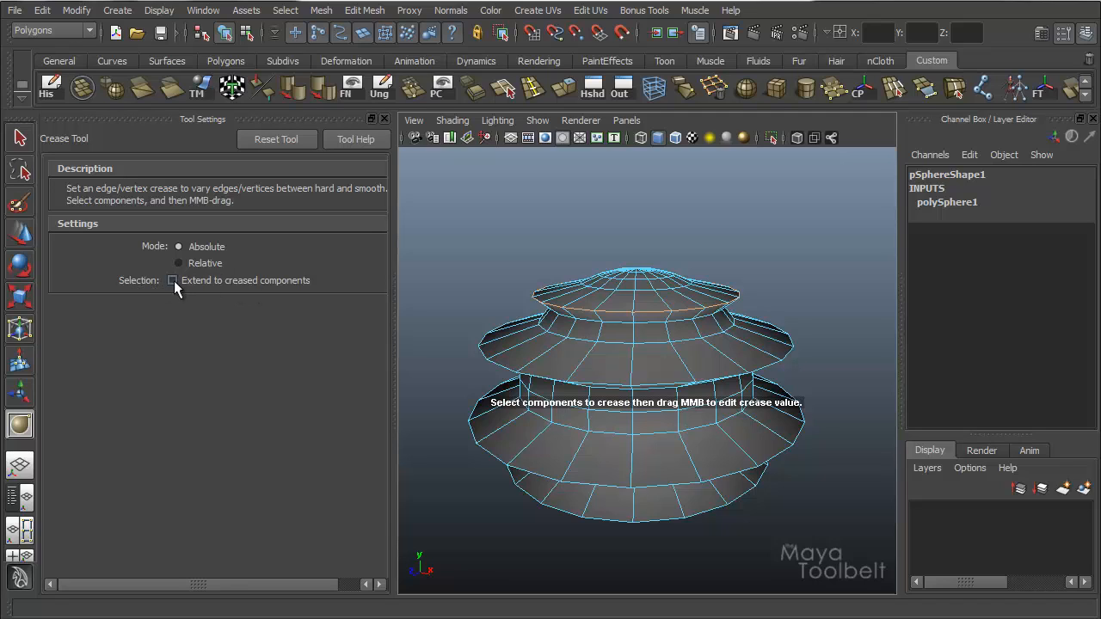
pyautogui.moveTo(223, 288)
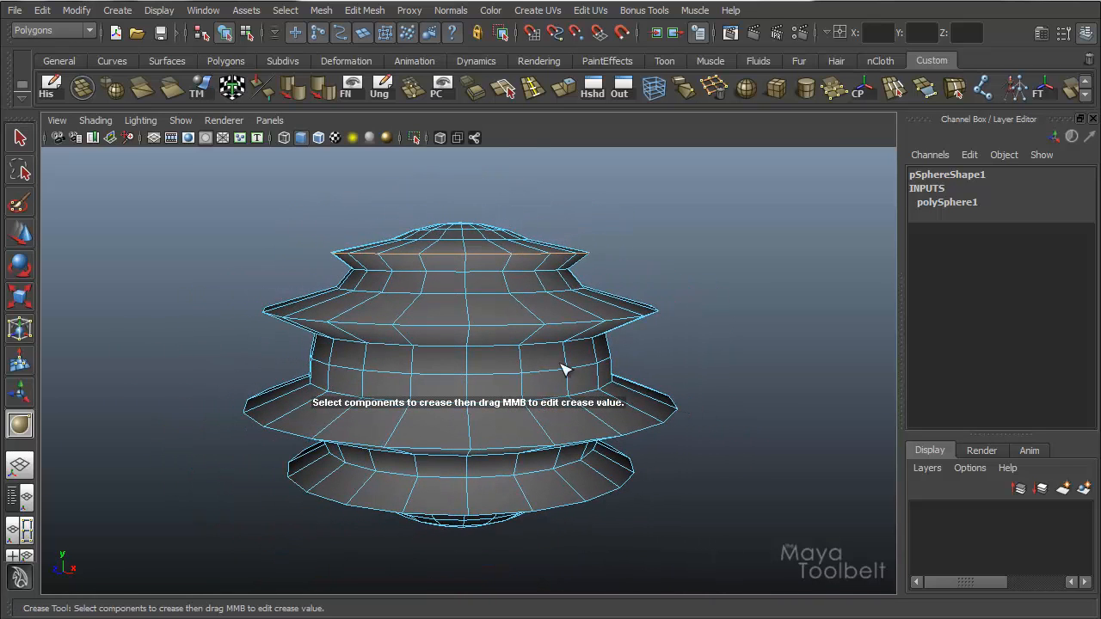
pyautogui.moveTo(333, 416)
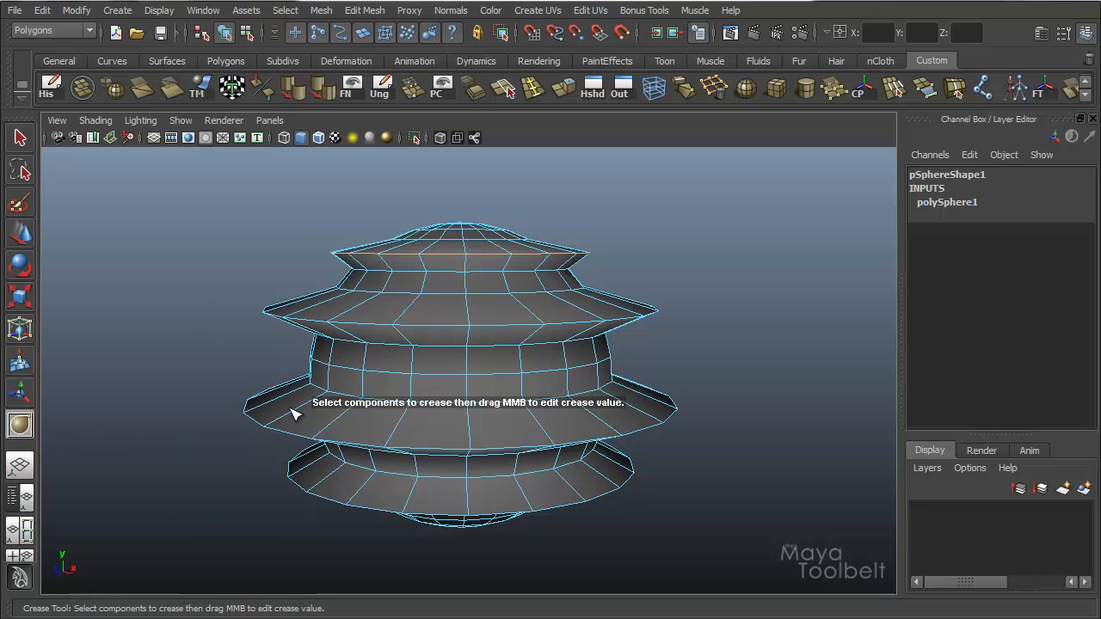
pyautogui.moveTo(444, 414)
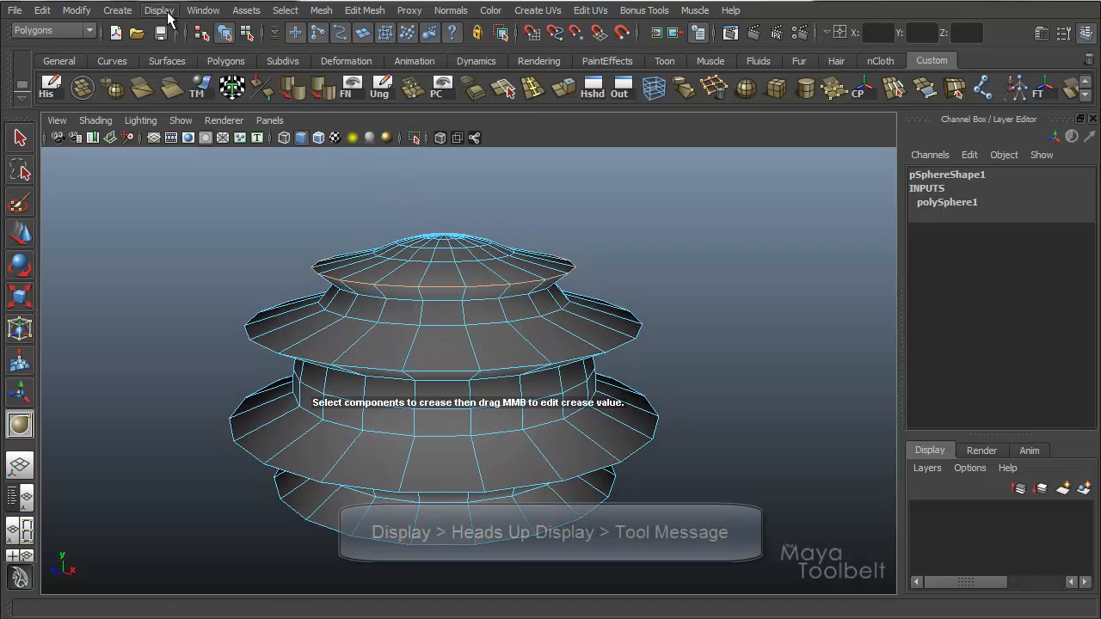
pyautogui.click(158, 10)
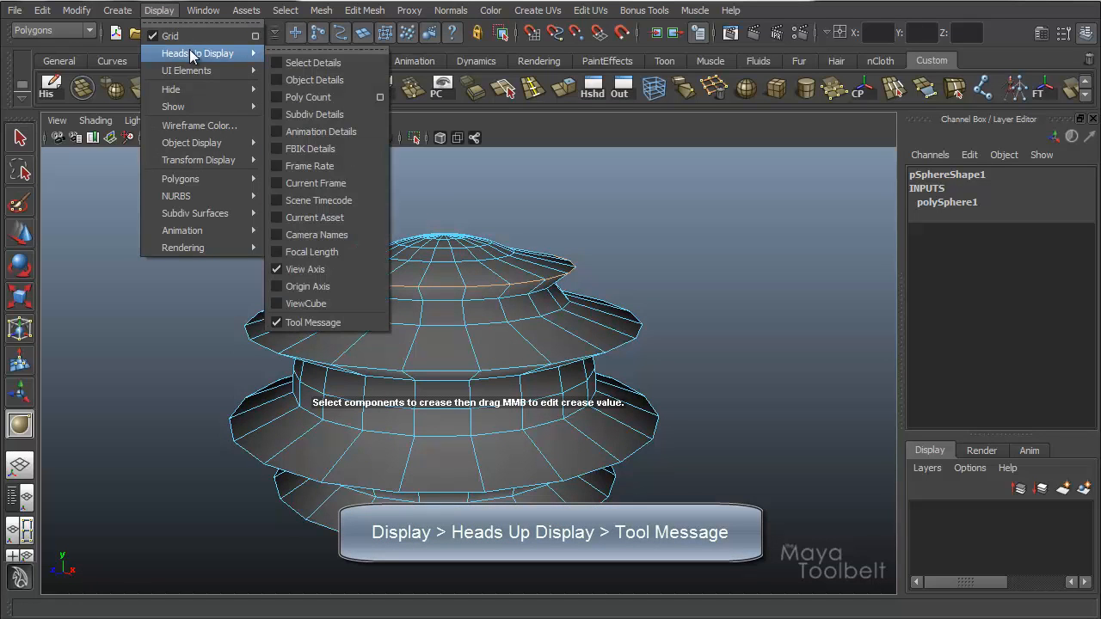
pyautogui.moveTo(316, 323)
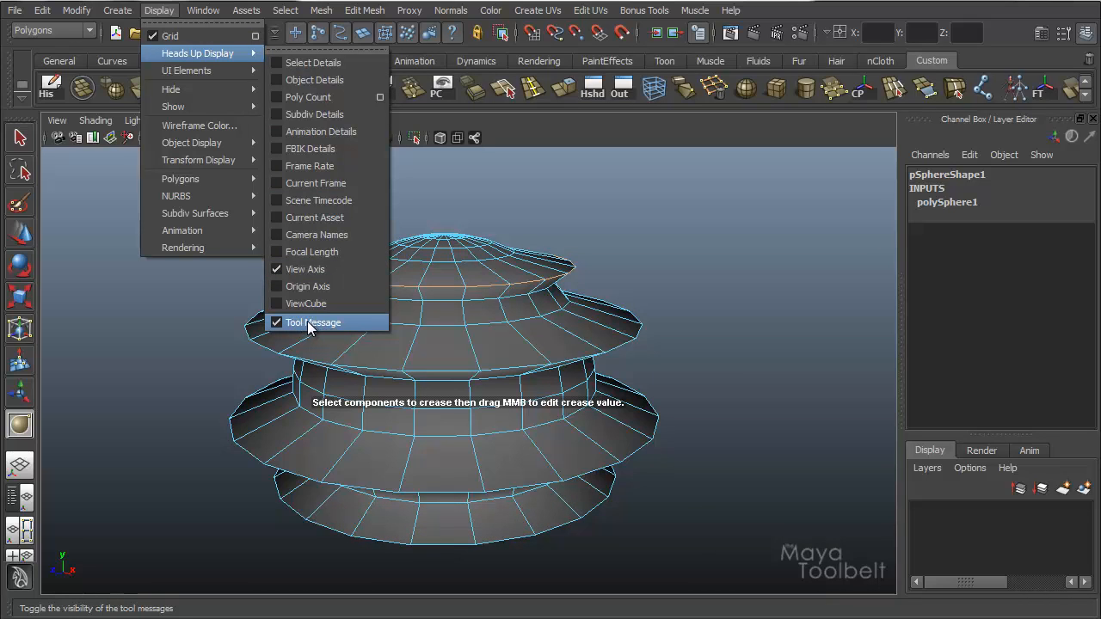
pyautogui.moveTo(324, 326)
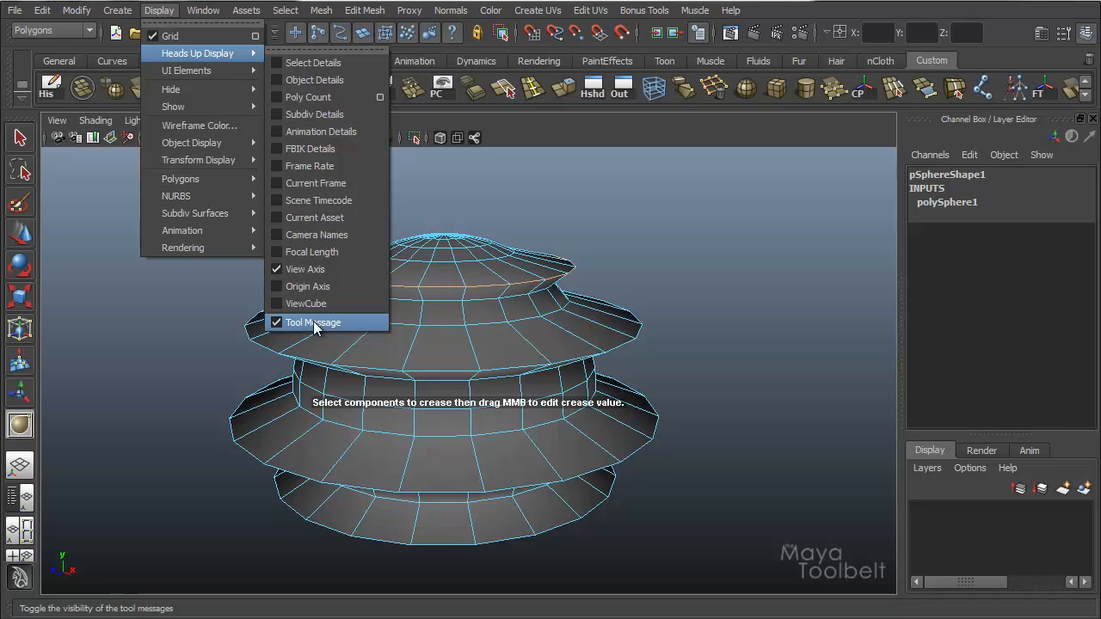
pyautogui.click(313, 323)
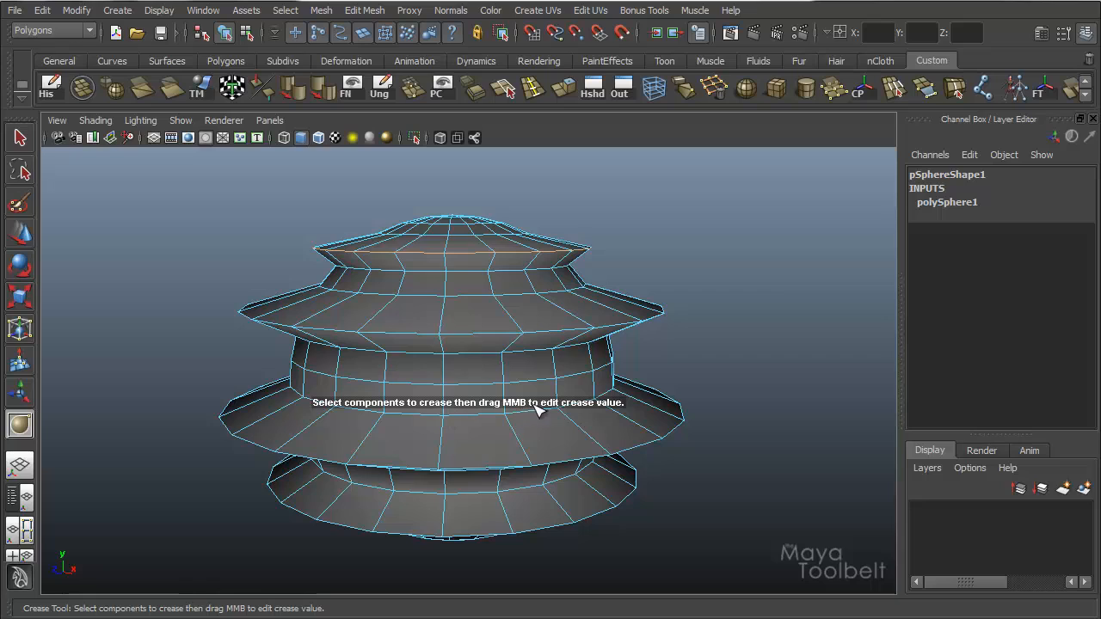
pyautogui.moveTo(389, 187)
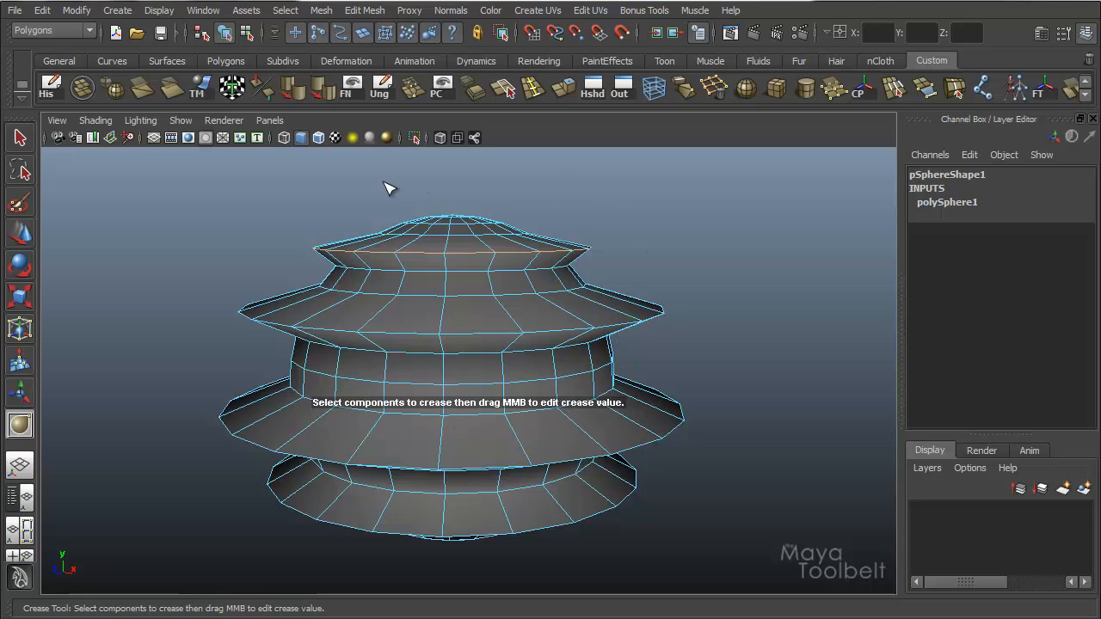
pyautogui.moveTo(406, 216)
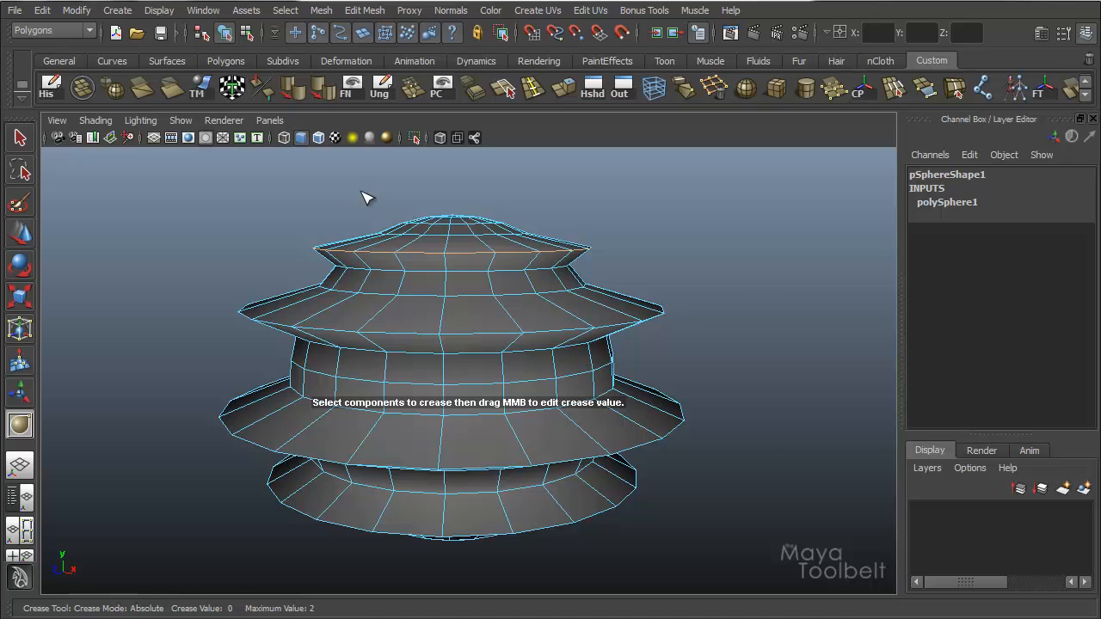
# - Middle-drag on the sphere to add a polyCrease node with crease value 0, maximum 2
pyautogui.moveTo(430, 250); pyautogui.dragTo(447, 244)
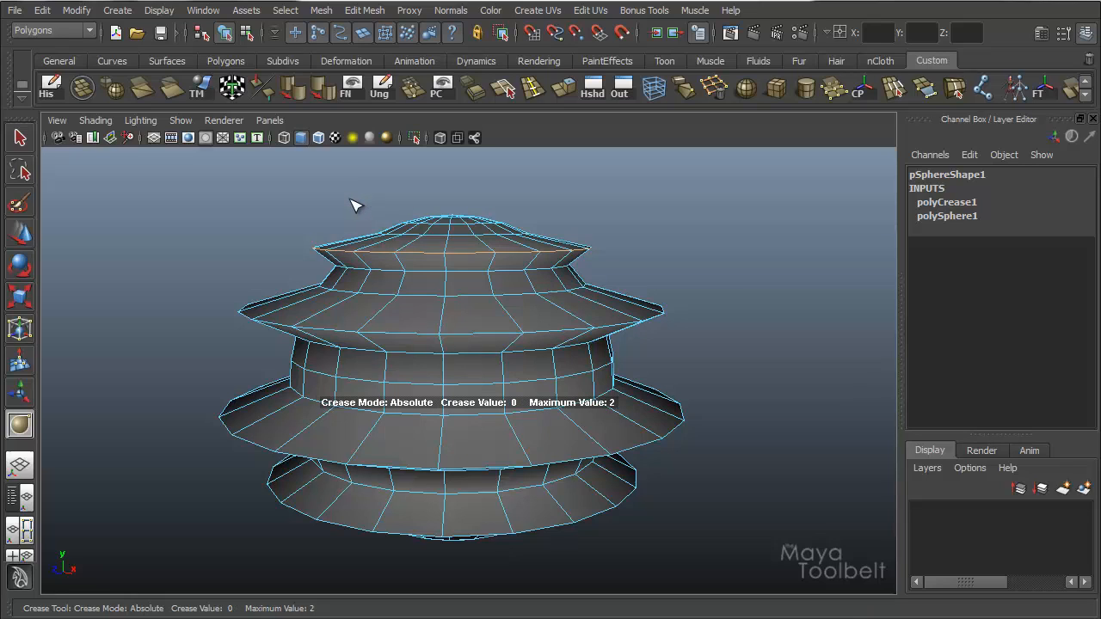
# - Drag the crease value on the top edge loop up and down to tune its sharpness
pyautogui.moveTo(358, 205); pyautogui.dragTo(457, 205)
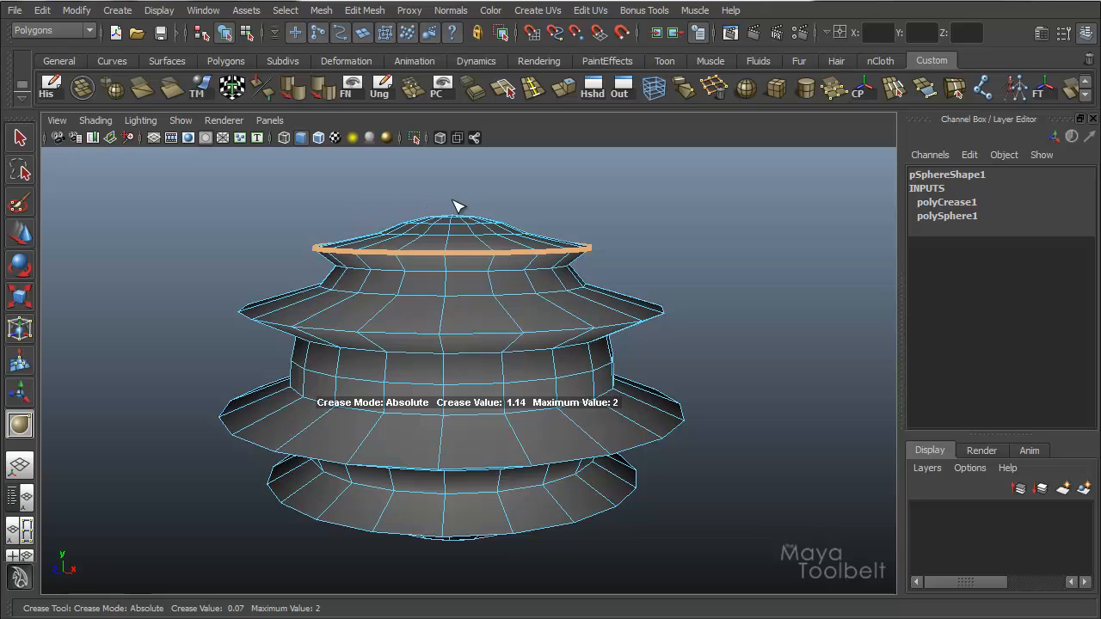
pyautogui.moveTo(458, 207); pyautogui.dragTo(512, 210)
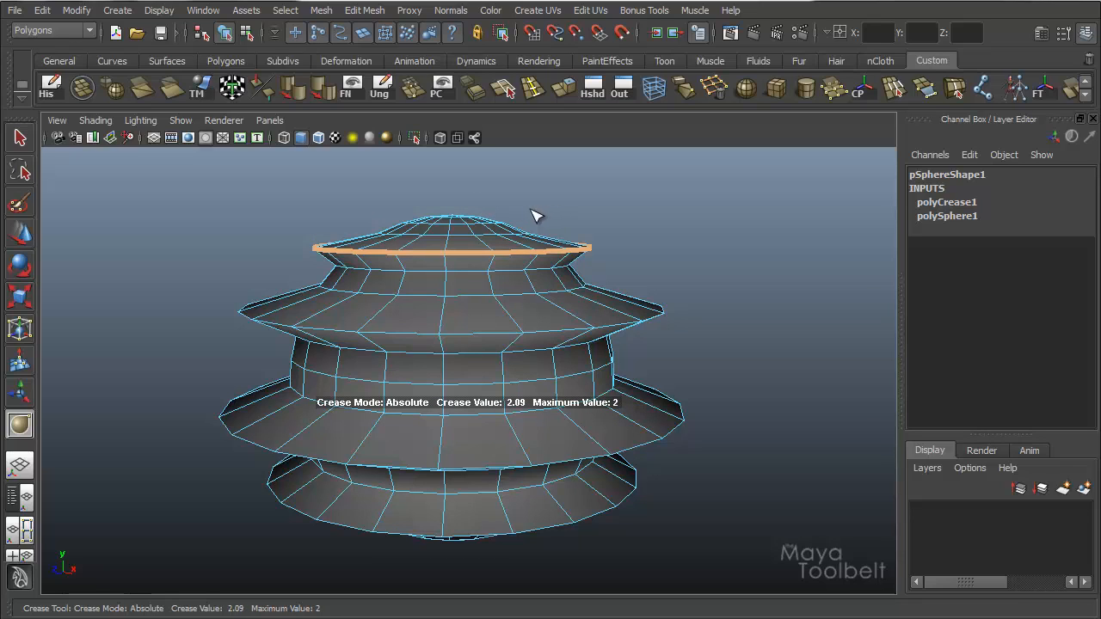
pyautogui.moveTo(533, 215); pyautogui.dragTo(585, 215)
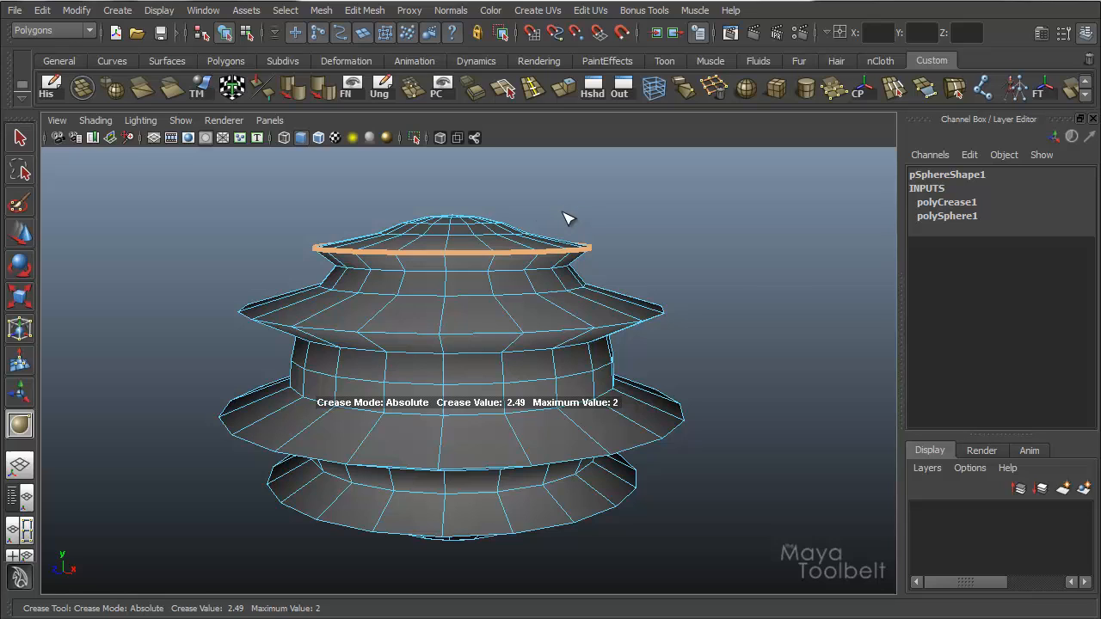
pyautogui.moveTo(567, 217); pyautogui.dragTo(542, 220)
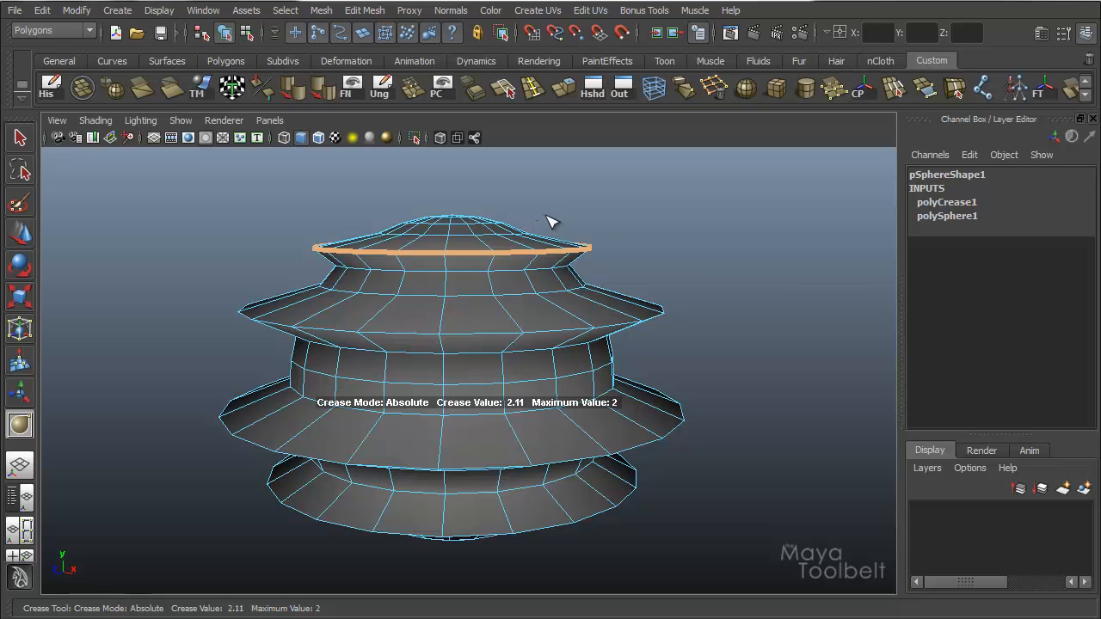
pyautogui.moveTo(550, 222); pyautogui.dragTo(495, 222)
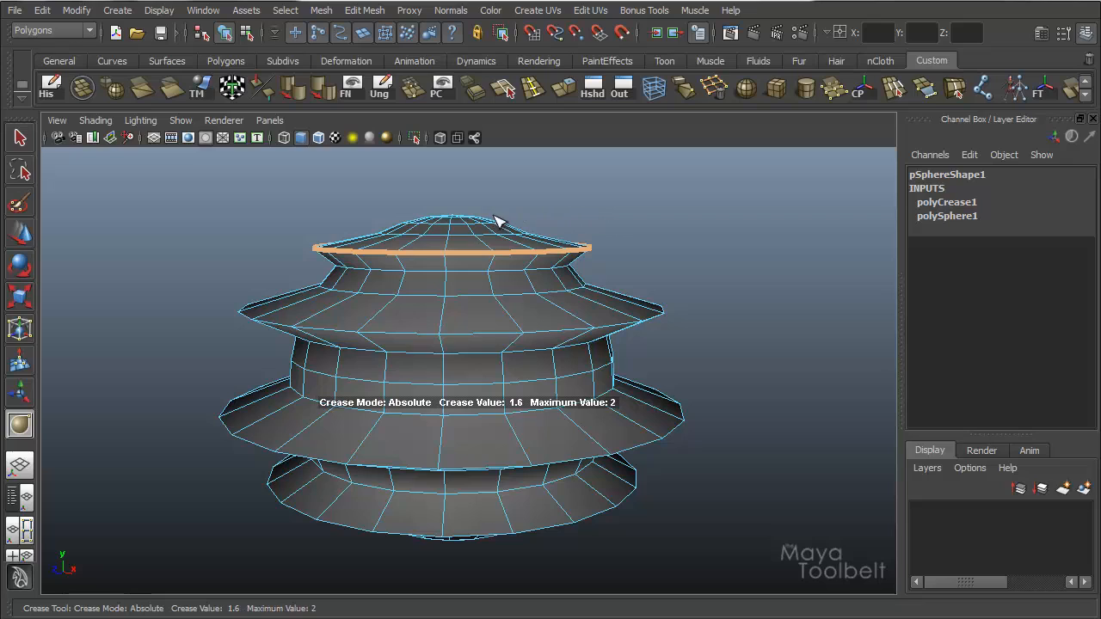
pyautogui.moveTo(497, 222); pyautogui.dragTo(566, 222)
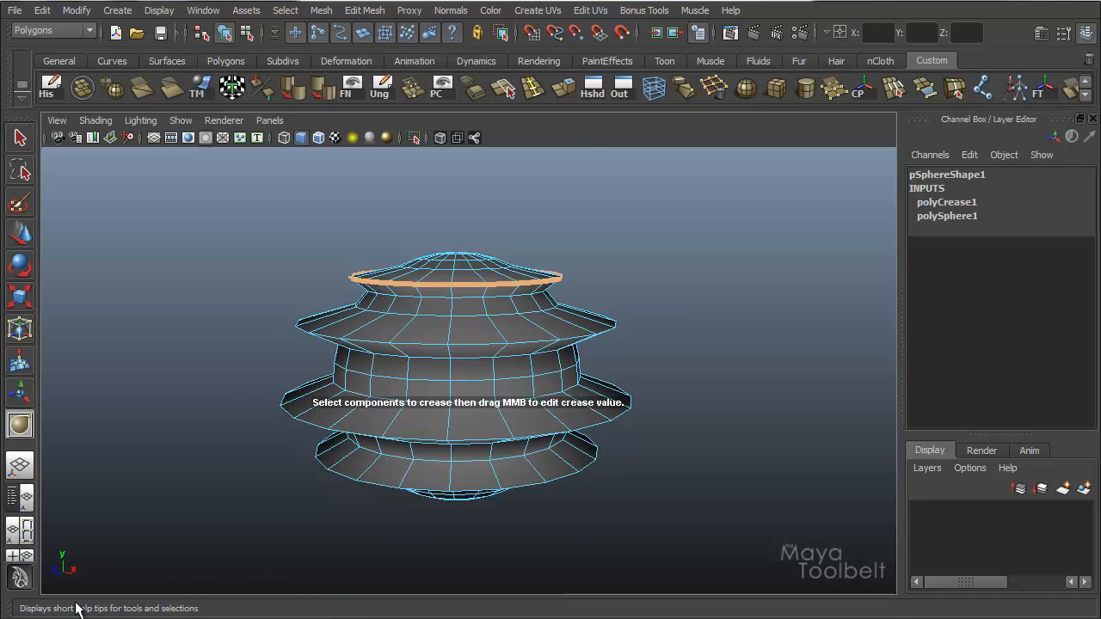
pyautogui.moveTo(189, 609)
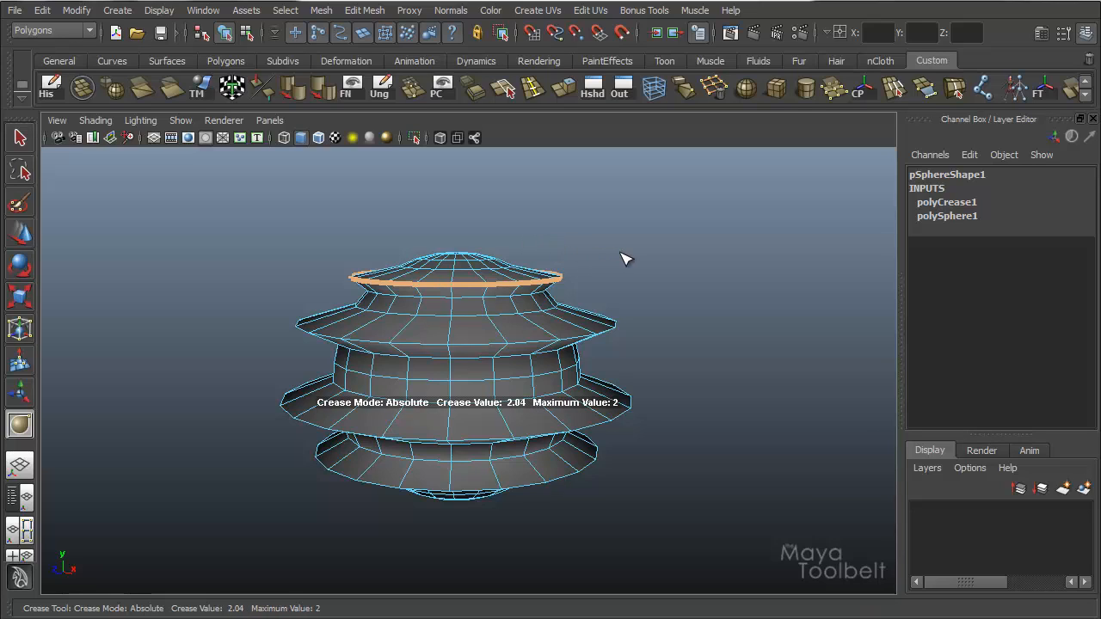
pyautogui.moveTo(643, 361)
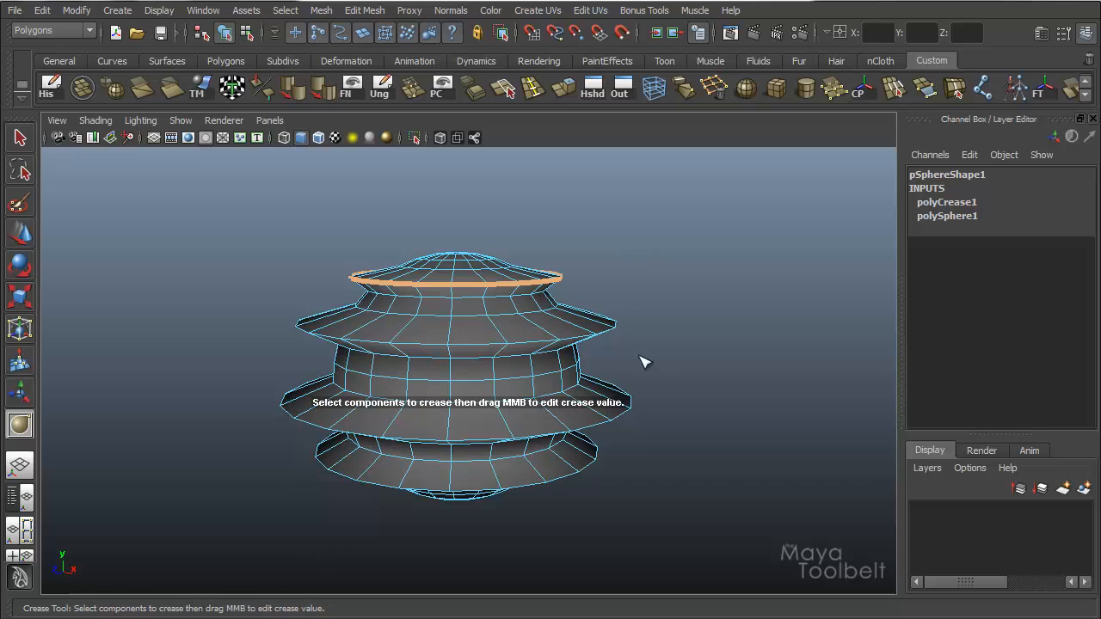
pyautogui.moveTo(457, 330)
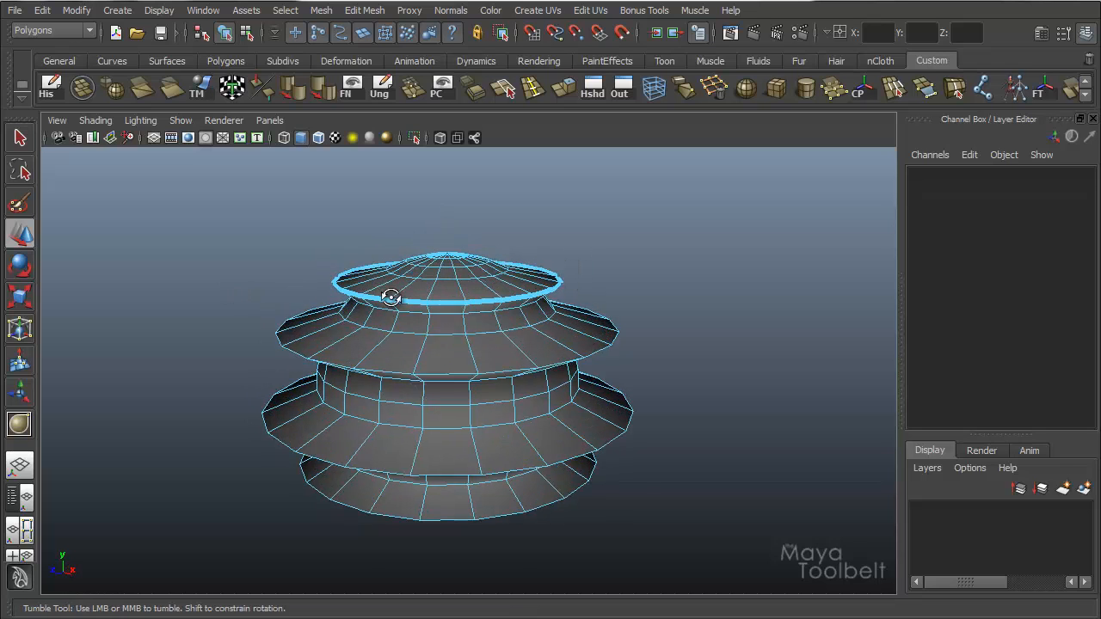
# - Inspect the creased top tier from several angles around the sphere
pyautogui.moveTo(389, 296); pyautogui.dragTo(455, 313)
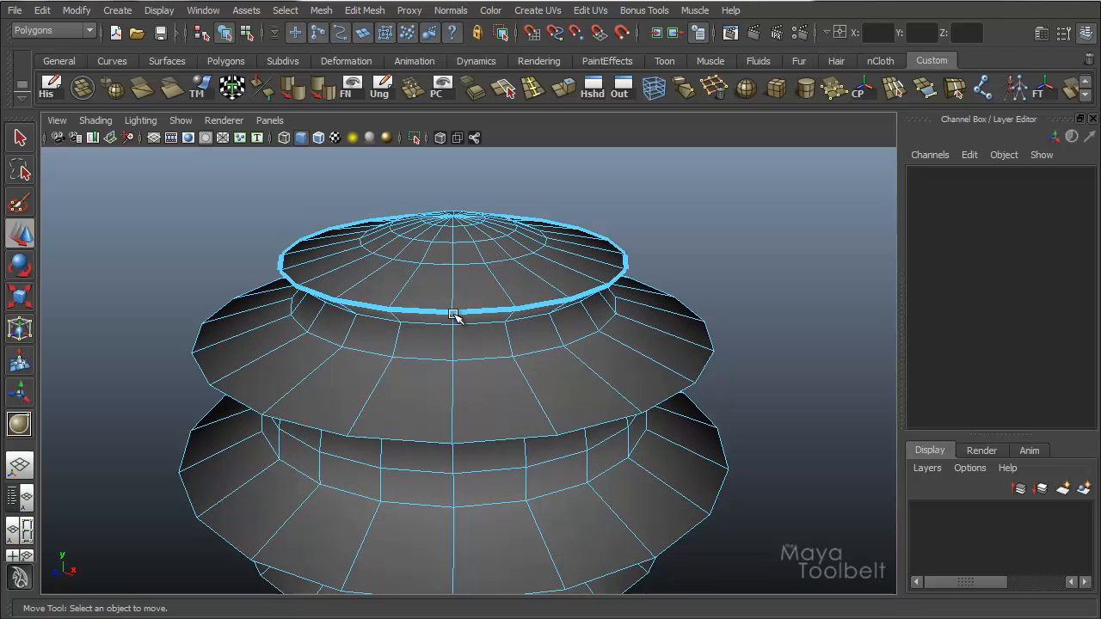
pyautogui.moveTo(455, 313); pyautogui.dragTo(616, 295)
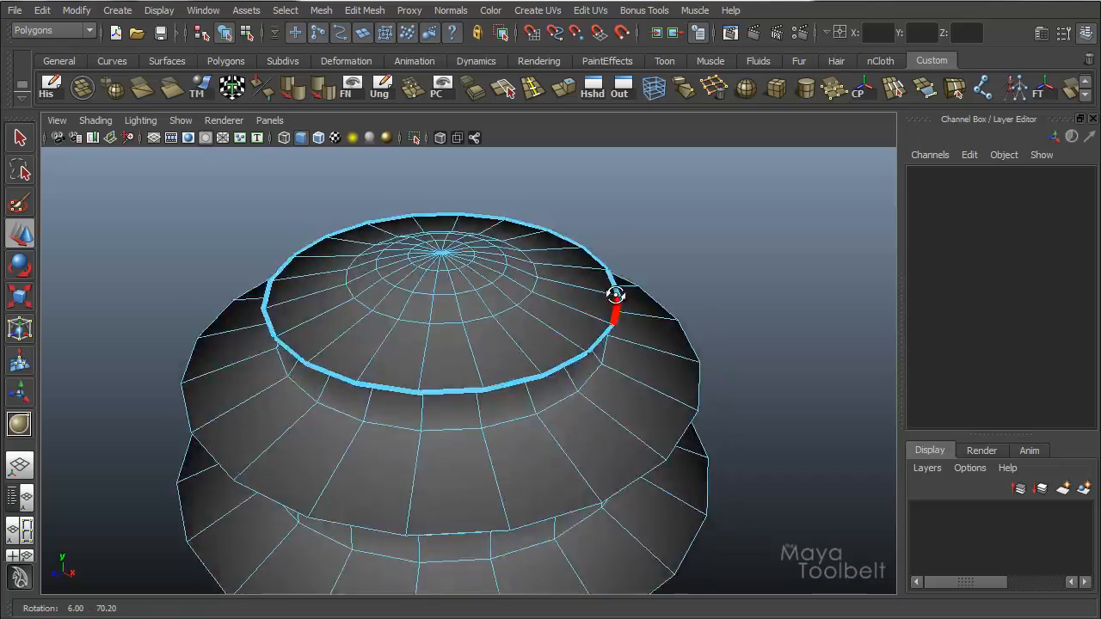
pyautogui.moveTo(616, 295); pyautogui.dragTo(600, 309)
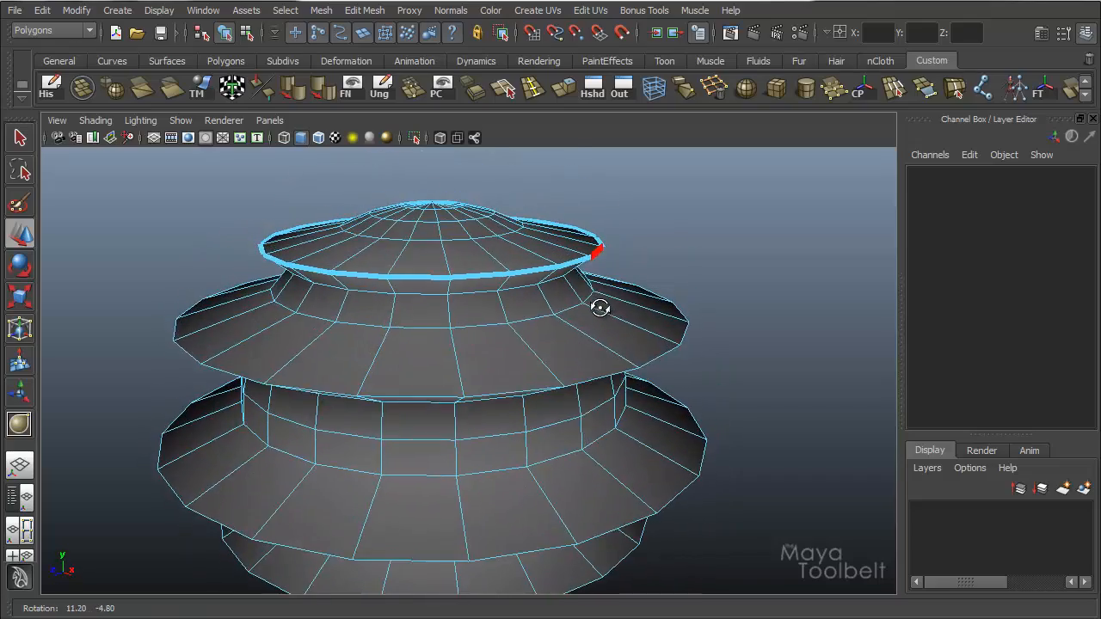
pyautogui.moveTo(600, 307); pyautogui.dragTo(657, 335)
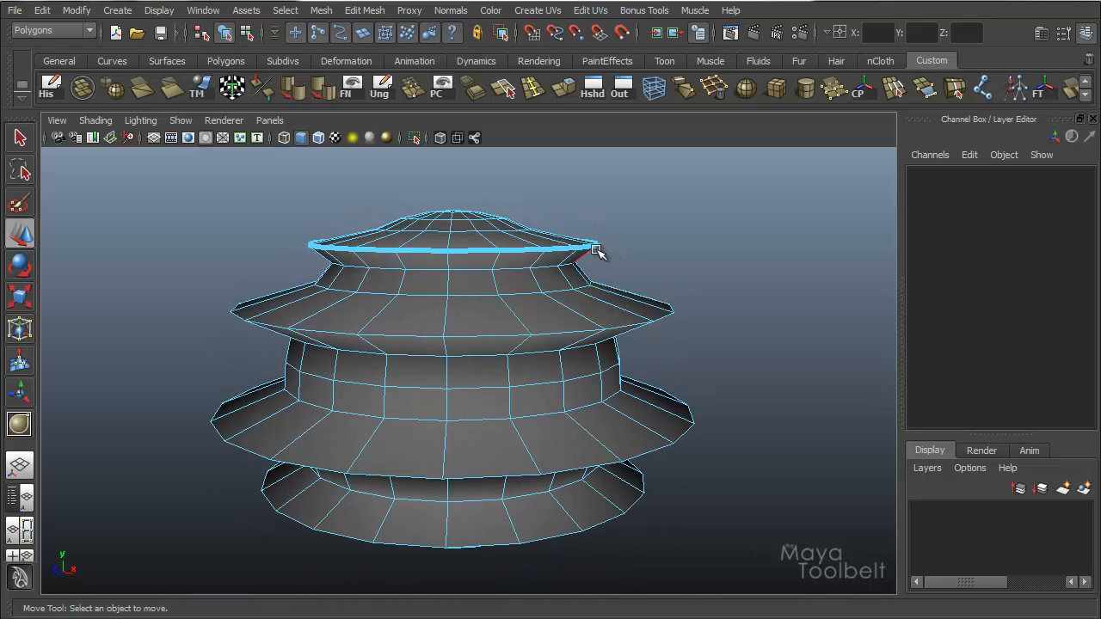
pyautogui.moveTo(602, 255); pyautogui.dragTo(292, 289)
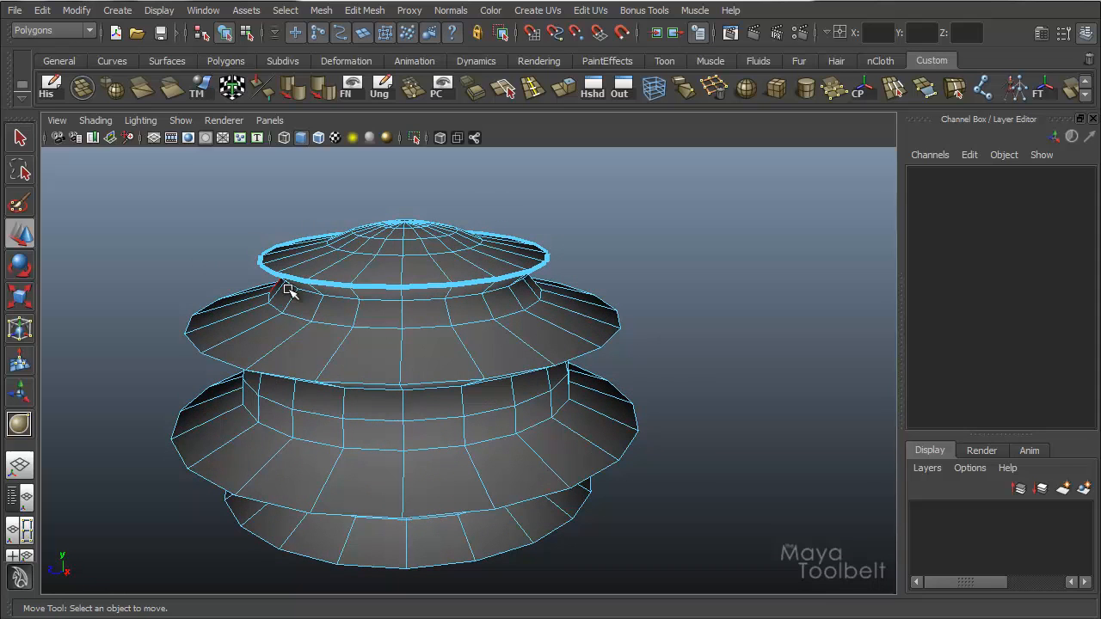
pyautogui.click(333, 137)
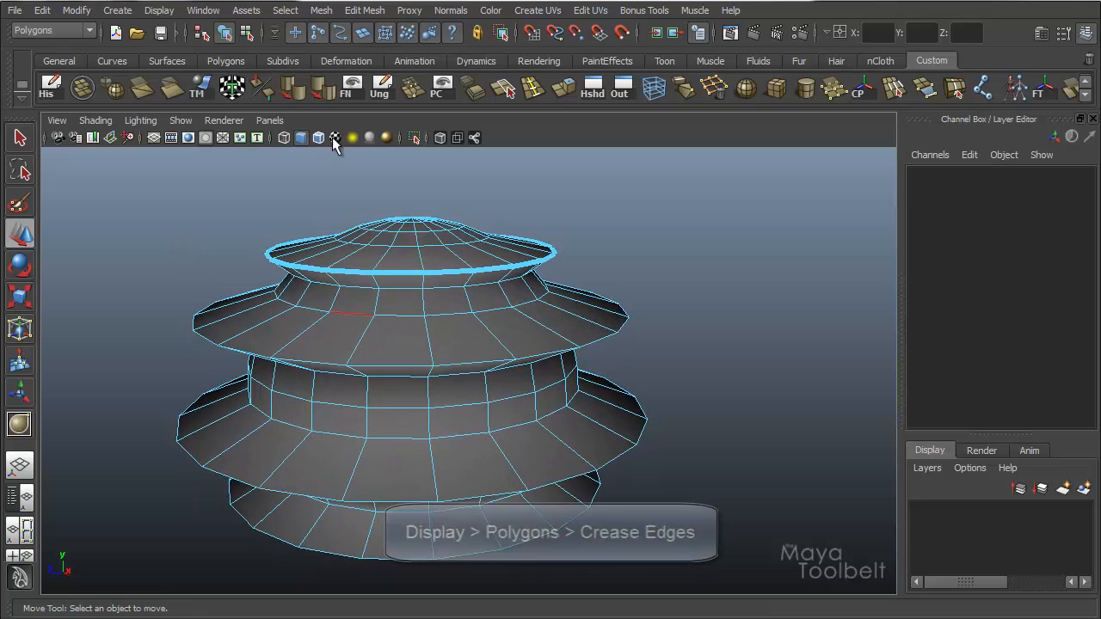
# - Turn on Display > Polygons > Crease Edges so the creased loop draws thick on the selected sphere
pyautogui.click(158, 10)
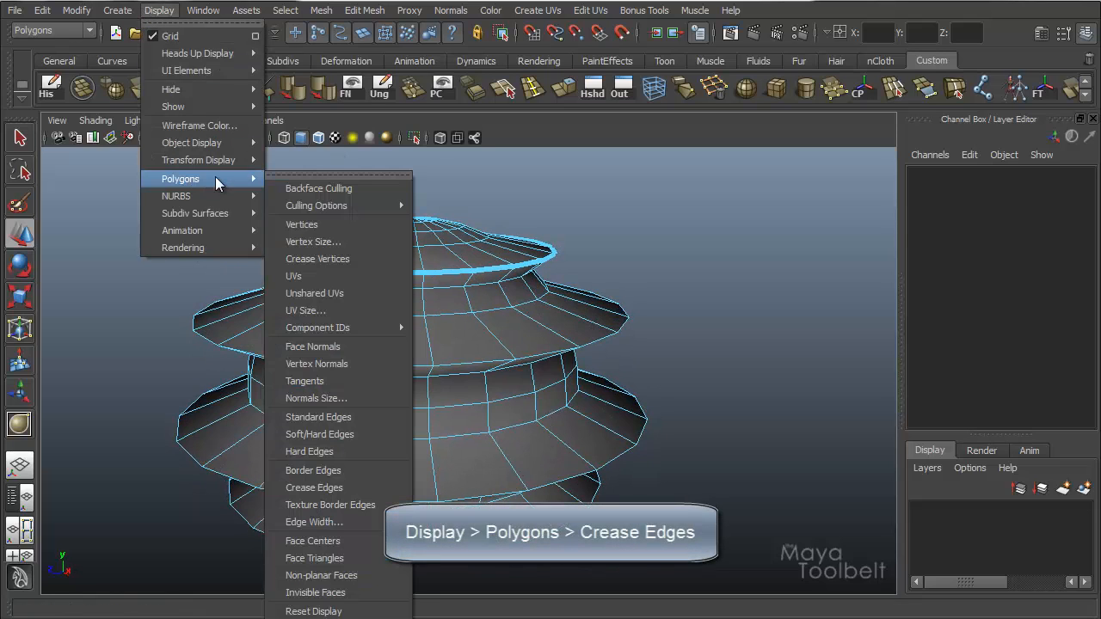
pyautogui.moveTo(313, 488)
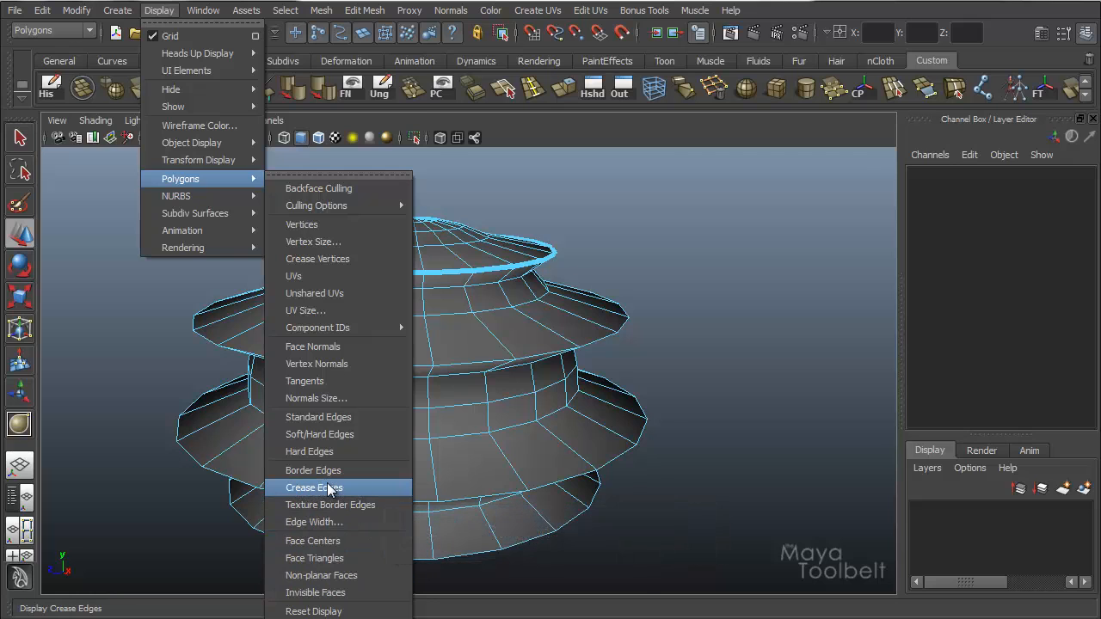
pyautogui.click(313, 489)
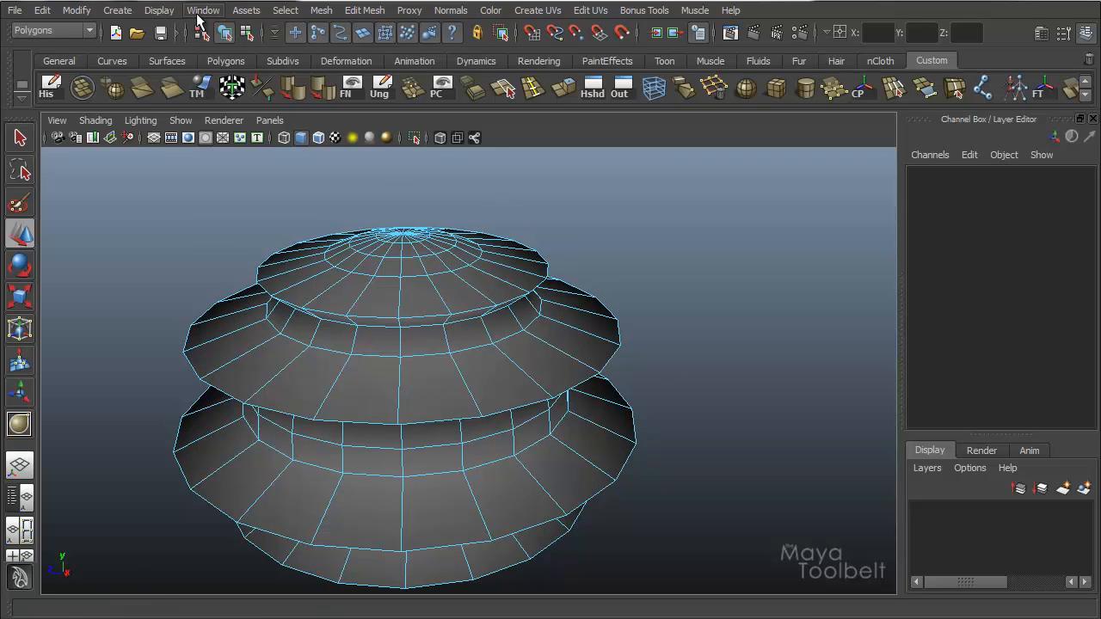
pyautogui.click(158, 11)
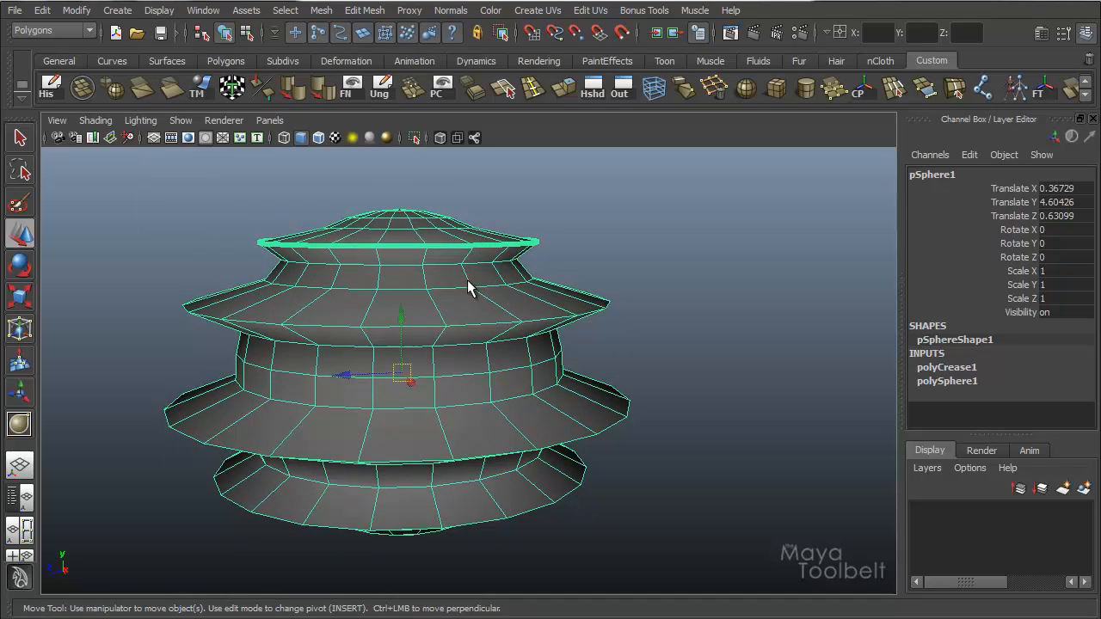
# - Inspect the sharp top rim on the smoothed mesh and open the Attribute Editor for pSphereShape1
pyautogui.moveTo(468, 289); pyautogui.dragTo(512, 273)
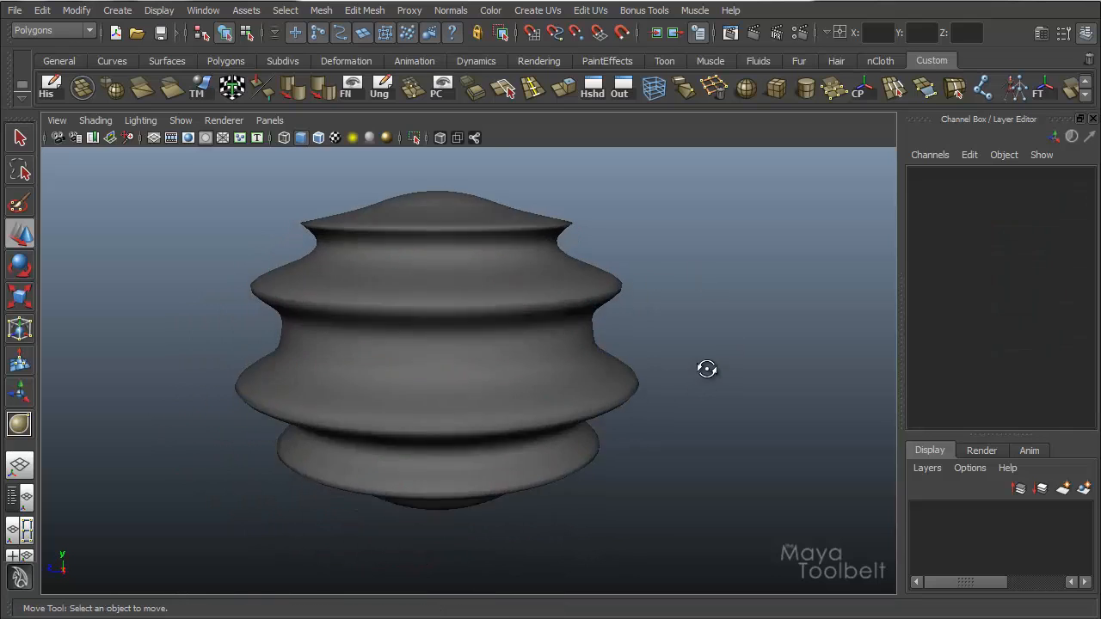
pyautogui.moveTo(705, 368); pyautogui.dragTo(509, 268)
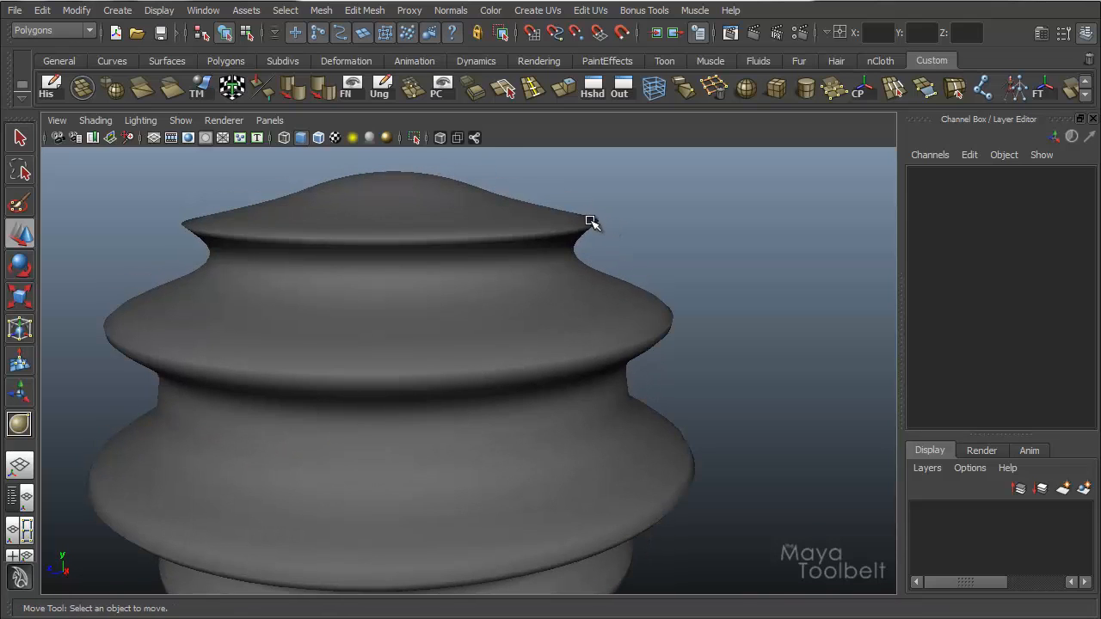
pyautogui.moveTo(591, 222); pyautogui.dragTo(674, 282)
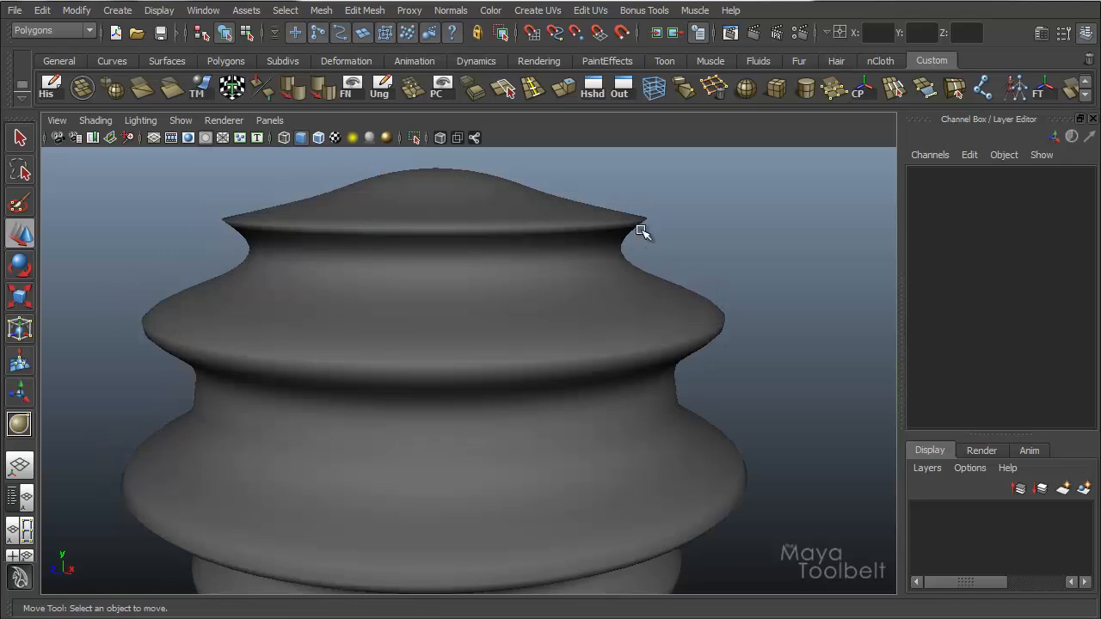
pyautogui.moveTo(576, 208)
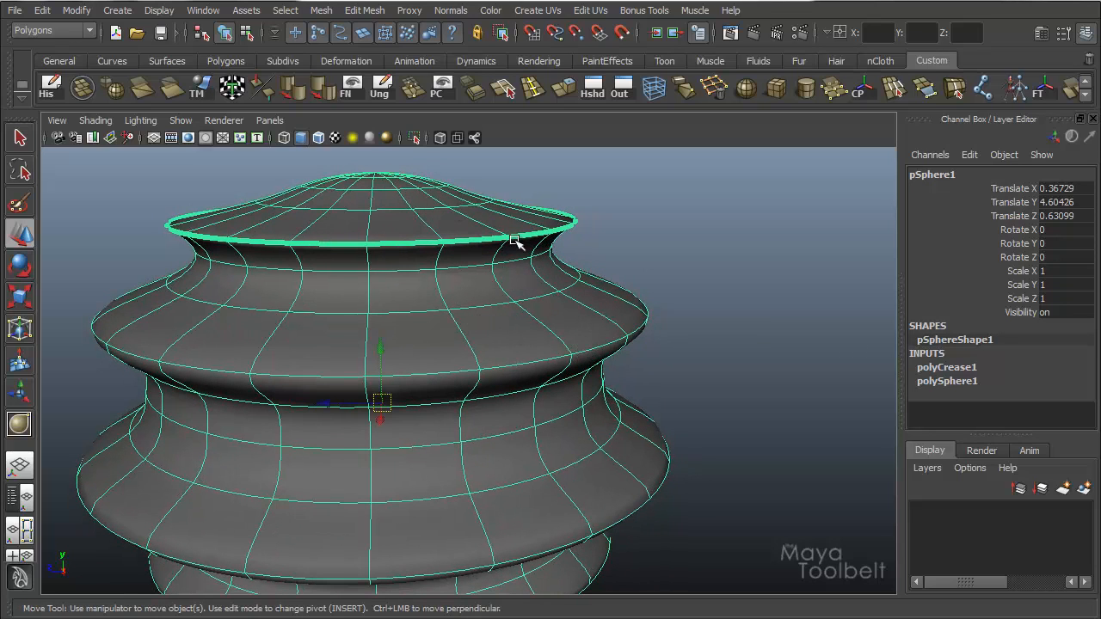
pyautogui.moveTo(516, 245); pyautogui.dragTo(636, 306)
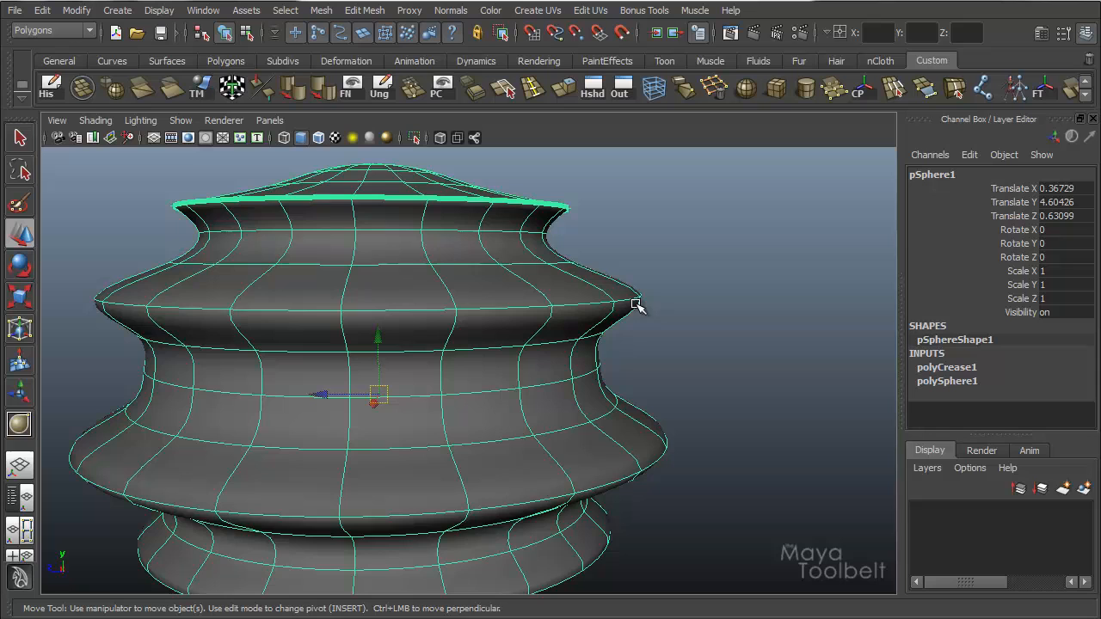
pyautogui.press('ctrl+a')
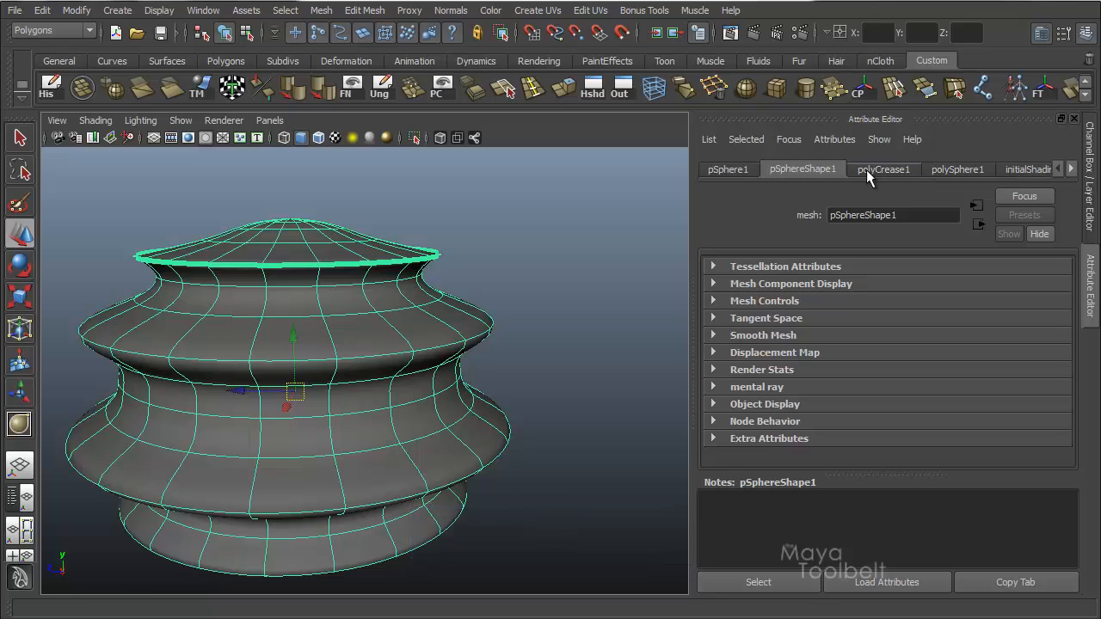
# - Show the polyCrease1 node's Edge Crease list and scroll to the top loop's entries
pyautogui.click(884, 168)
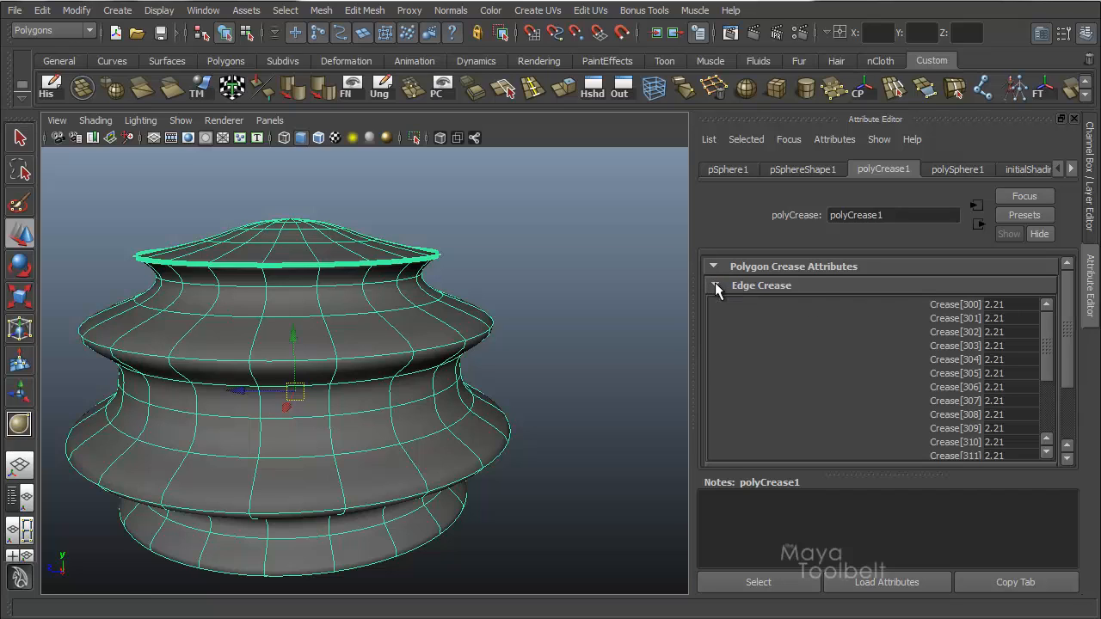
pyautogui.scroll(-3)
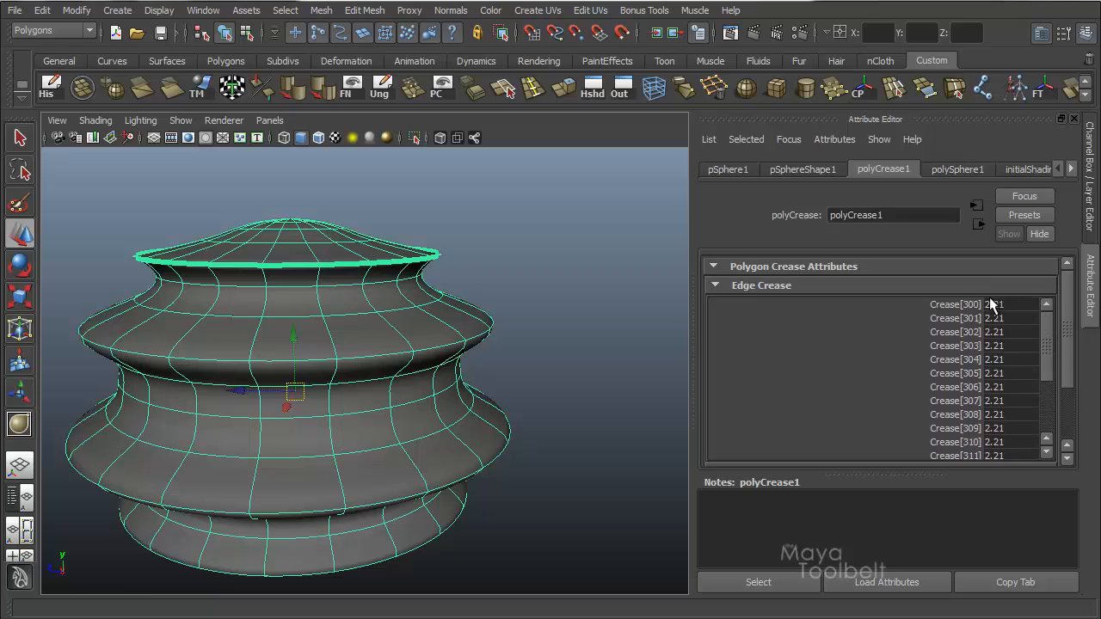
pyautogui.moveTo(997, 341)
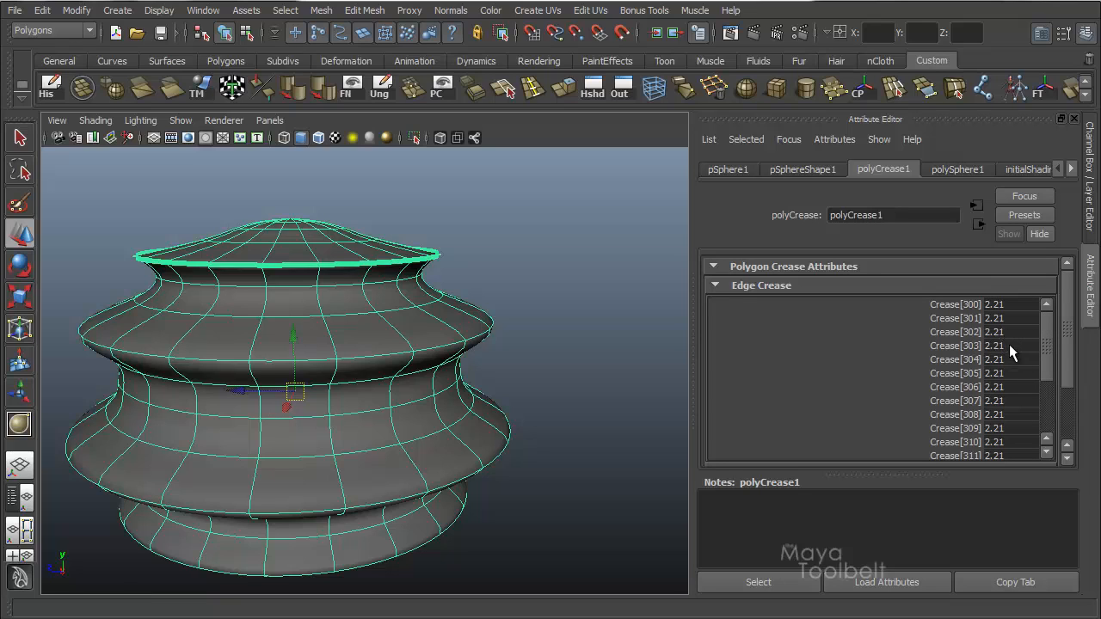
pyautogui.scroll(-3)
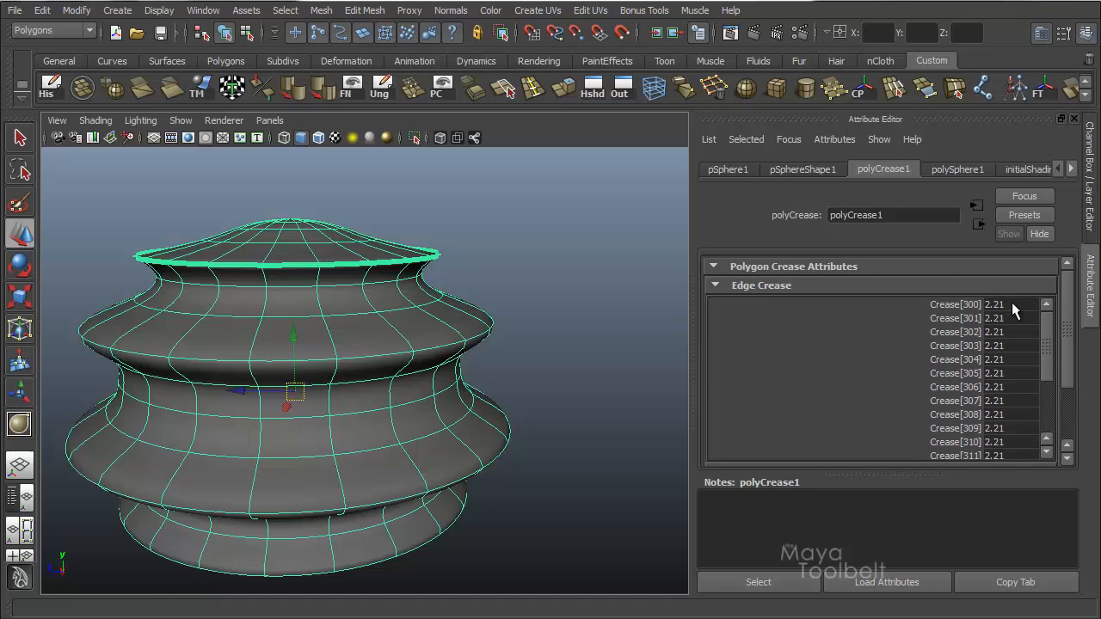
pyautogui.scroll(-3)
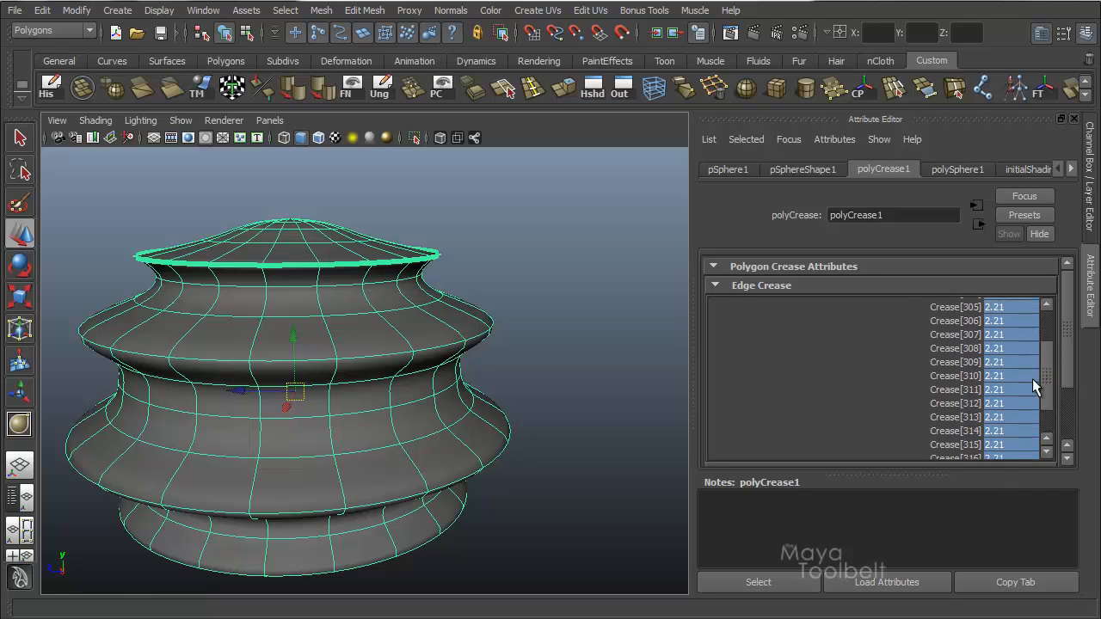
pyautogui.scroll(-3)
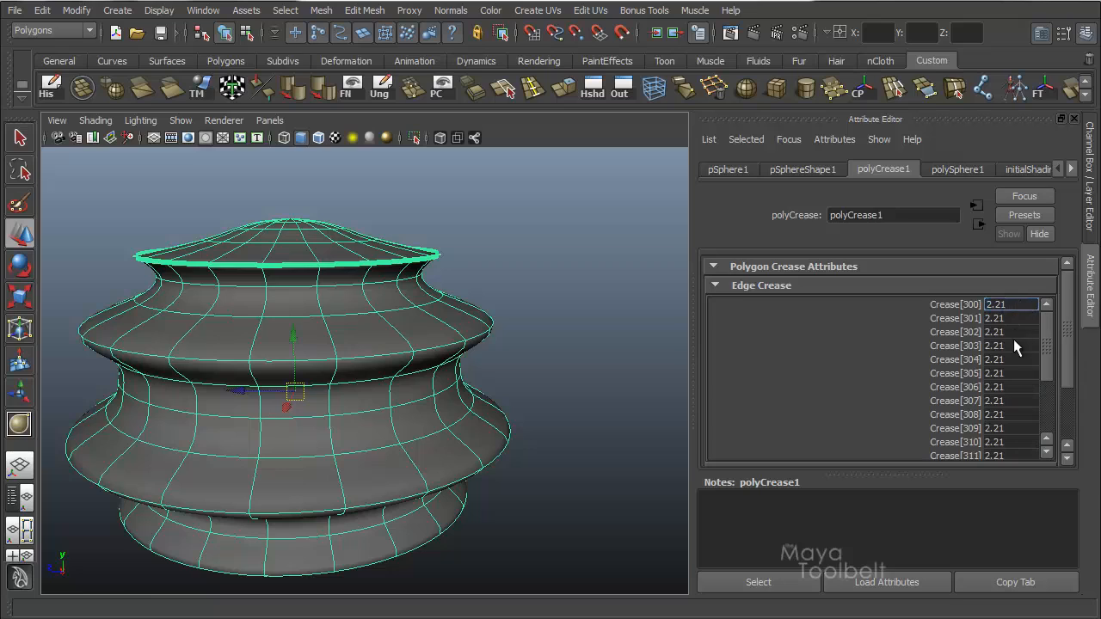
# - Select the Crease[300]–[310] fields and lower them from 2.21 to 1.5
pyautogui.click(994, 344)
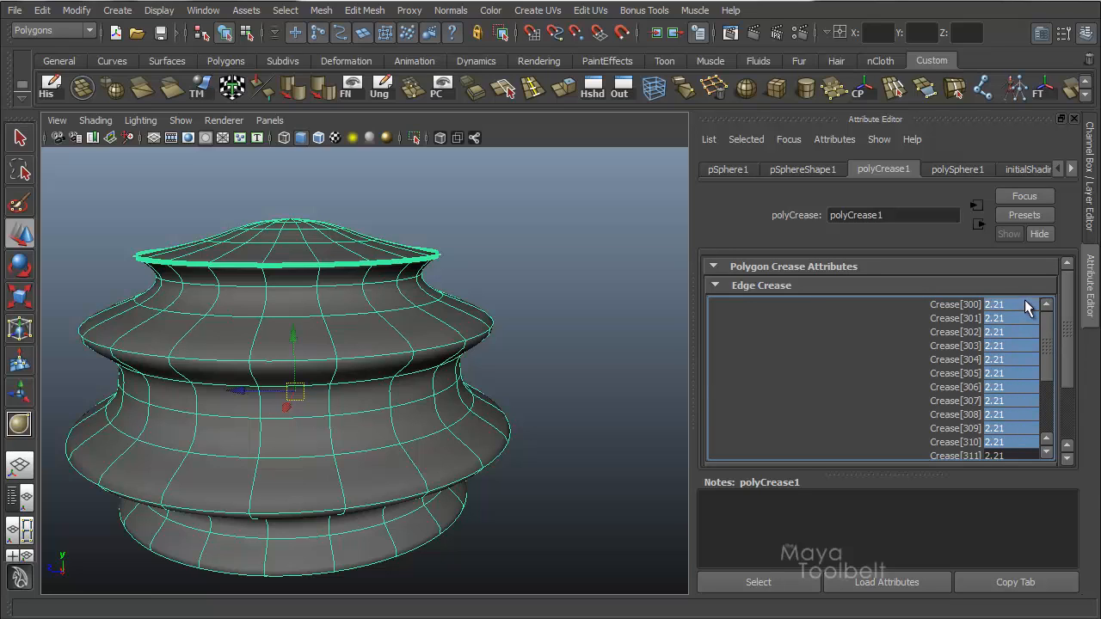
pyautogui.click(1011, 304)
pyautogui.write('1.5')
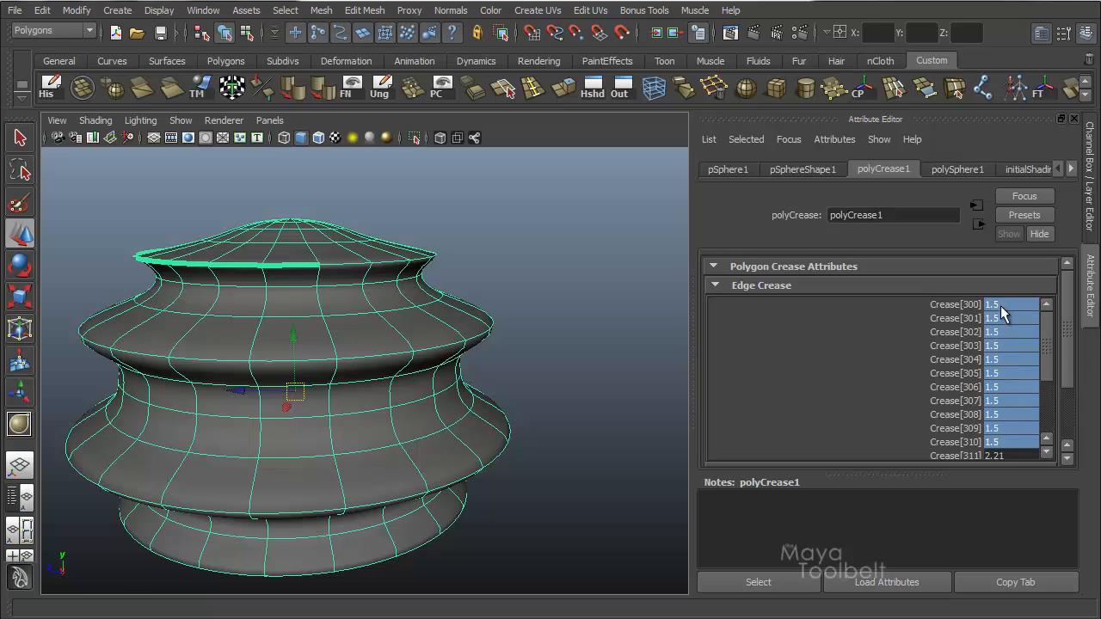
pyautogui.scroll(-3)
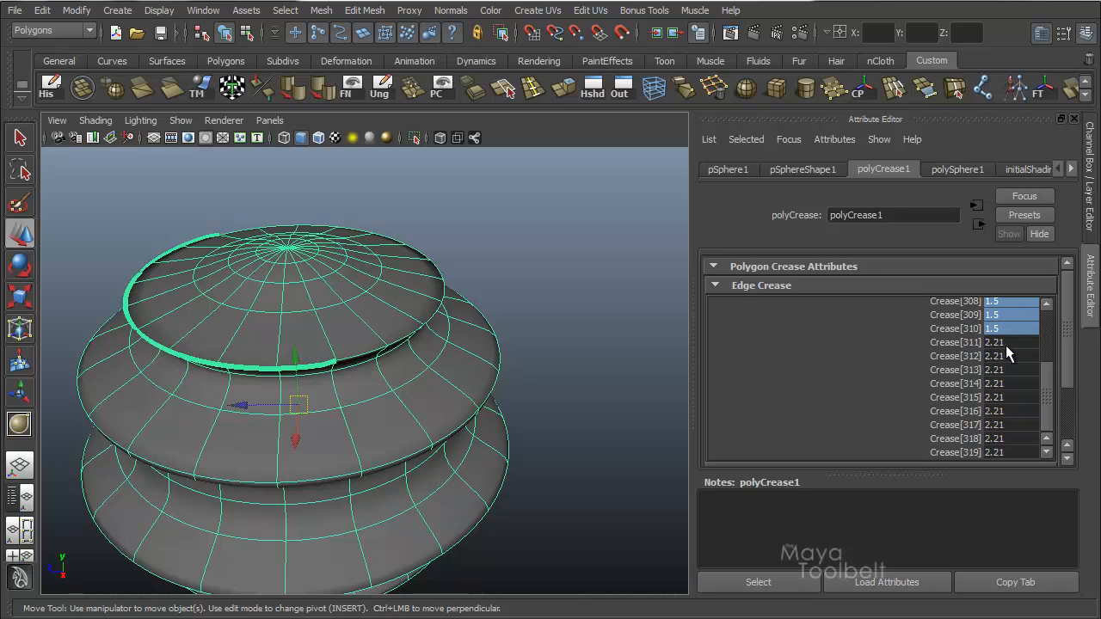
pyautogui.moveTo(987, 344)
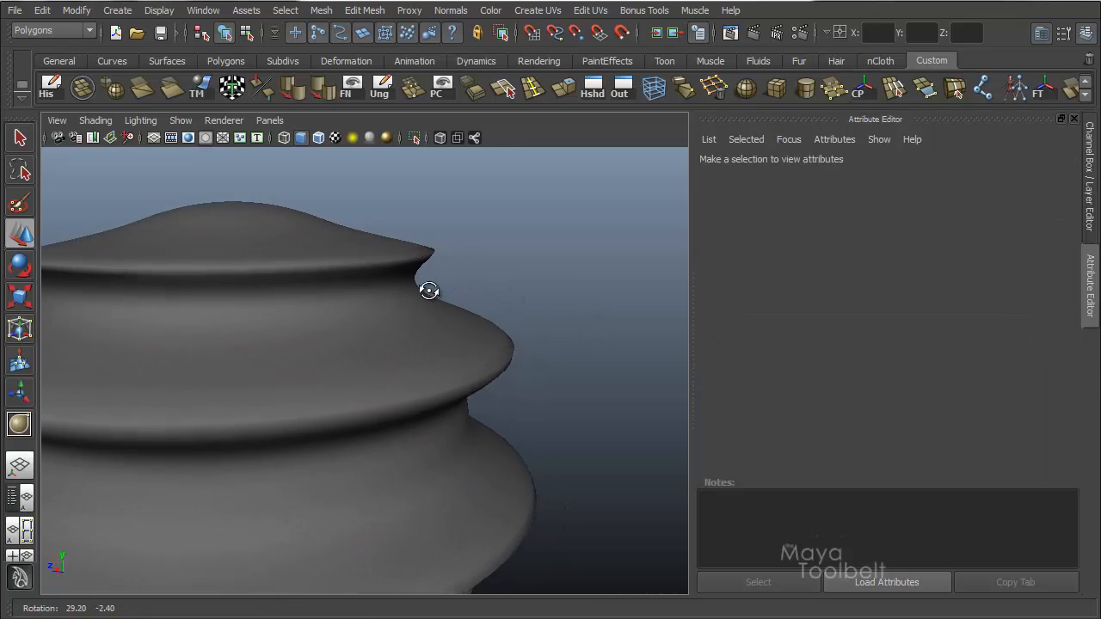
# - Orbit the smoothed model to inspect how the softened creases look
pyautogui.moveTo(428, 289); pyautogui.dragTo(478, 371)
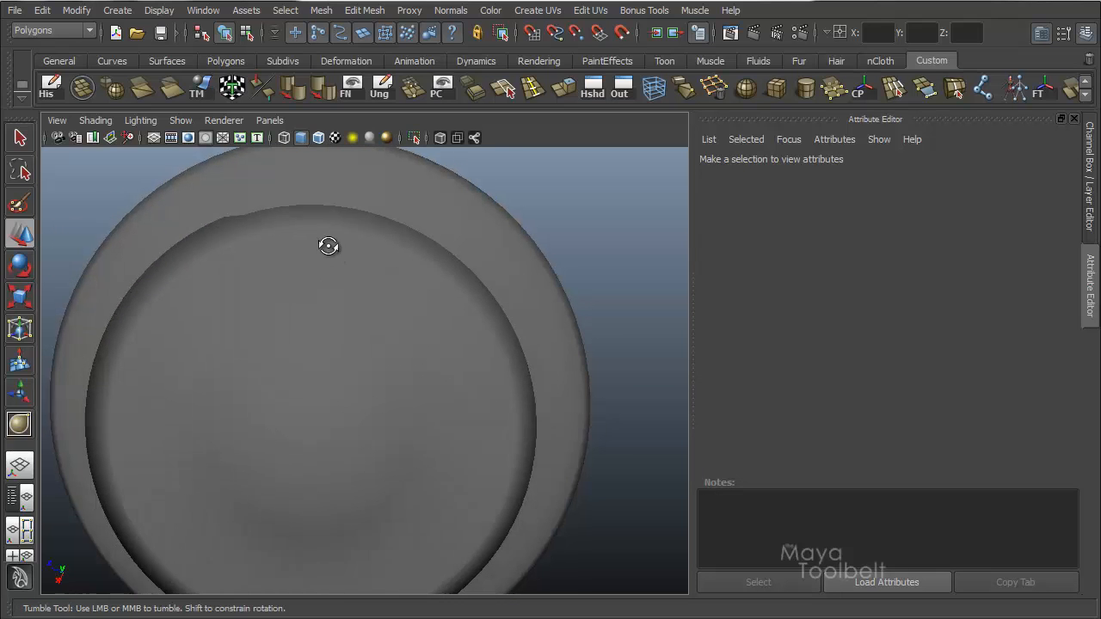
pyautogui.moveTo(329, 246); pyautogui.dragTo(309, 468)
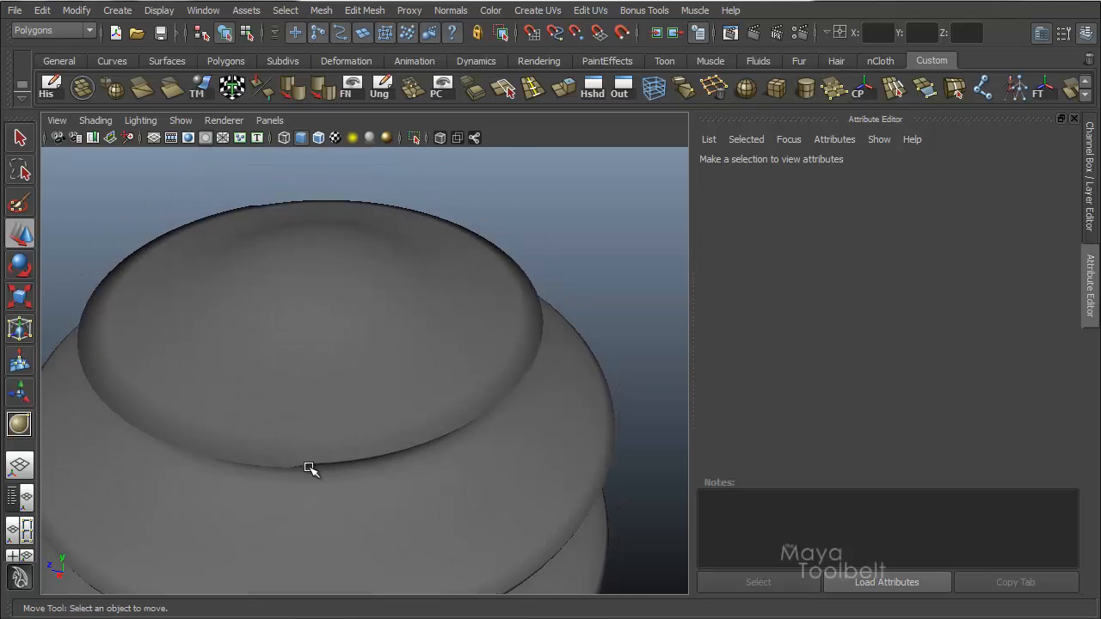
pyautogui.moveTo(310, 467); pyautogui.dragTo(320, 296)
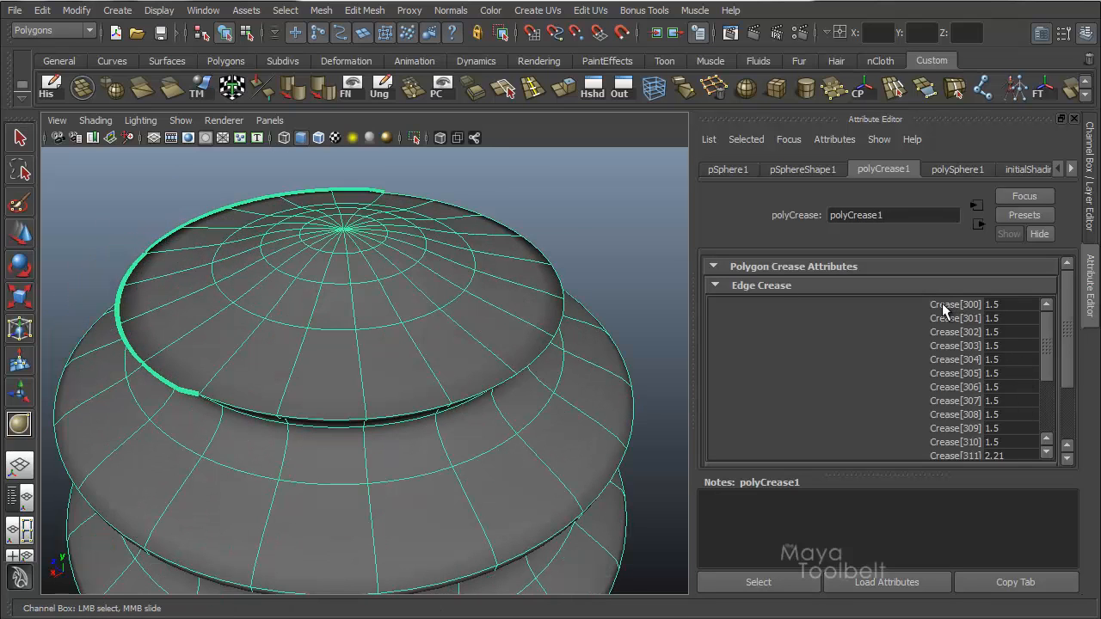
# - Try values 0.2 and 1.2 on Crease[300], then return all top-loop values to 2.21
pyautogui.click(954, 304)
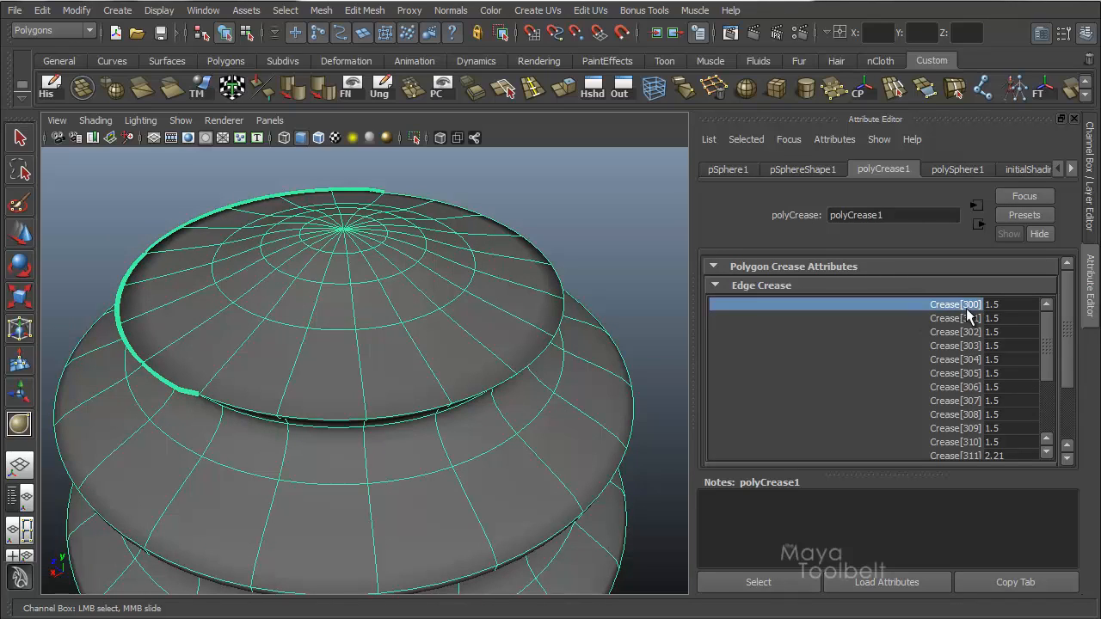
pyautogui.click(954, 317)
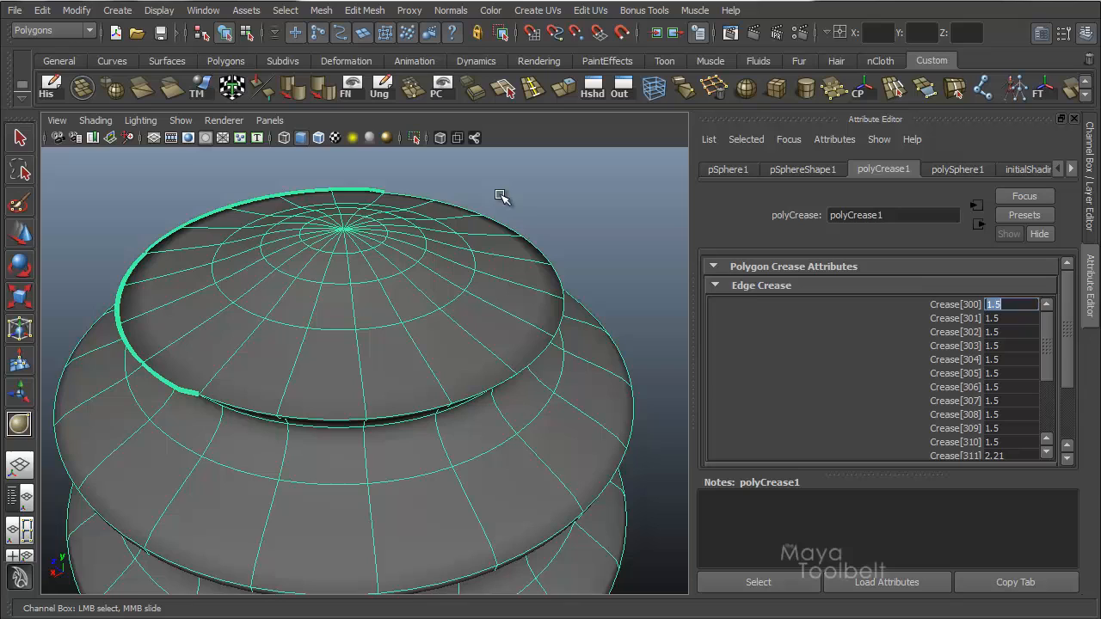
pyautogui.write('0.2')
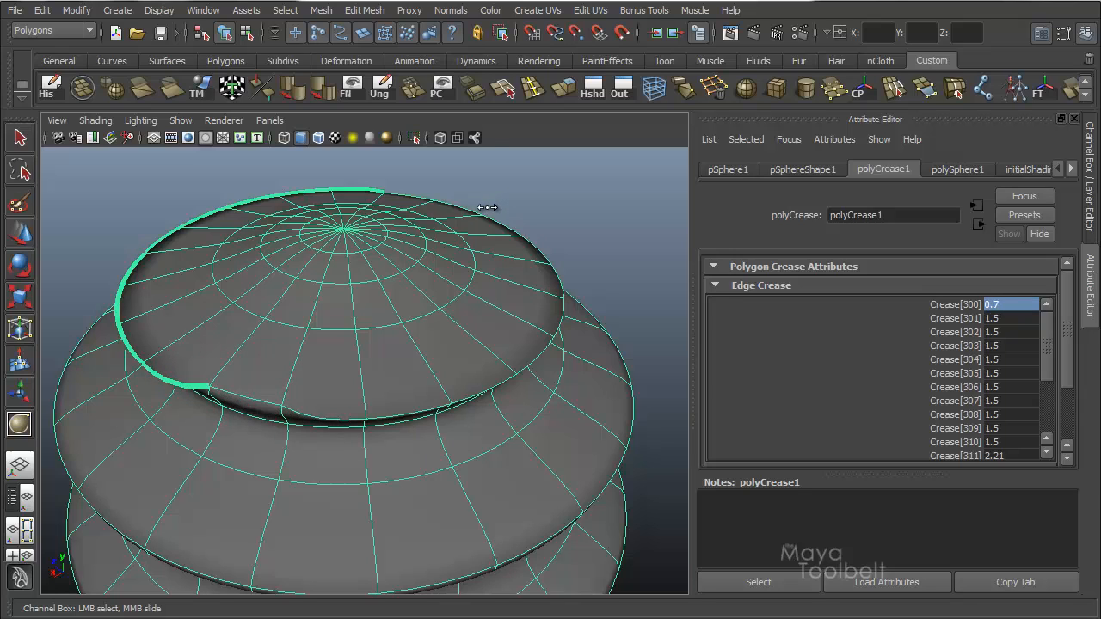
pyautogui.write('1.2')
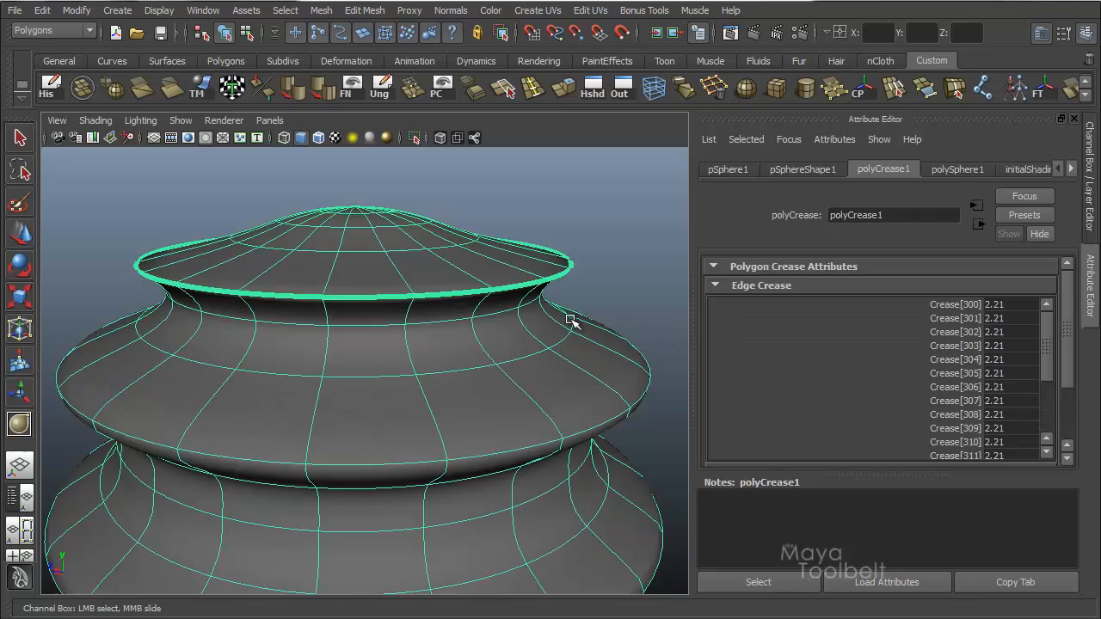
pyautogui.moveTo(1040, 334)
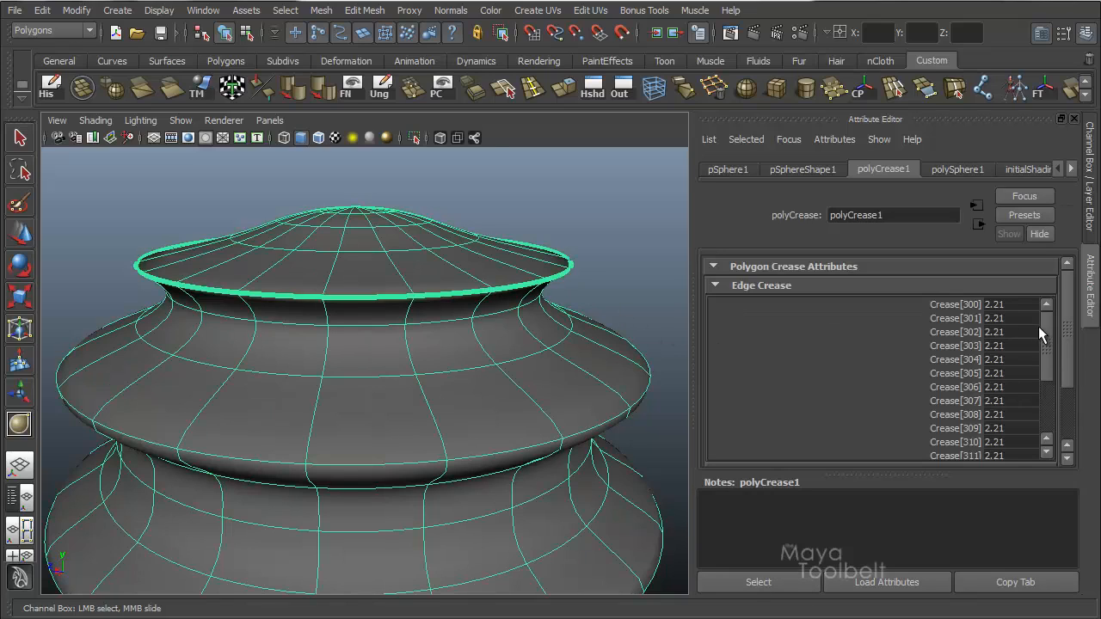
pyautogui.scroll(-3)
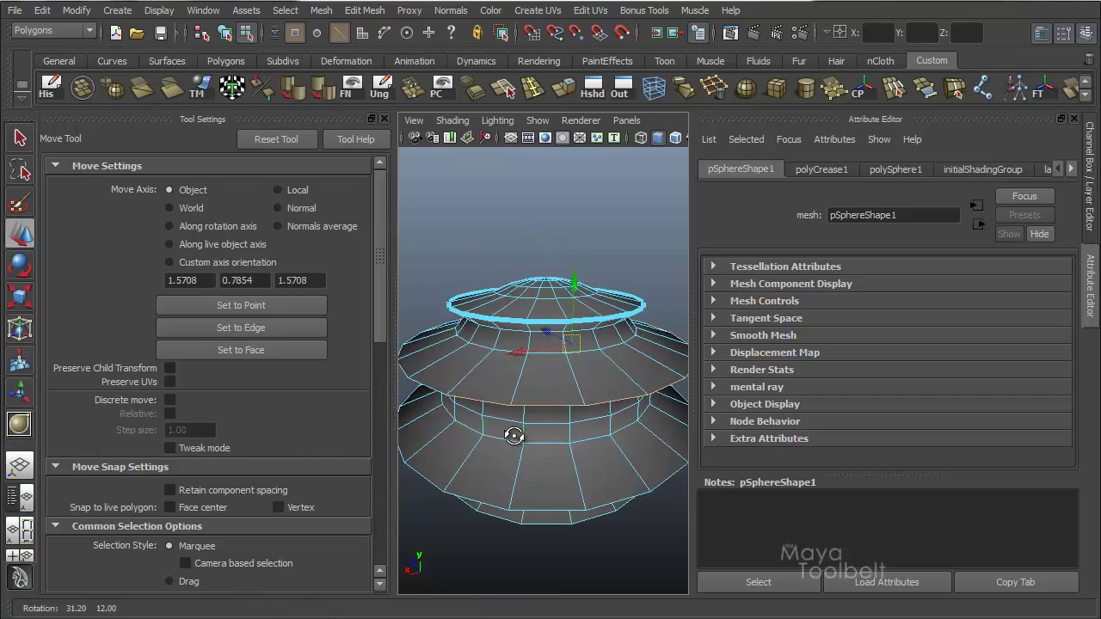
# - With the Crease Tool, give the lower tier's rim loop a relative crease of about 0.28
pyautogui.moveTo(512, 433); pyautogui.dragTo(471, 478)
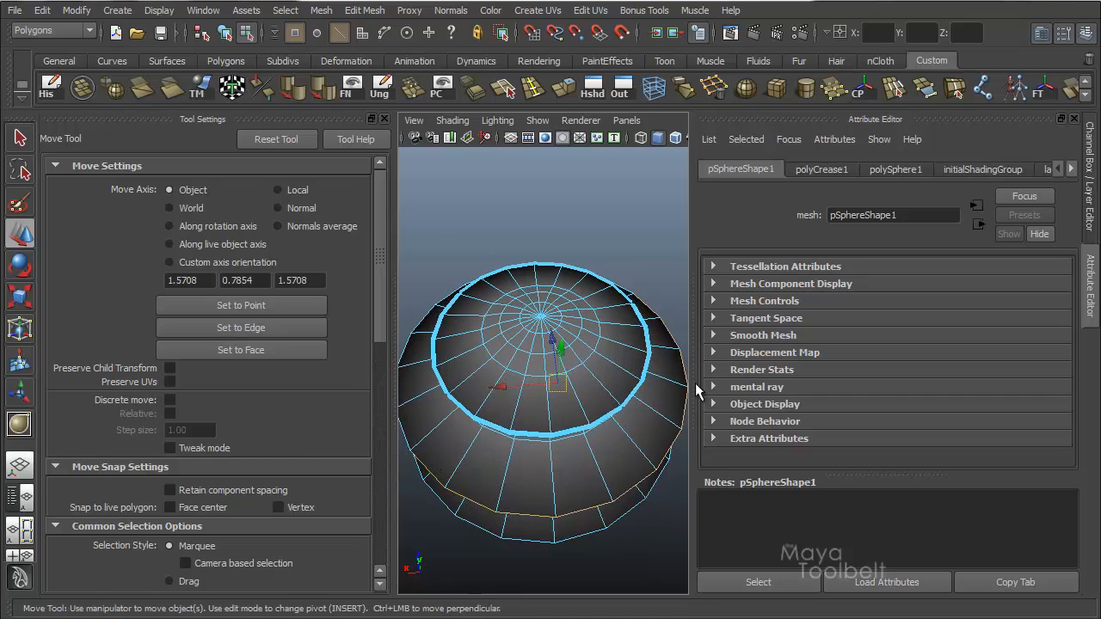
pyautogui.click(19, 425)
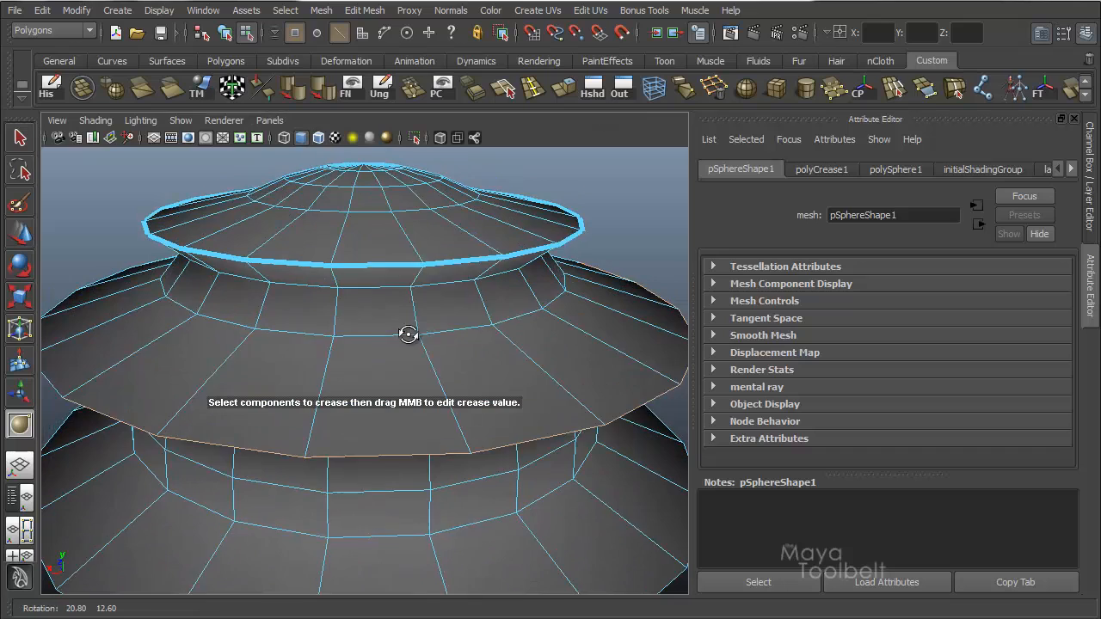
pyautogui.moveTo(409, 333); pyautogui.dragTo(370, 353)
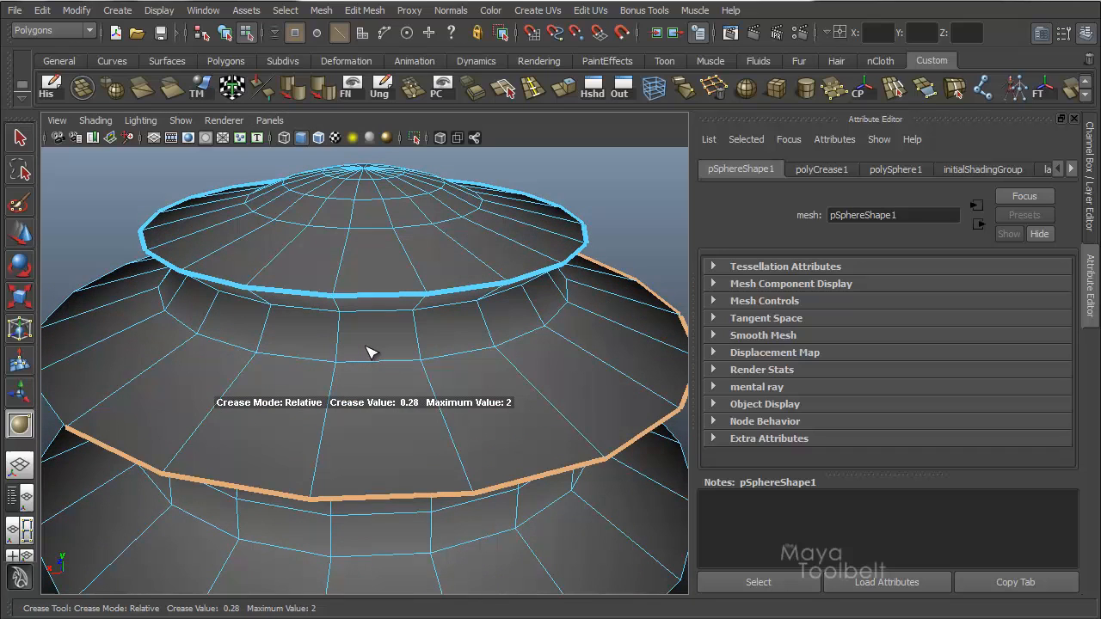
pyautogui.moveTo(370, 352); pyautogui.dragTo(416, 347)
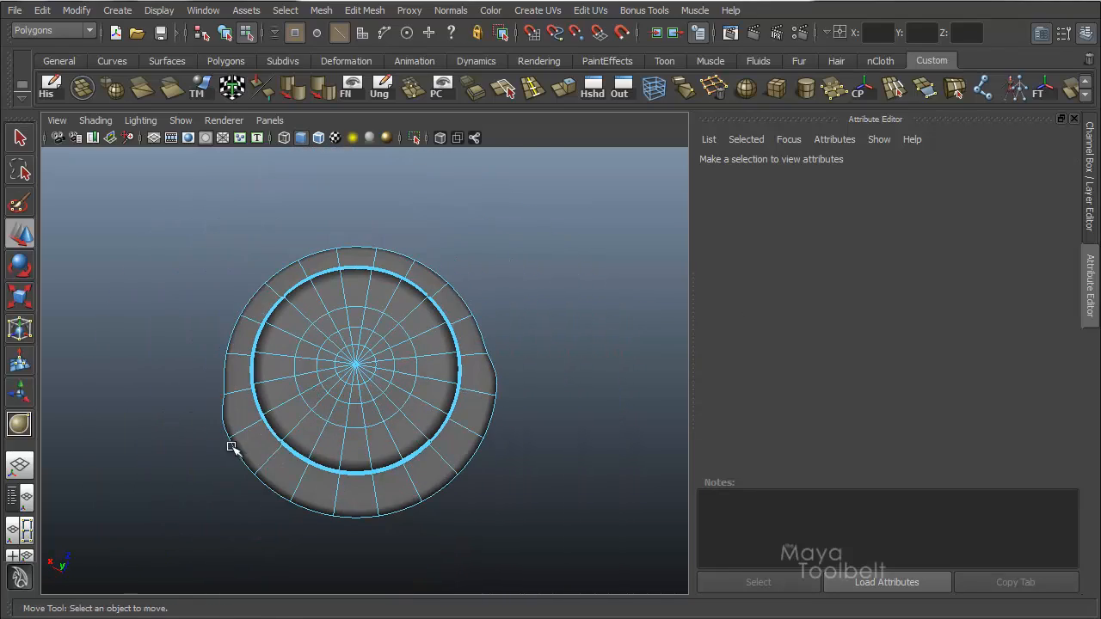
pyautogui.moveTo(357, 506)
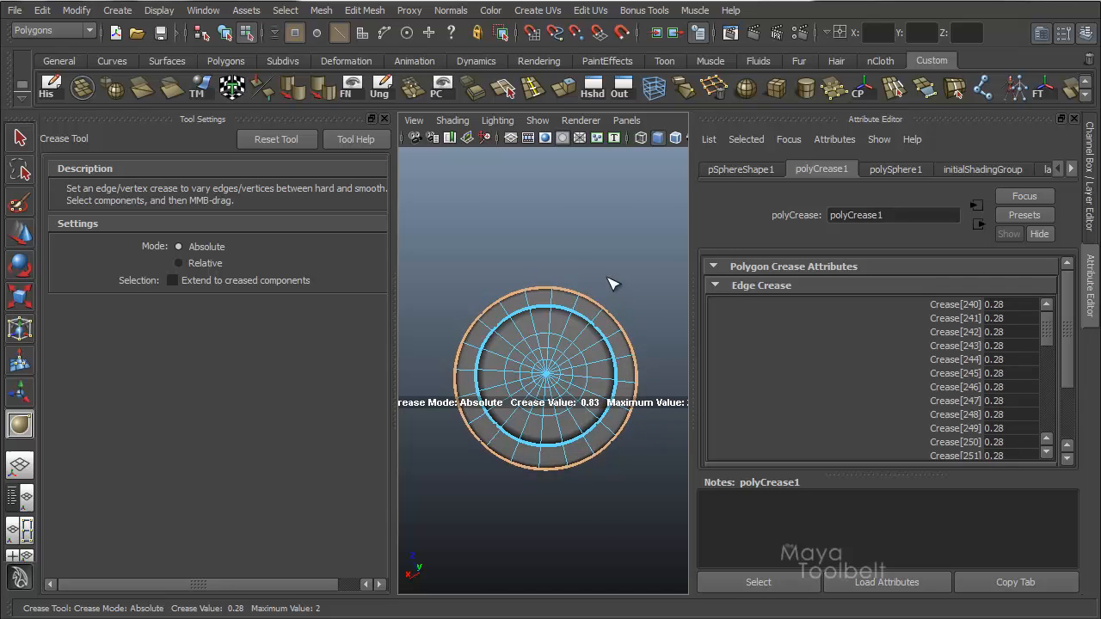
# - Re-tune the lower rim loop's crease to about 1.43 and switch the tool to relative mode
pyautogui.moveTo(612, 284); pyautogui.dragTo(578, 285)
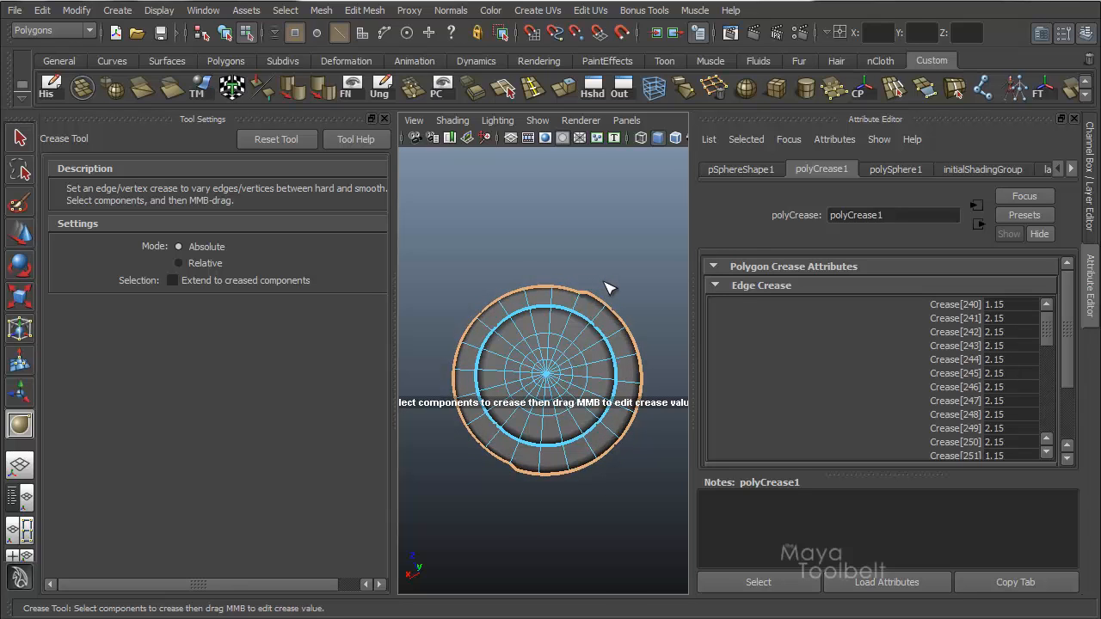
pyautogui.moveTo(609, 289); pyautogui.dragTo(595, 492)
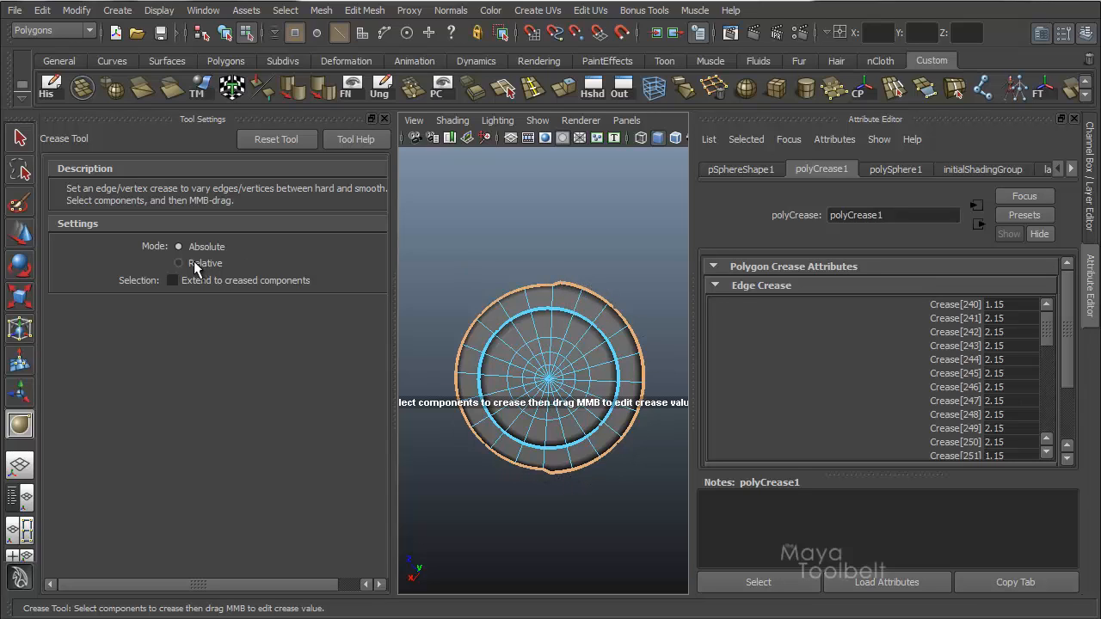
pyautogui.click(179, 263)
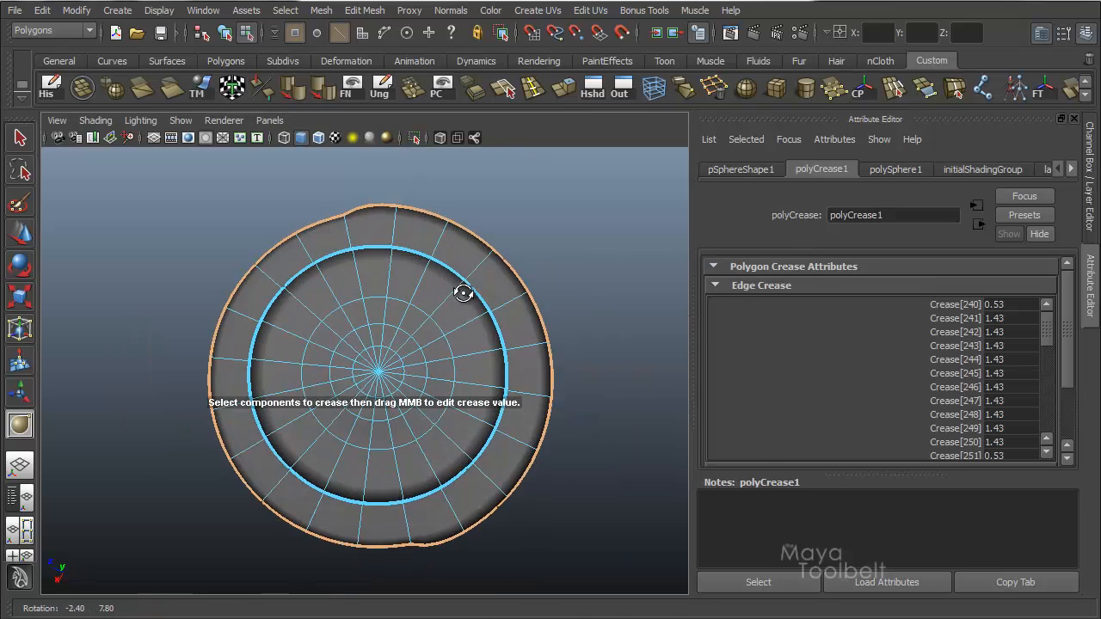
pyautogui.moveTo(462, 292); pyautogui.dragTo(430, 214)
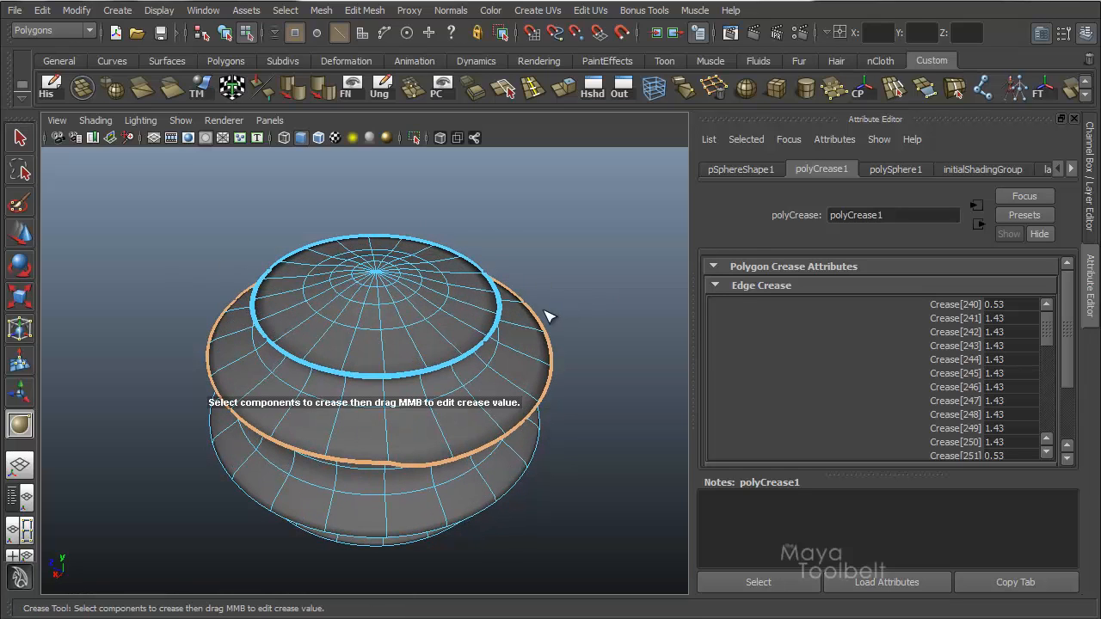
pyautogui.scroll(-3)
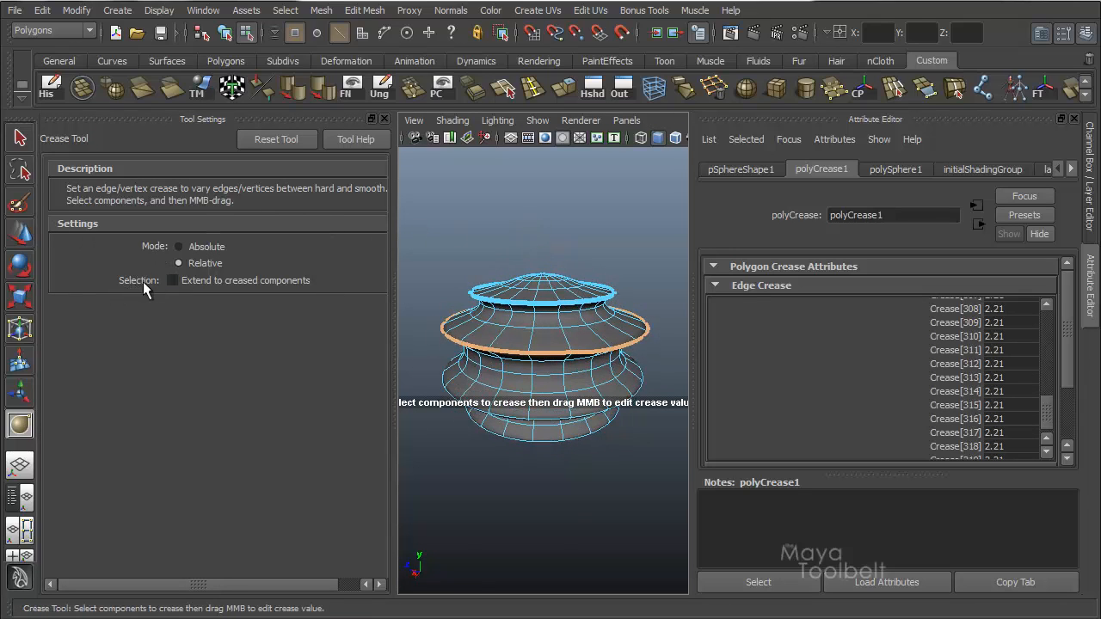
pyautogui.moveTo(278, 289)
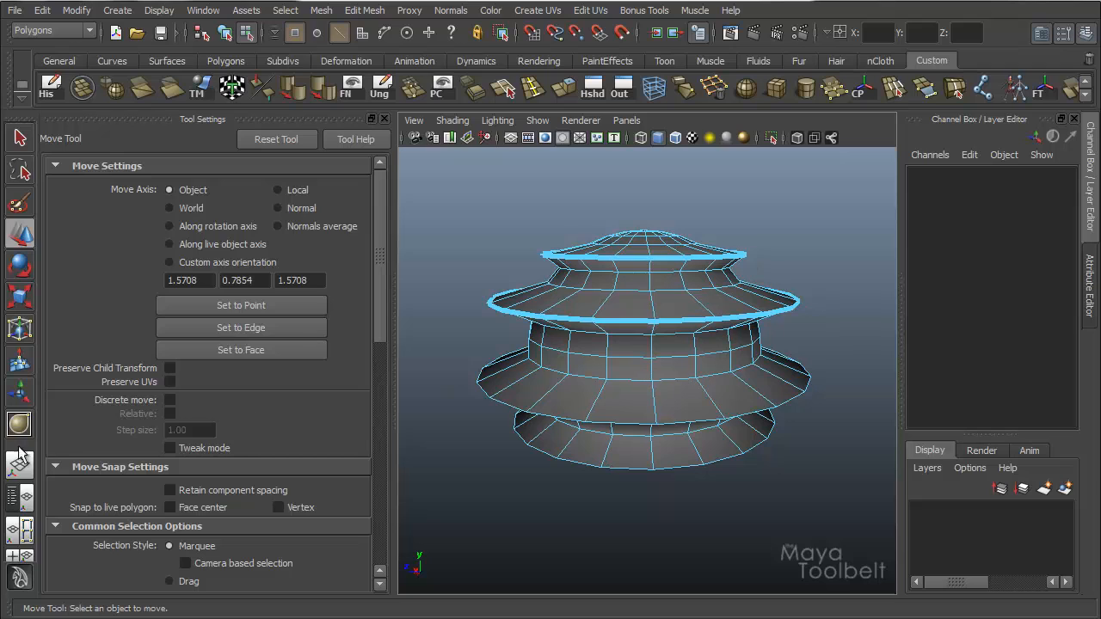
# - Remove crease data from the selected edges and pick an edge on the middle tier's rim
pyautogui.click(18, 426)
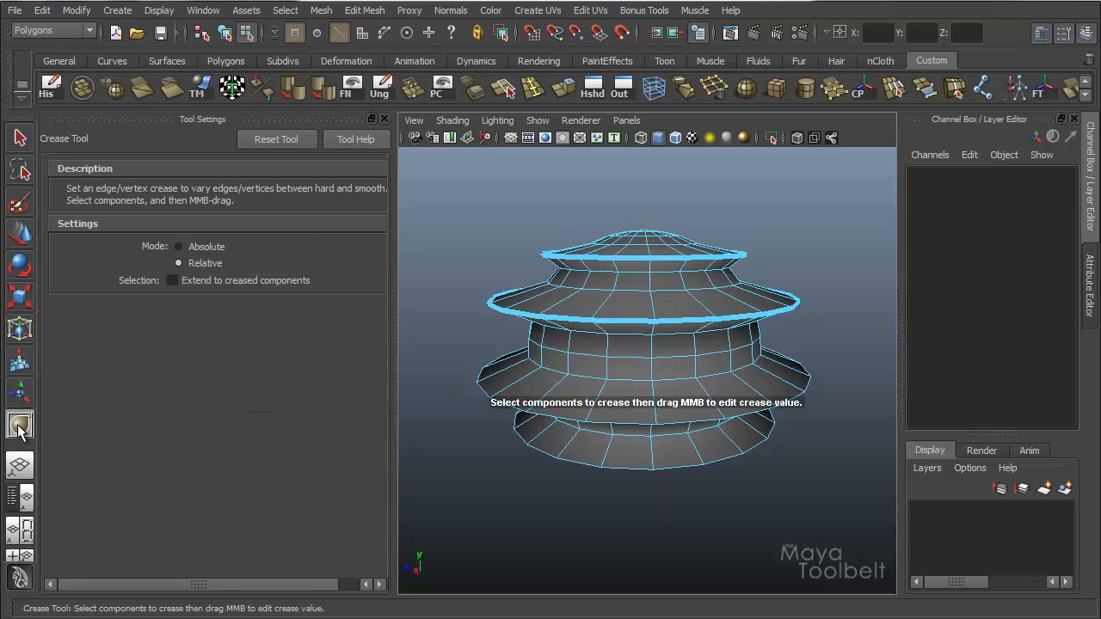
pyautogui.click(364, 10)
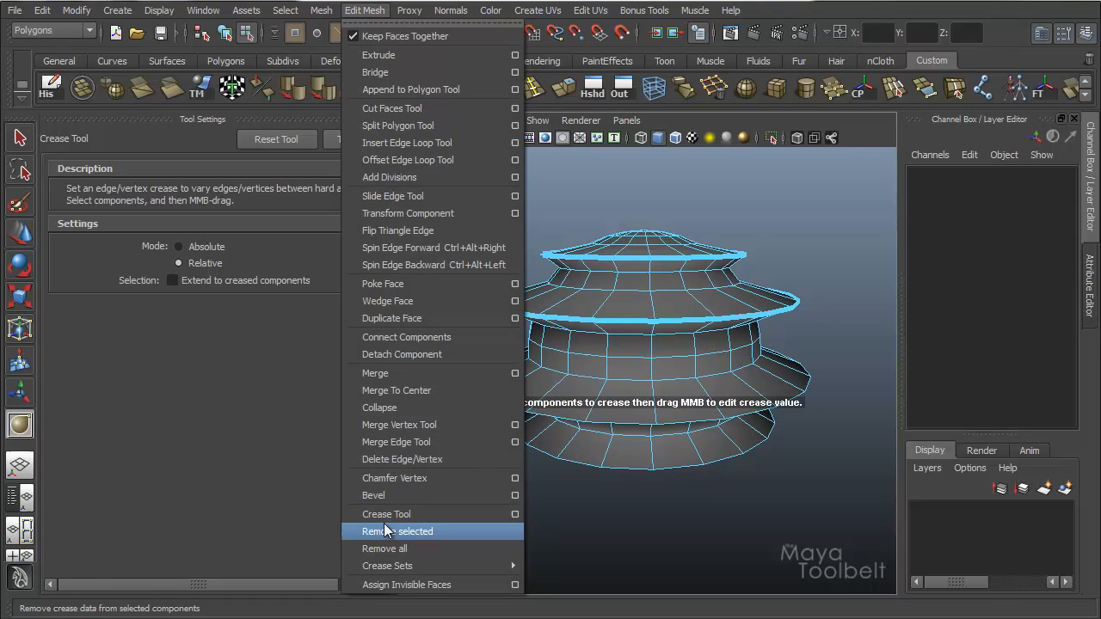
pyautogui.click(399, 530)
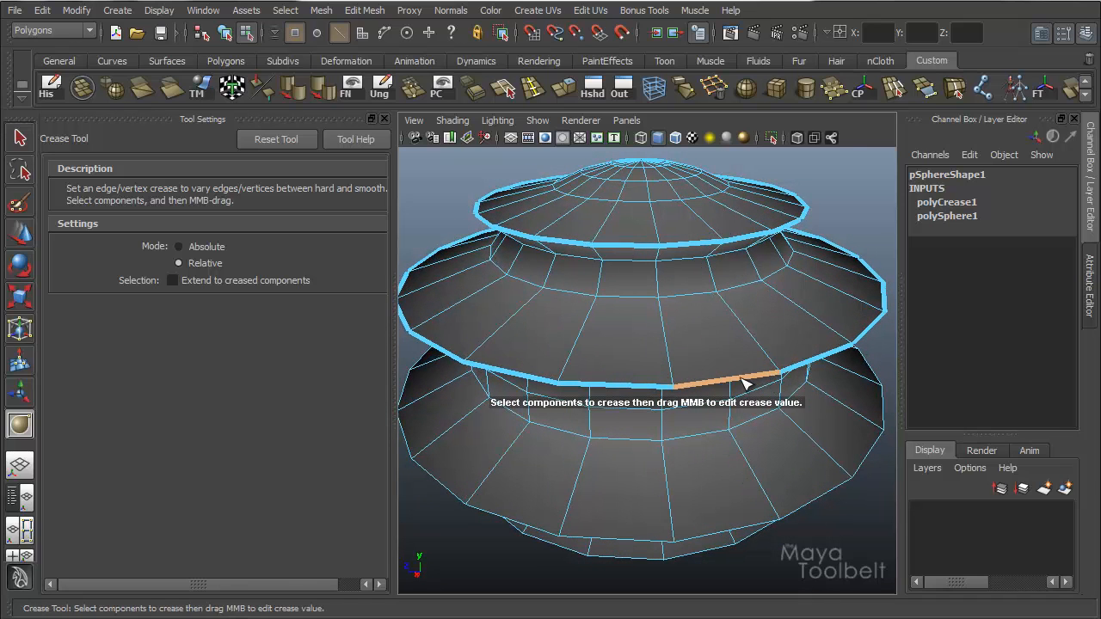
pyautogui.click(172, 280)
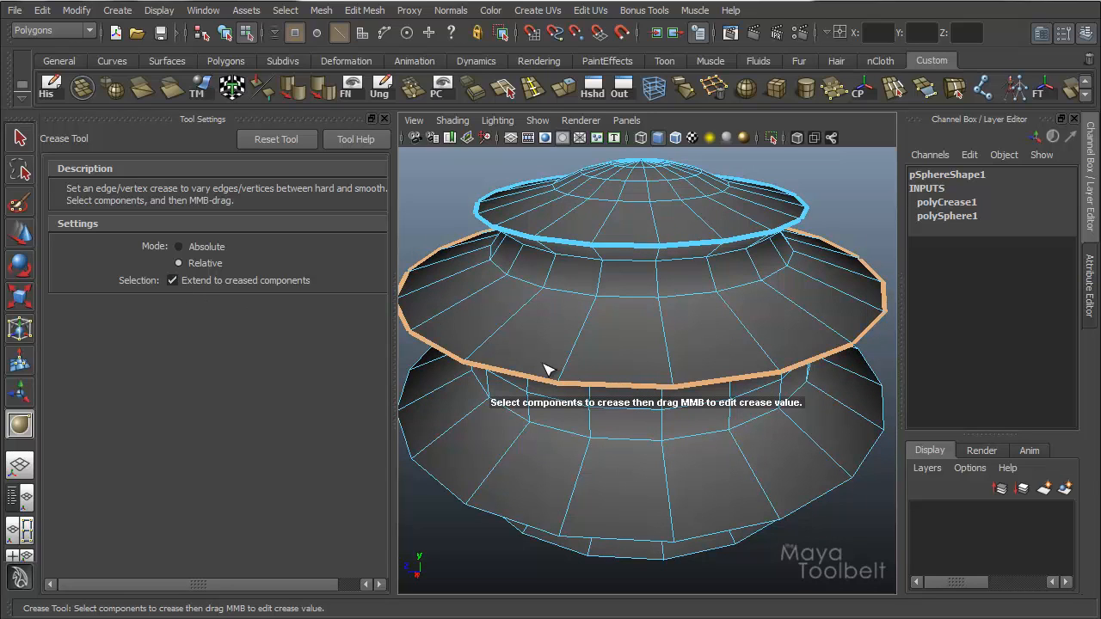
# - Orbit around the tiered sphere to inspect the creased loops
pyautogui.moveTo(550, 370); pyautogui.dragTo(646, 324)
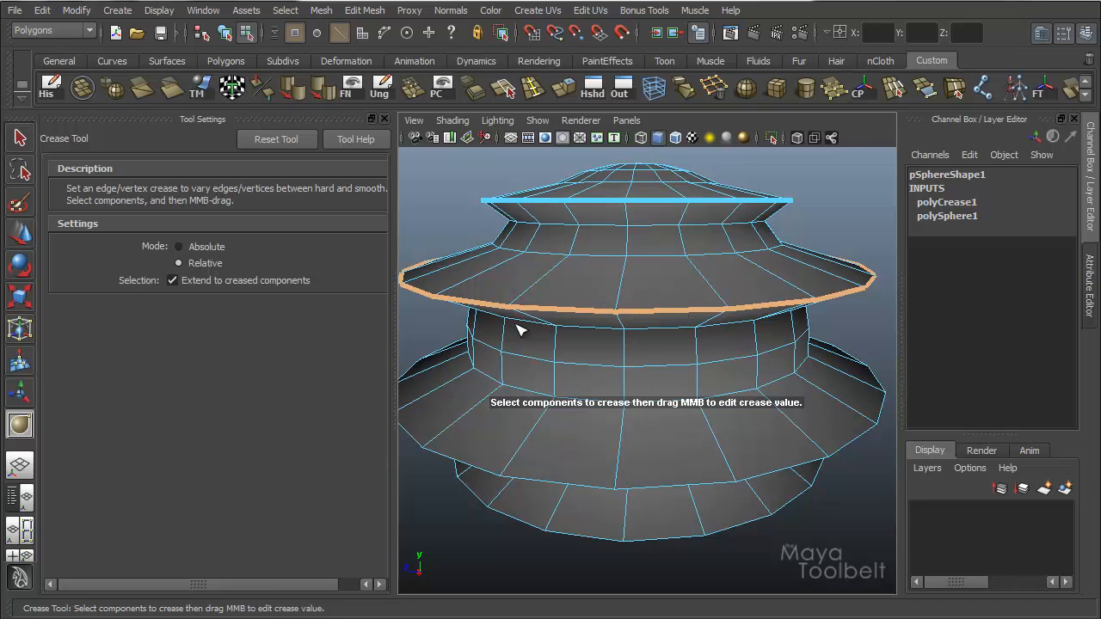
pyautogui.moveTo(654, 342)
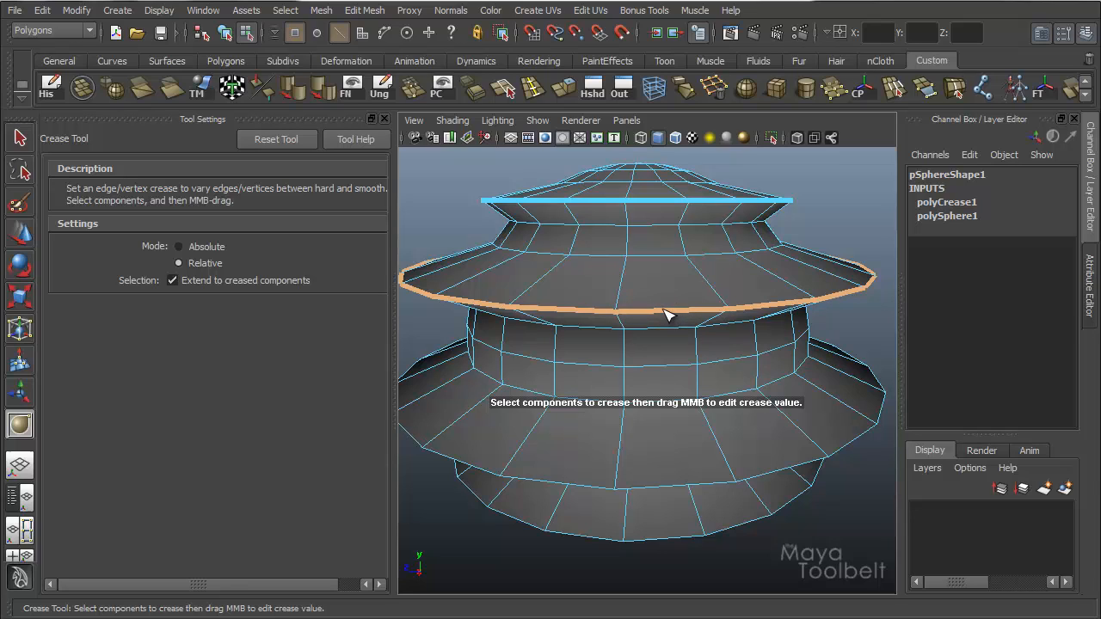
pyautogui.moveTo(199, 286)
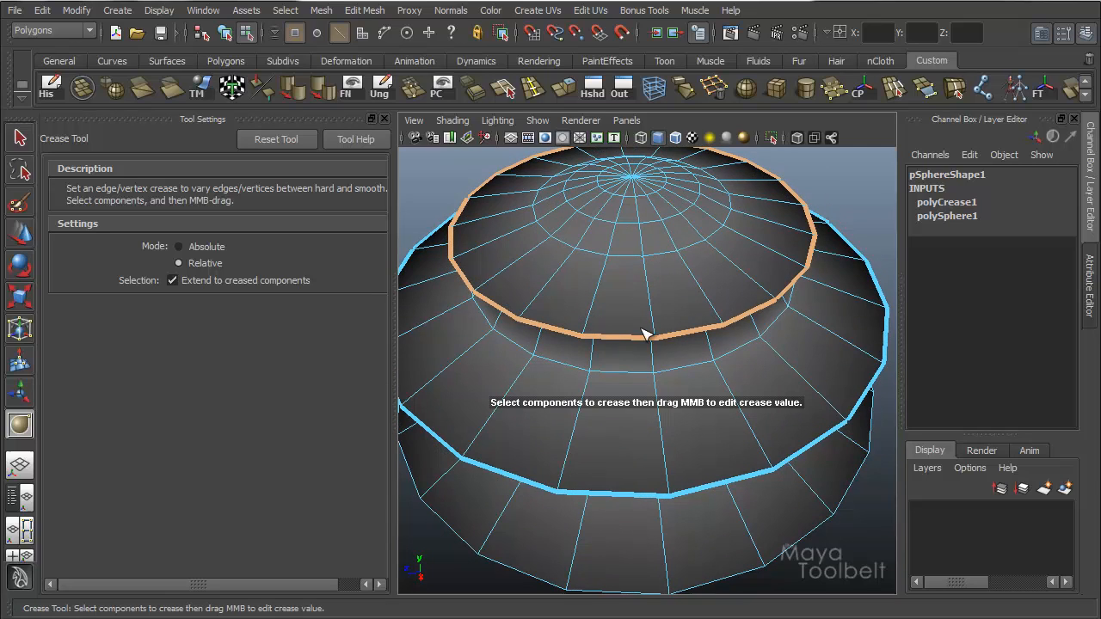
pyautogui.moveTo(645, 334); pyautogui.dragTo(640, 368)
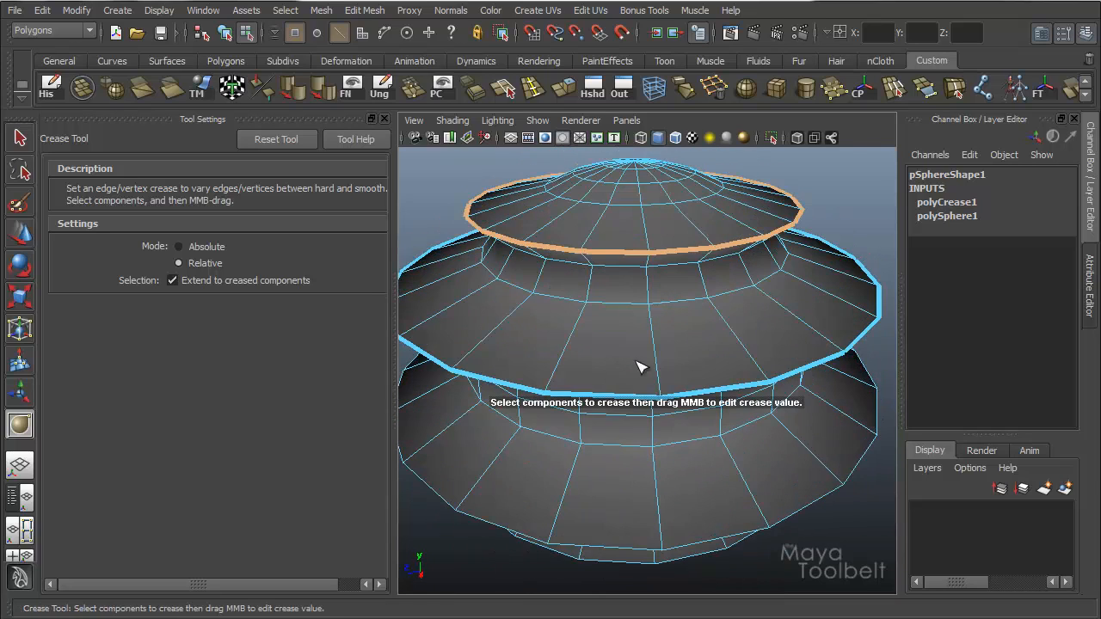
pyautogui.moveTo(640, 368); pyautogui.dragTo(662, 361)
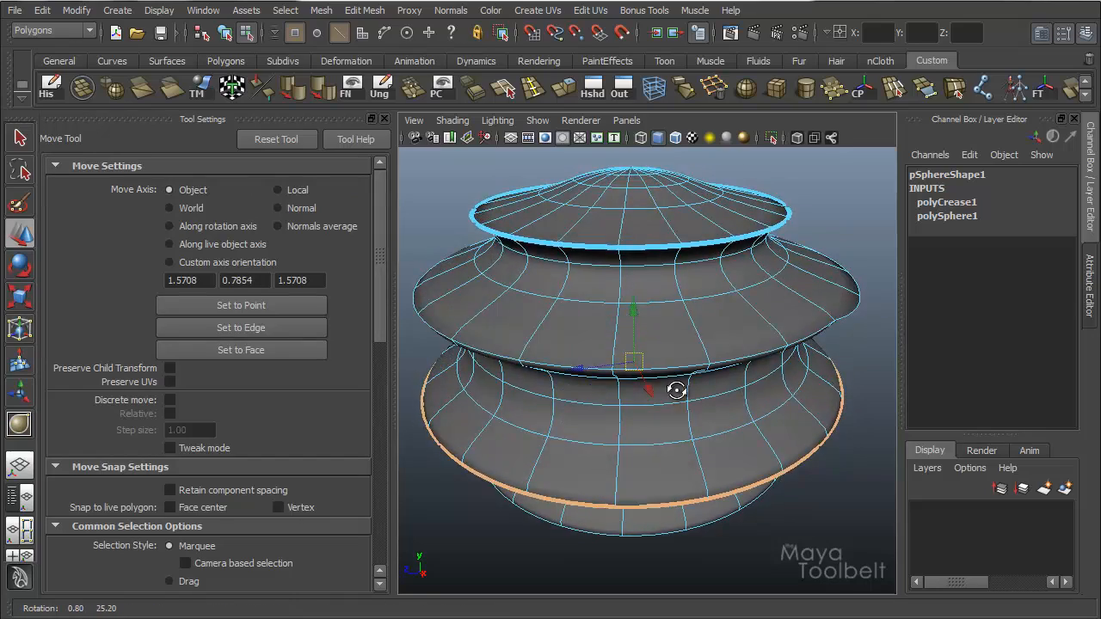
# - Drag the middle tier rim loop's absolute crease up, down to zero and back to a settled strength
pyautogui.moveTo(678, 389); pyautogui.dragTo(688, 361)
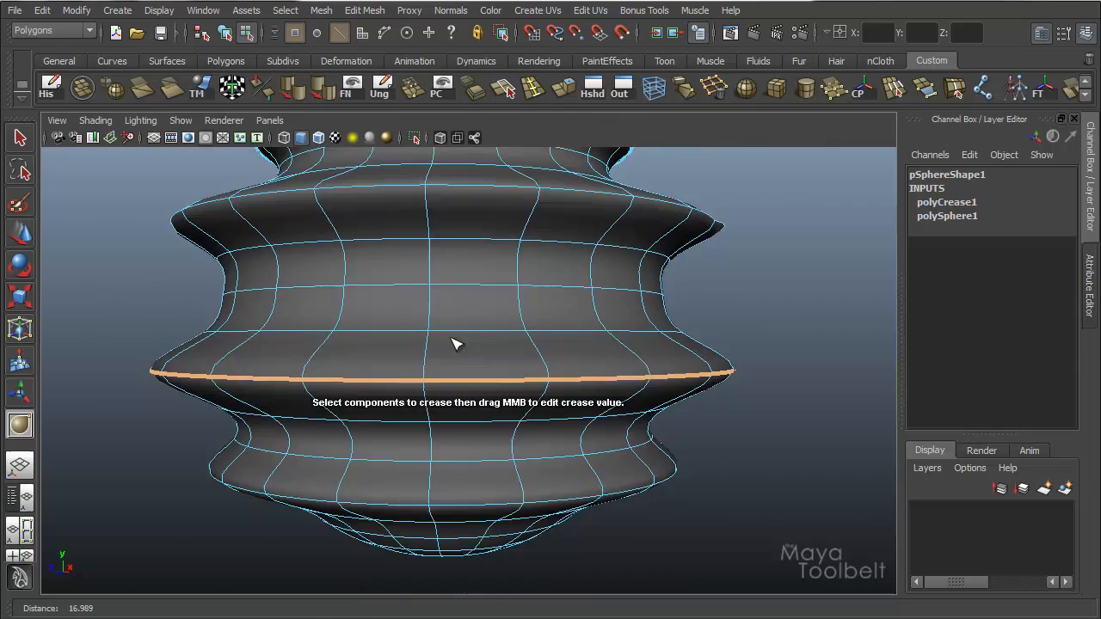
pyautogui.moveTo(455, 344); pyautogui.dragTo(464, 352)
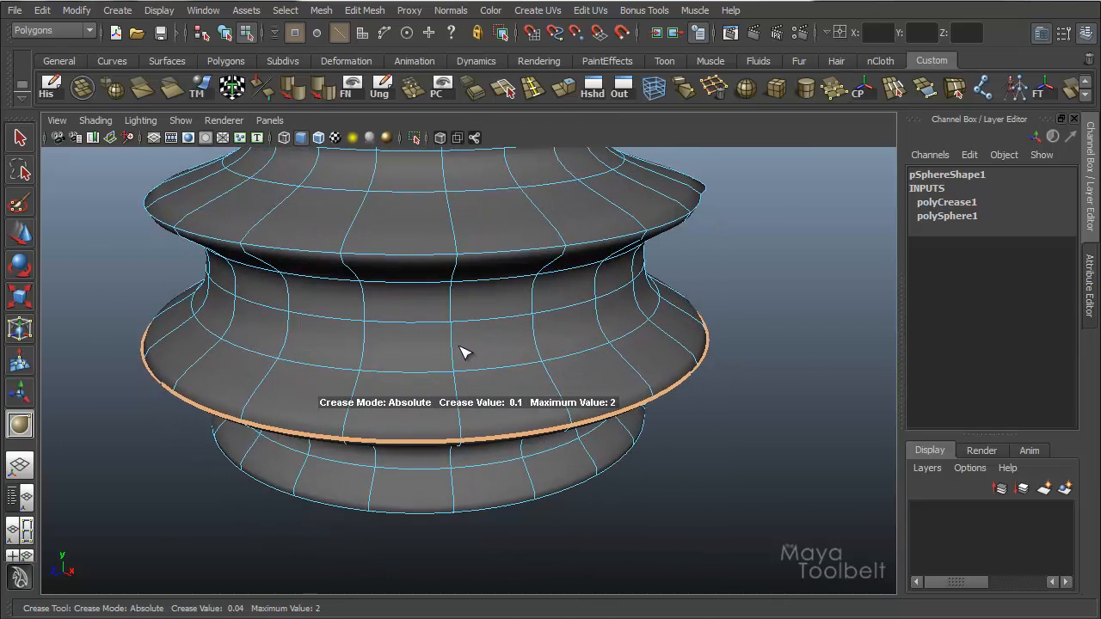
pyautogui.moveTo(465, 353); pyautogui.dragTo(542, 356)
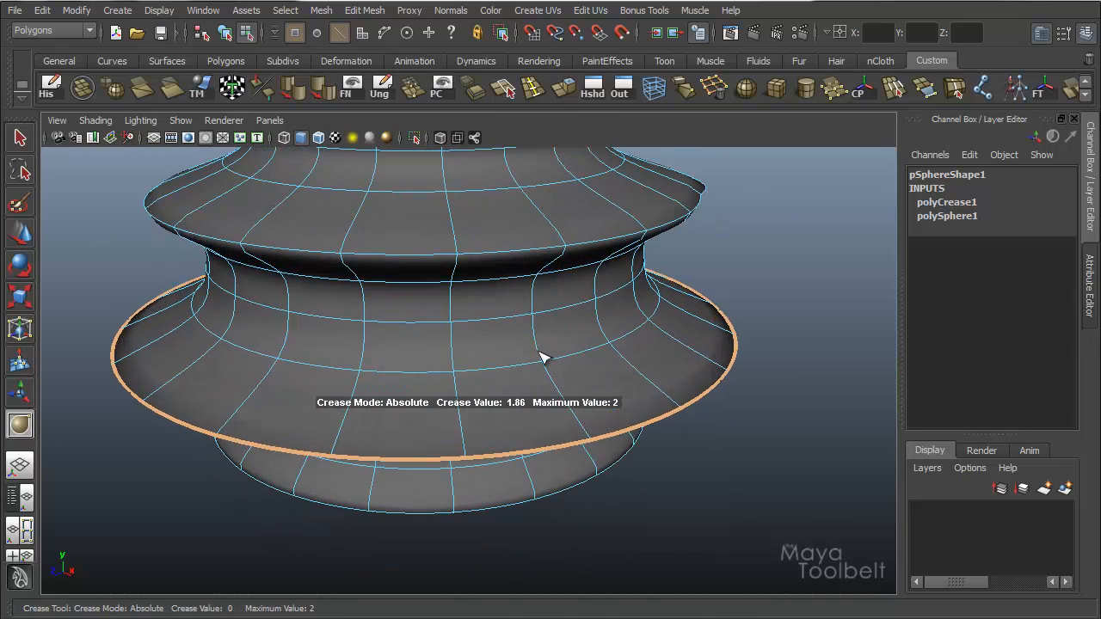
pyautogui.moveTo(542, 356); pyautogui.dragTo(348, 399)
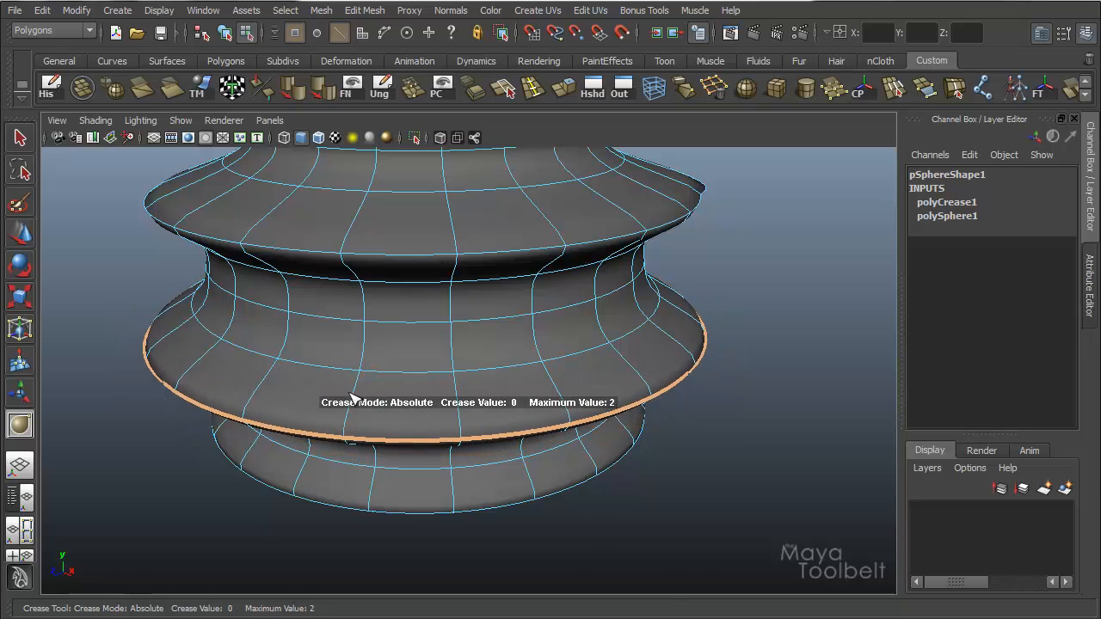
pyautogui.moveTo(353, 402); pyautogui.dragTo(387, 395)
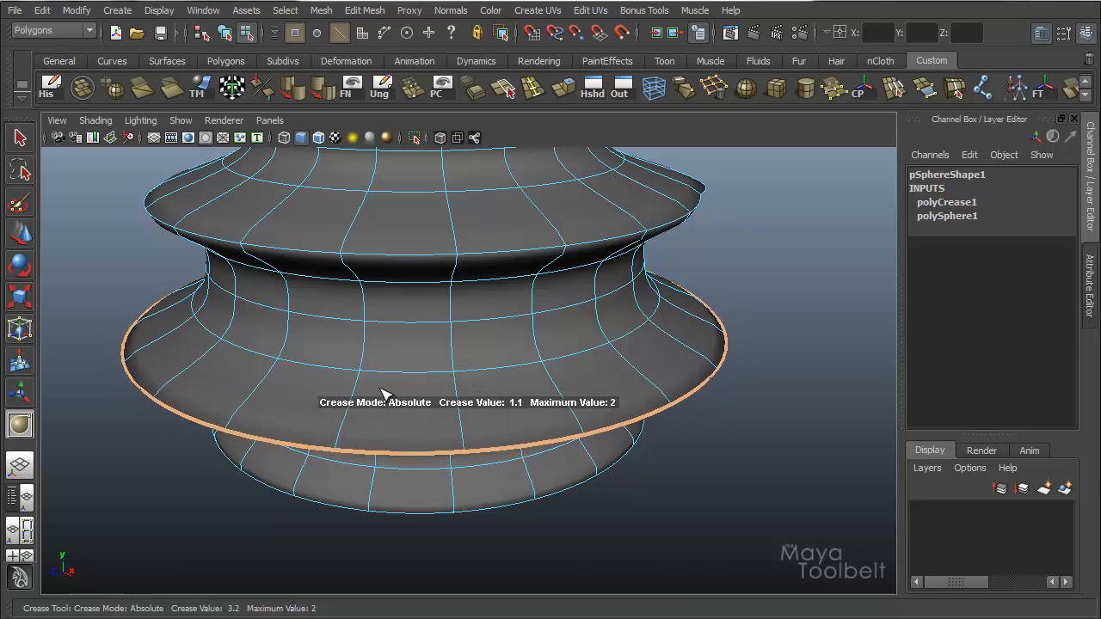
pyautogui.moveTo(386, 395); pyautogui.dragTo(409, 402)
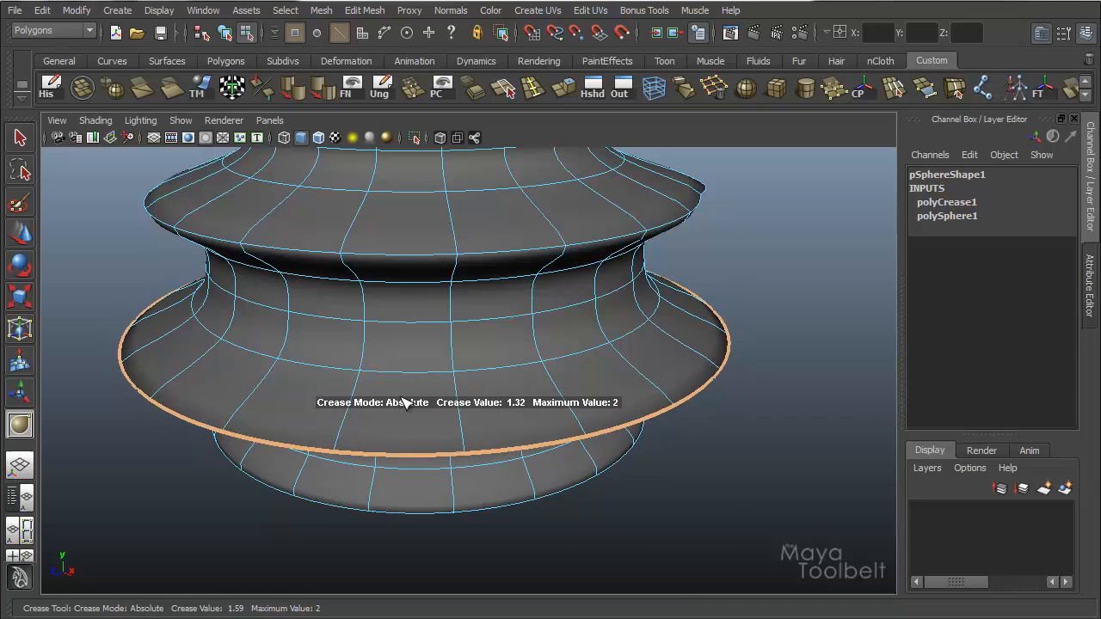
pyautogui.moveTo(404, 402); pyautogui.dragTo(358, 411)
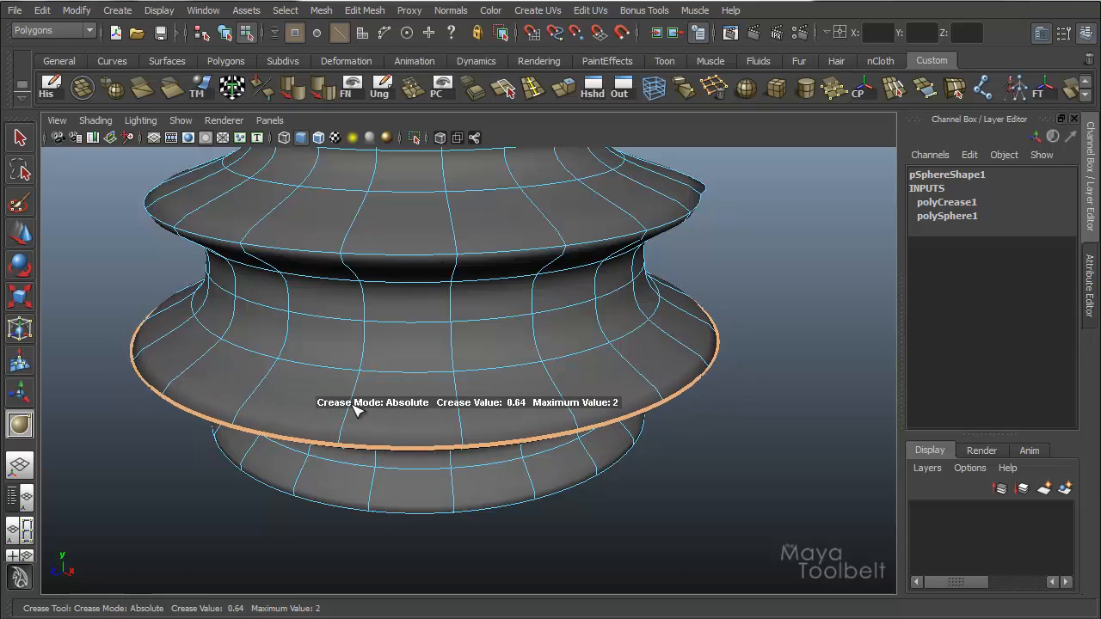
pyautogui.moveTo(357, 411); pyautogui.dragTo(323, 413)
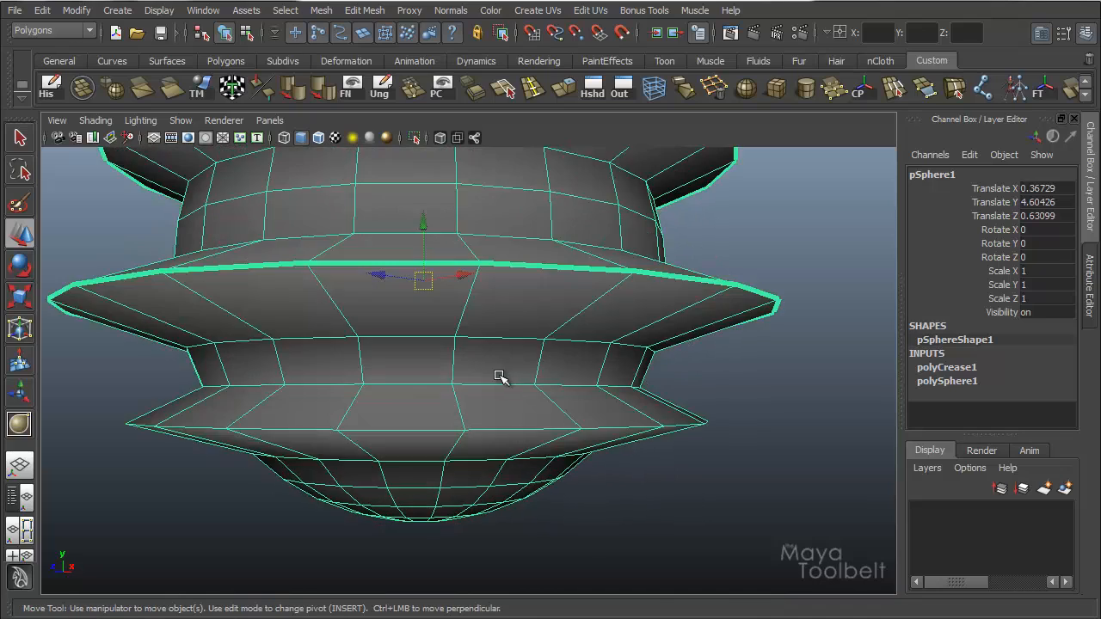
# - Harden the normals of the selected edge loops via Normals > Harden Edge
pyautogui.moveTo(502, 378); pyautogui.dragTo(721, 344)
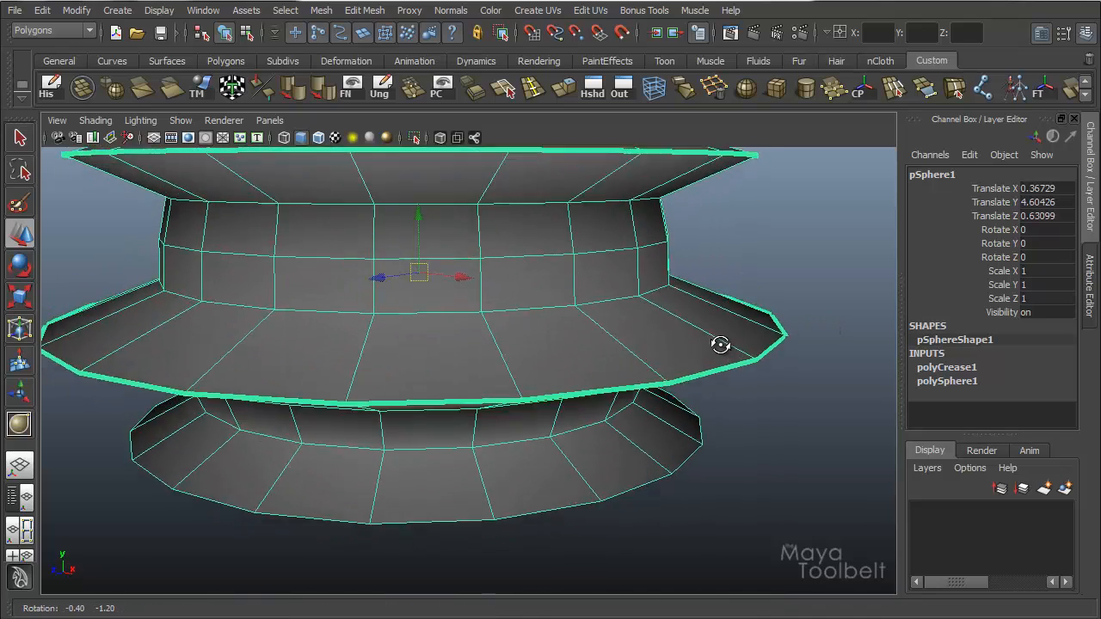
pyautogui.moveTo(721, 344); pyautogui.dragTo(421, 389)
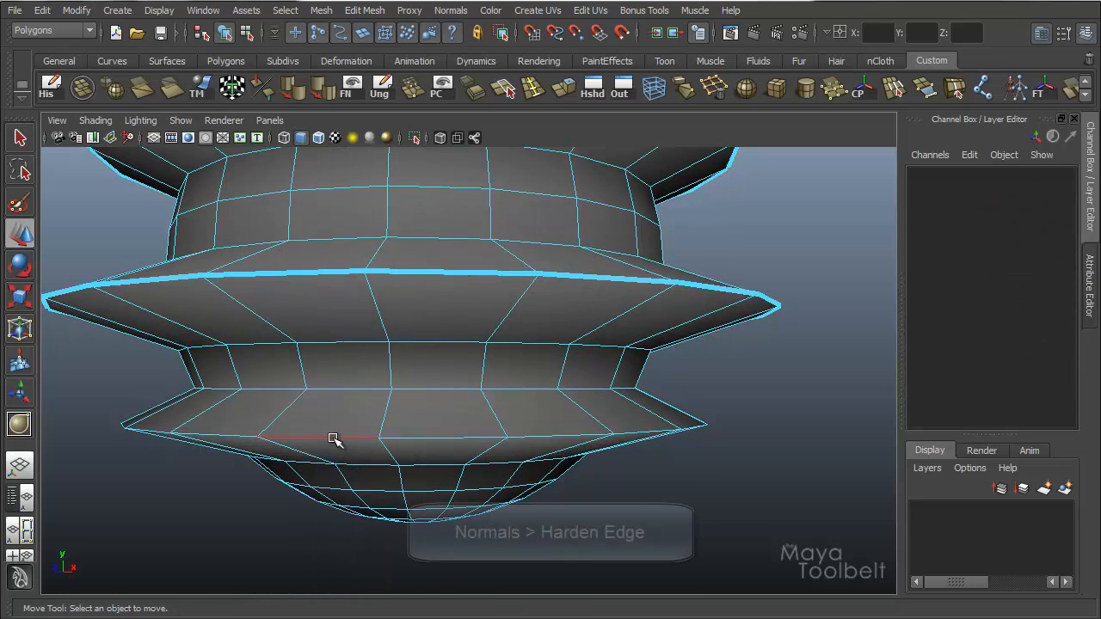
pyautogui.click(453, 10)
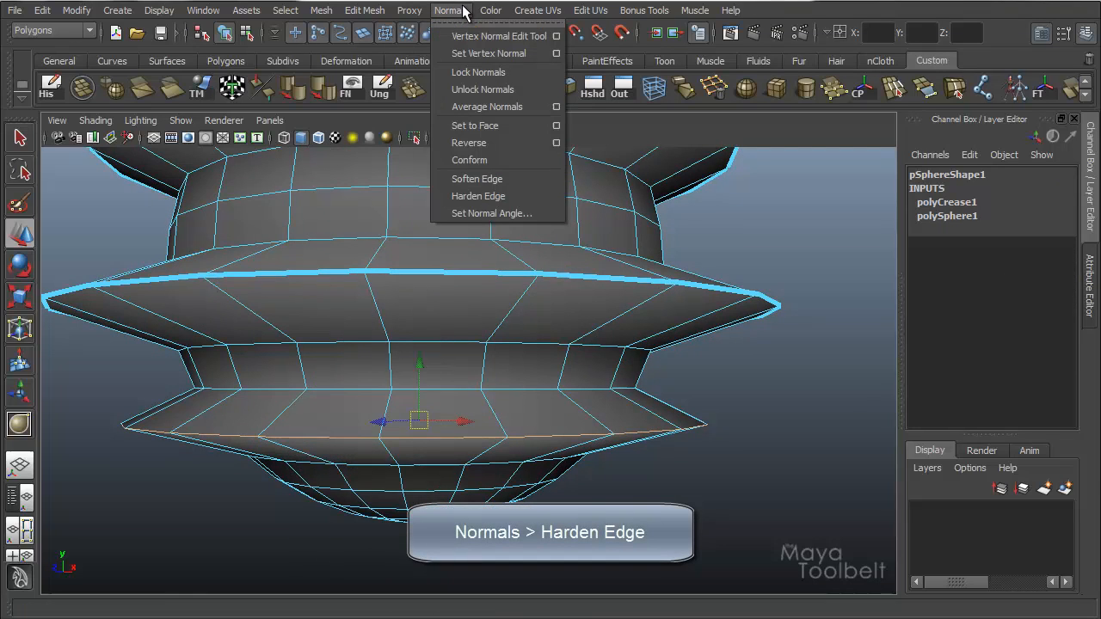
pyautogui.click(478, 196)
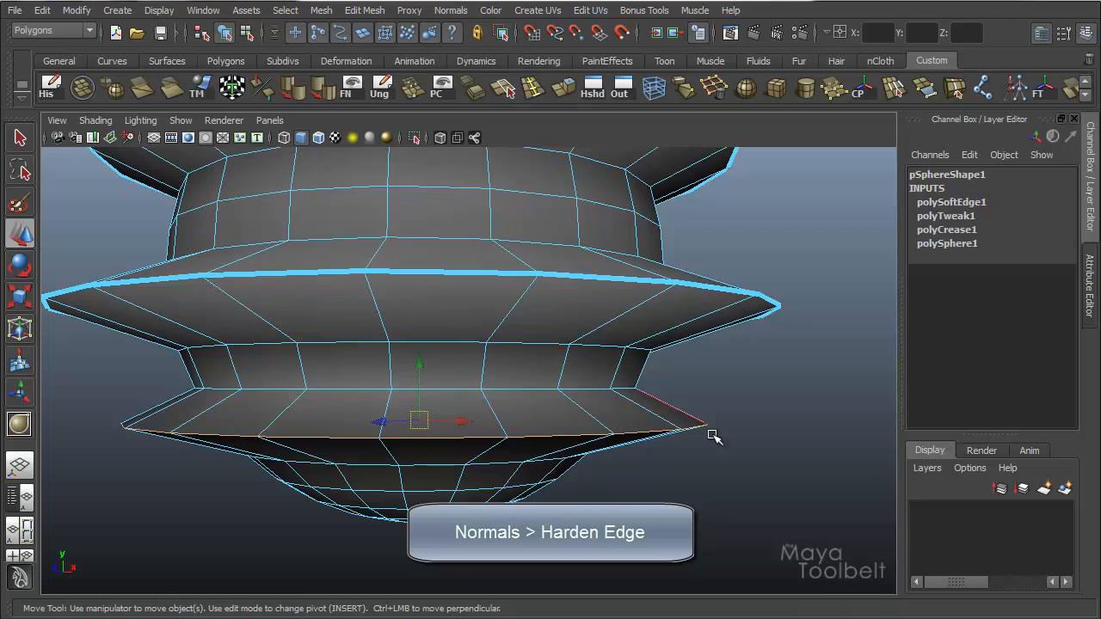
# - Apply Mesh > Smooth to the whole tiered sphere and inspect the dense result from below and above
pyautogui.click(320, 11)
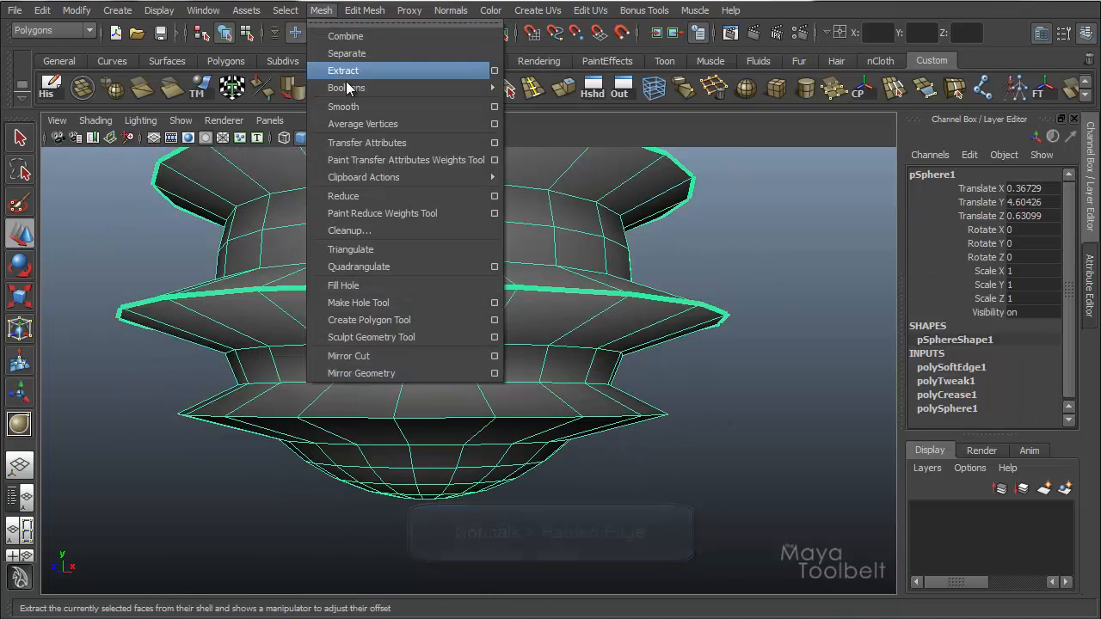
pyautogui.click(343, 107)
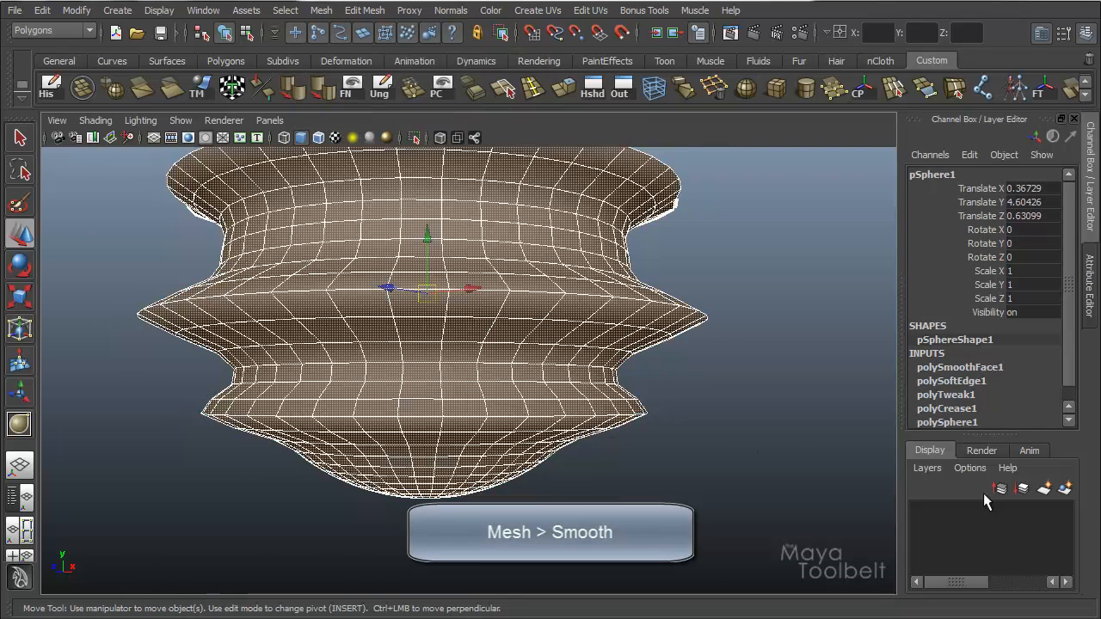
pyautogui.click(959, 368)
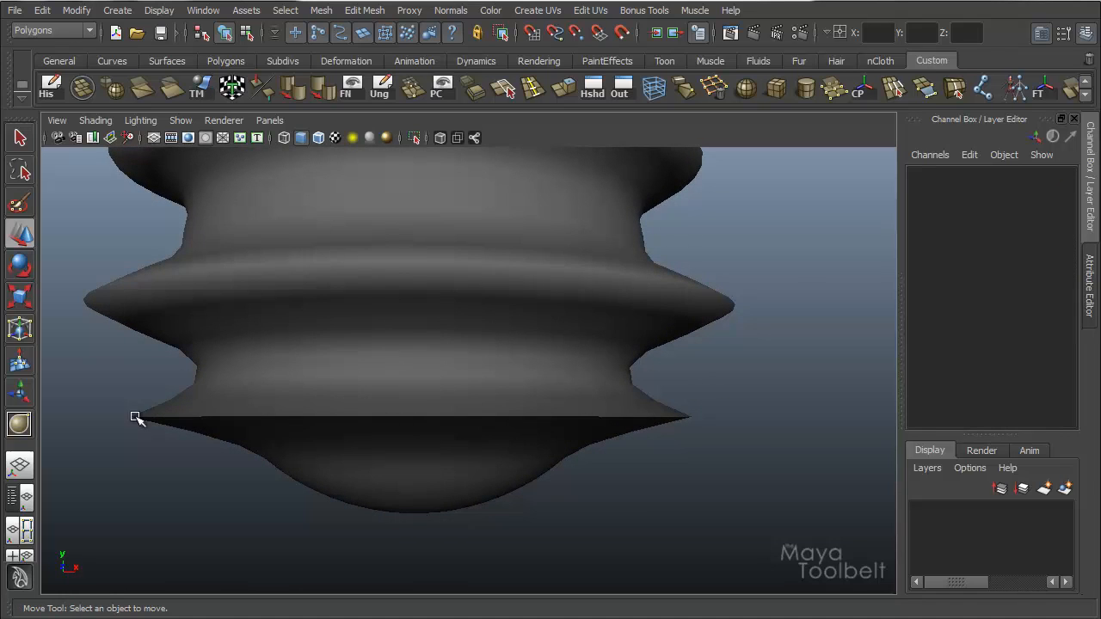
pyautogui.moveTo(145, 417)
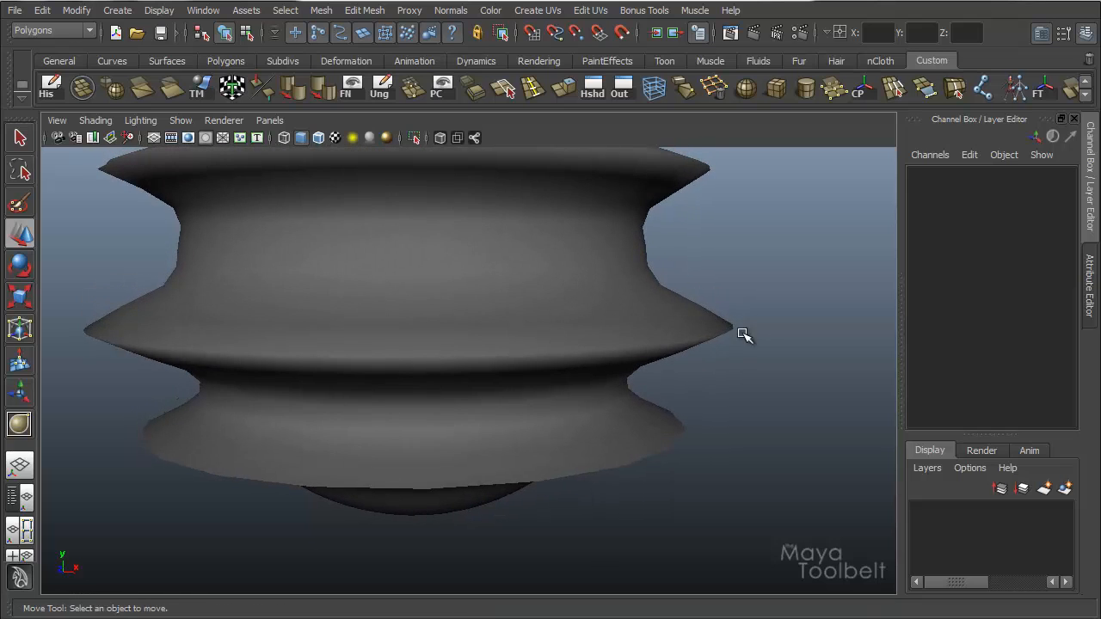
pyautogui.moveTo(742, 333); pyautogui.dragTo(656, 404)
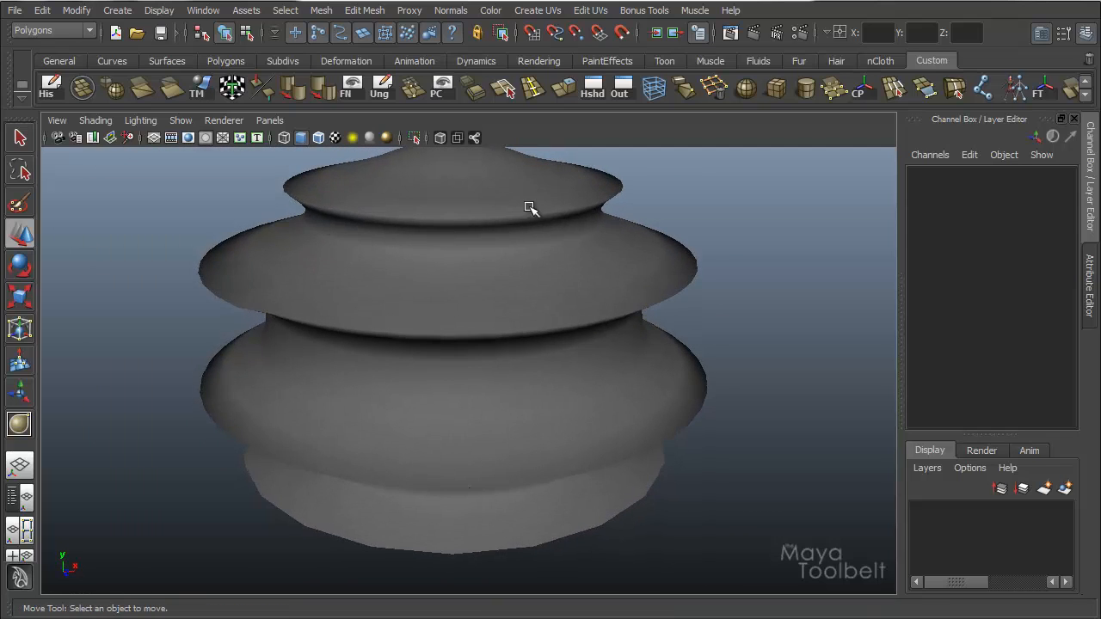
pyautogui.moveTo(529, 206); pyautogui.dragTo(491, 349)
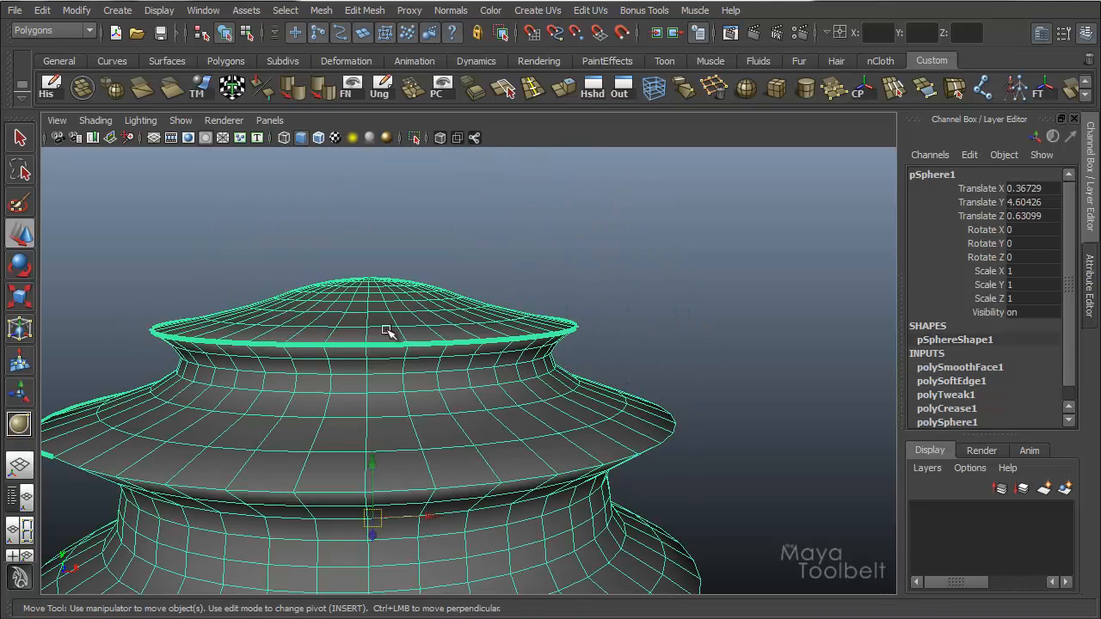
pyautogui.moveTo(588, 286)
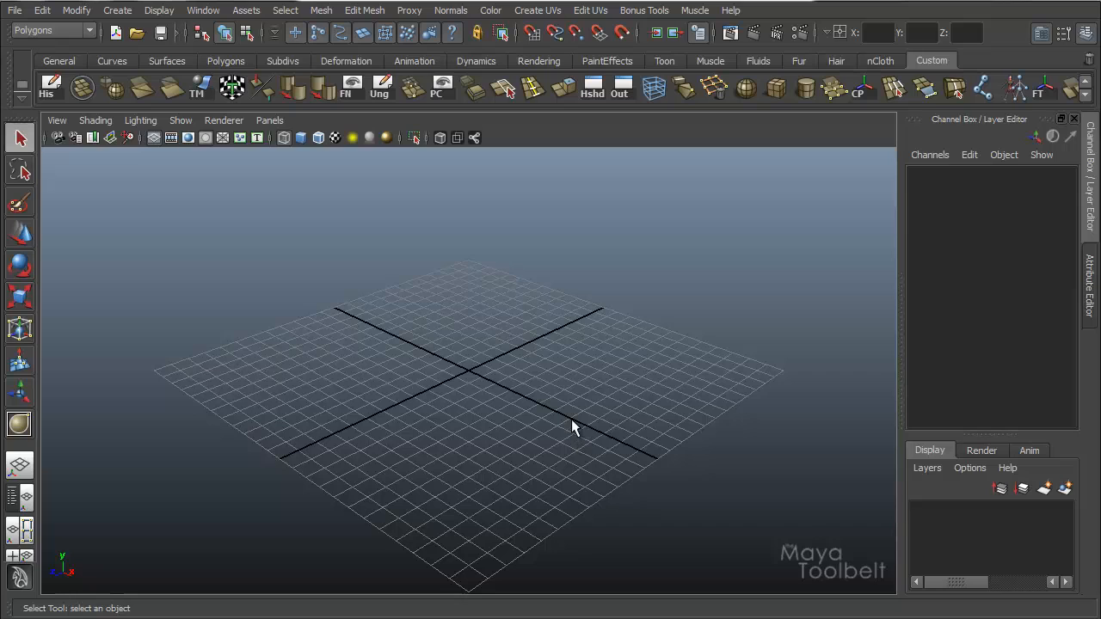
pyautogui.moveTo(117, 10)
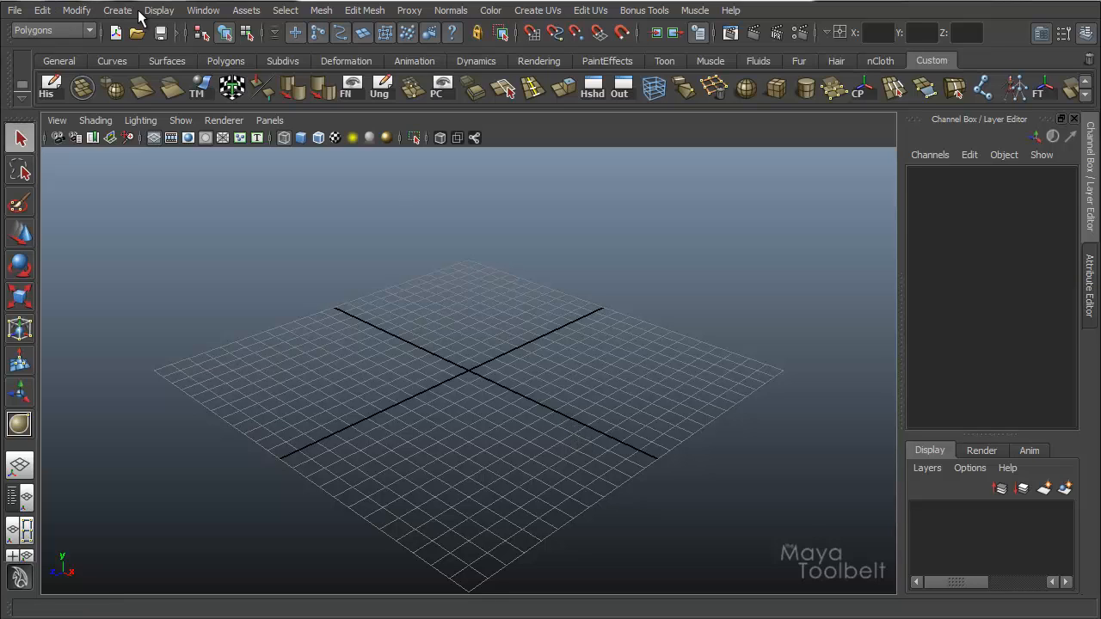
# - Create a polygon sphere and scale its middle edge ring outward into a flared brim
pyautogui.click(117, 10)
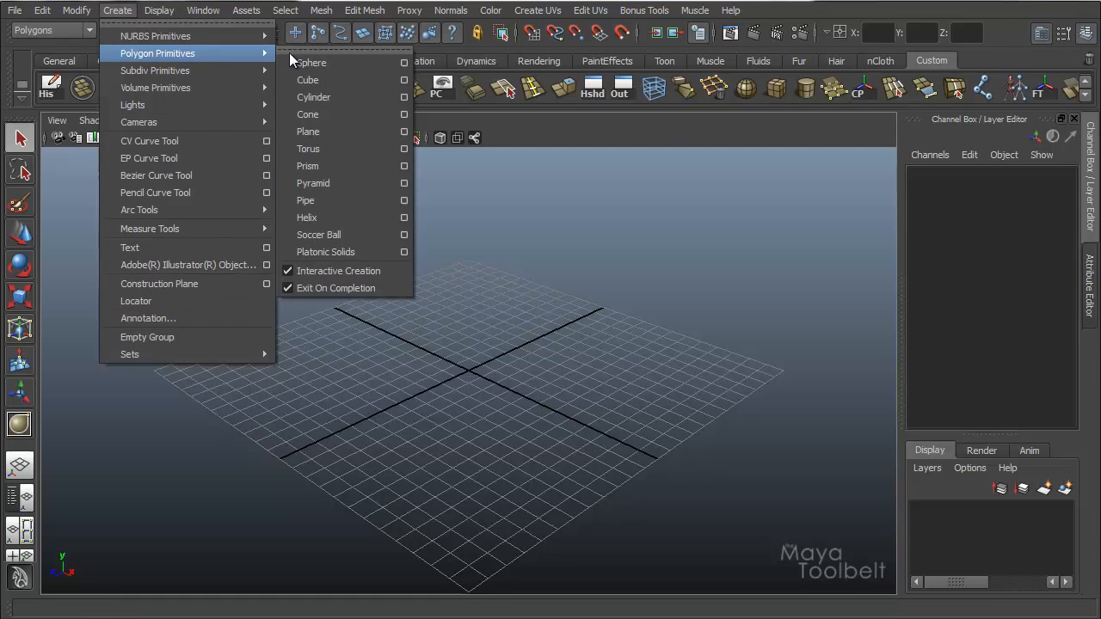
pyautogui.click(310, 62)
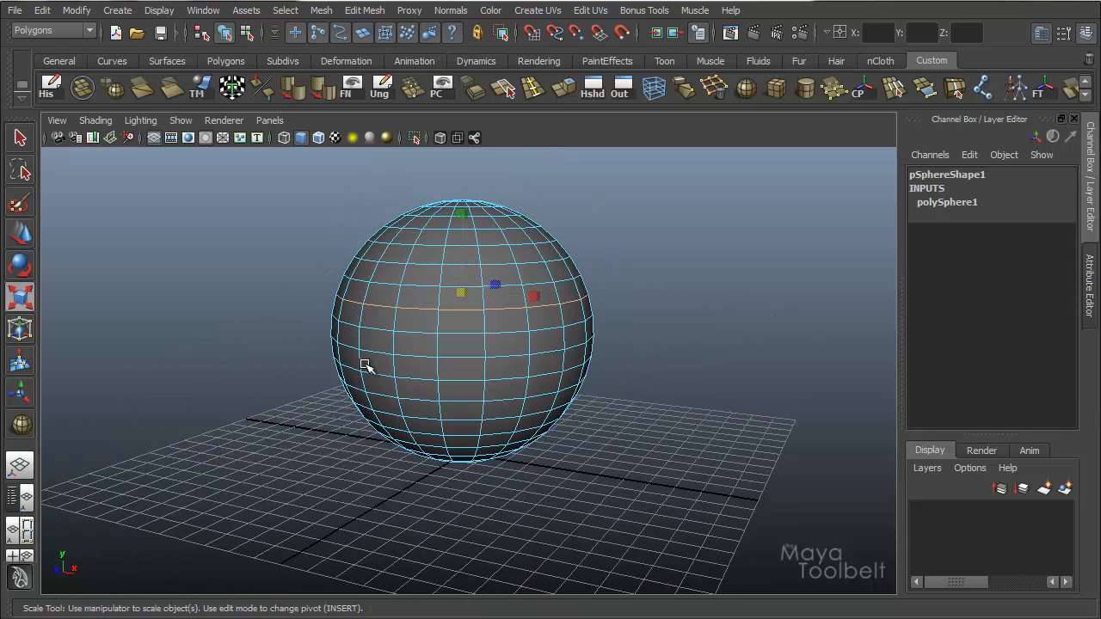
pyautogui.moveTo(364, 368); pyautogui.dragTo(485, 293)
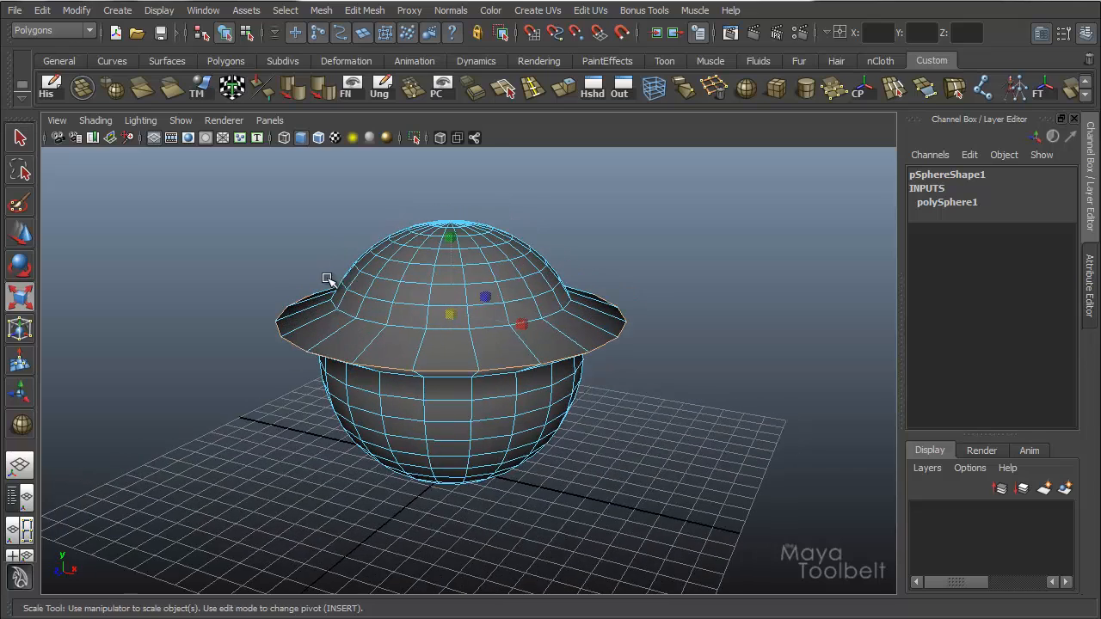
# - Crease the brim's edge loop with the Crease Tool
pyautogui.click(365, 10)
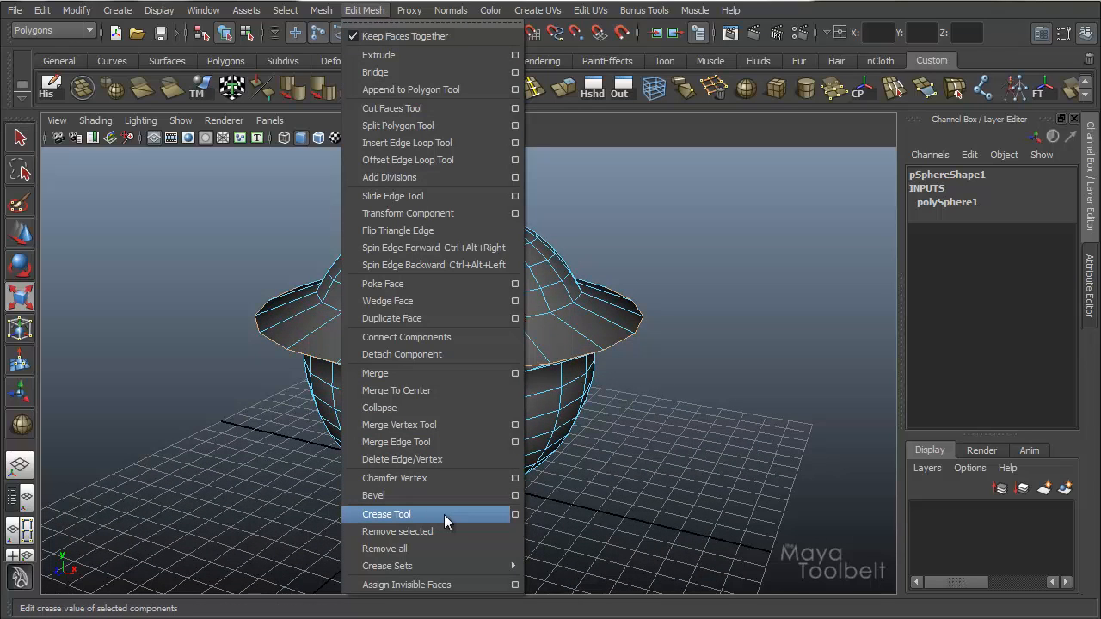
pyautogui.click(385, 514)
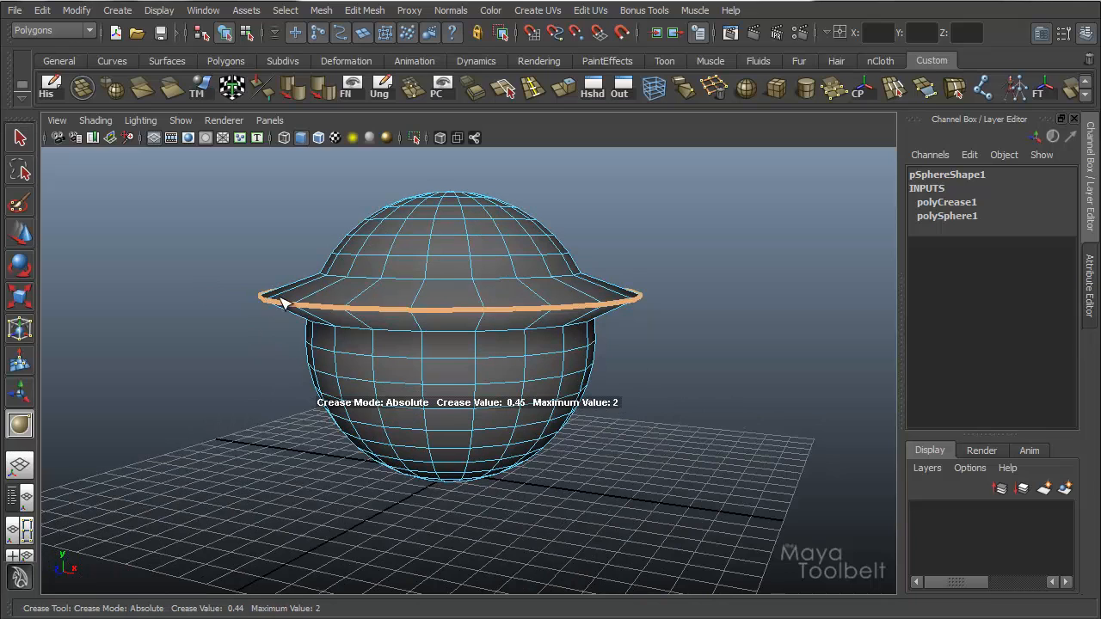
pyautogui.moveTo(283, 303); pyautogui.dragTo(382, 302)
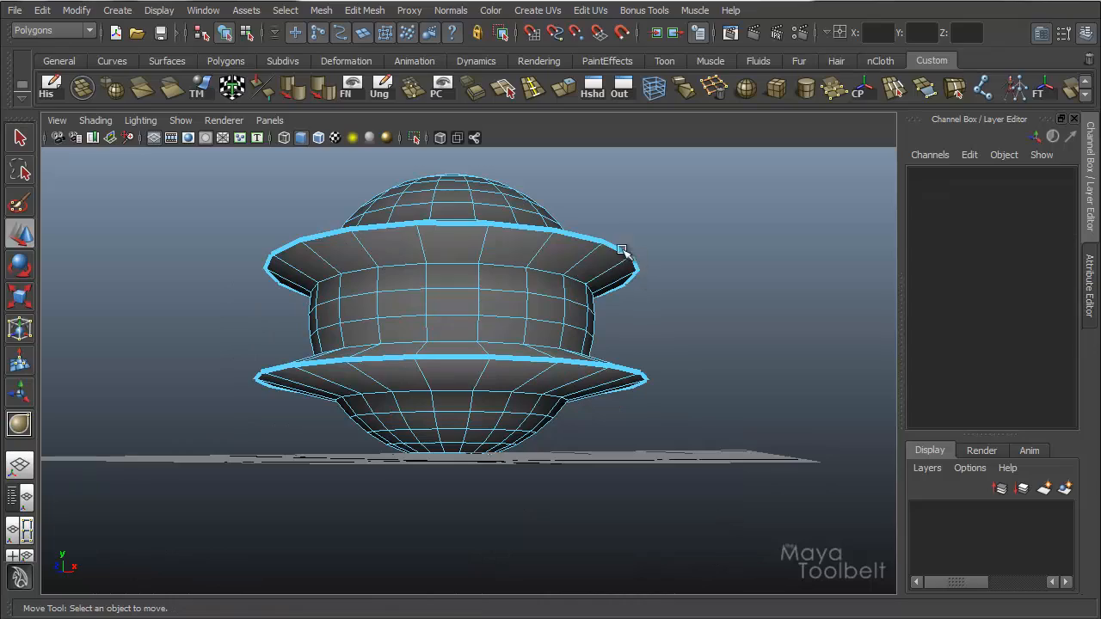
# - Orbit the view to see both flared brims on the sphere
pyautogui.moveTo(619, 249); pyautogui.dragTo(331, 336)
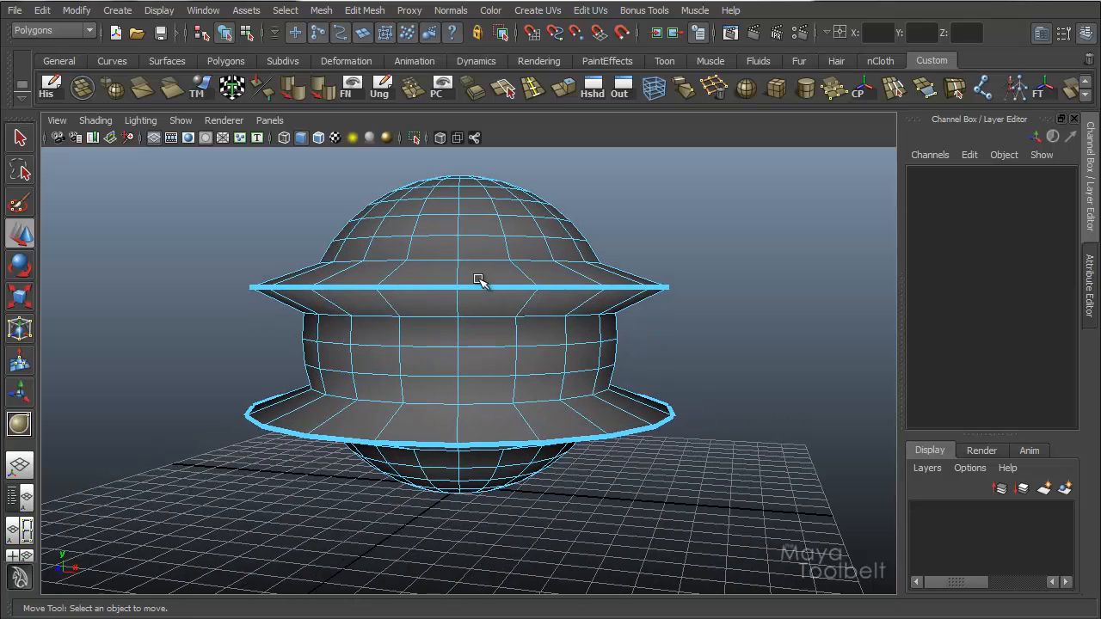
pyautogui.moveTo(526, 338)
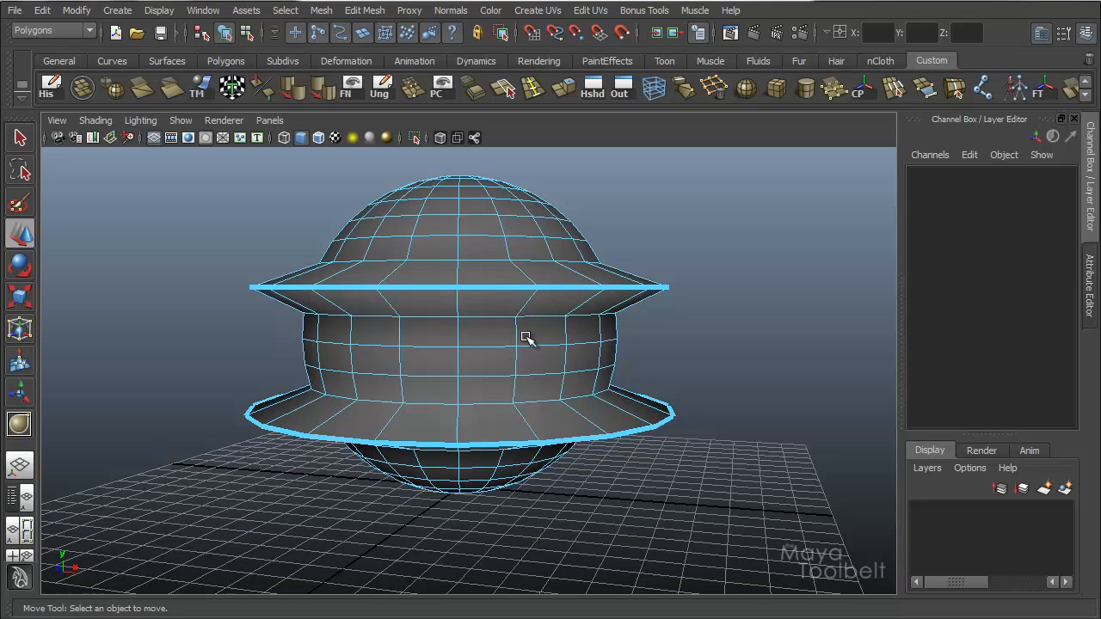
pyautogui.moveTo(488, 346)
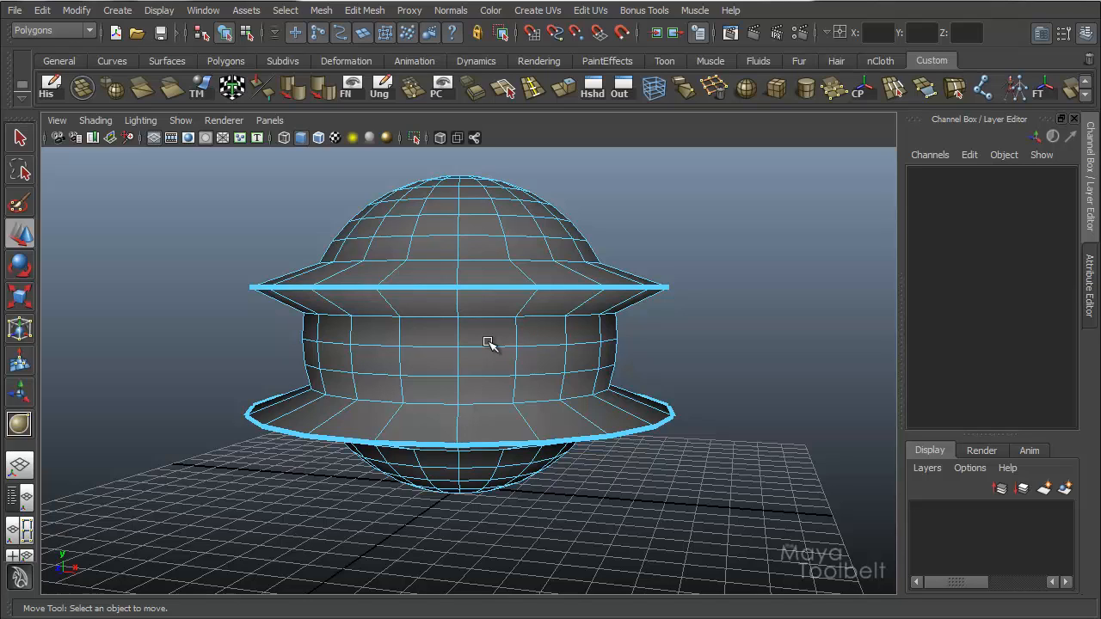
pyautogui.moveTo(188, 297)
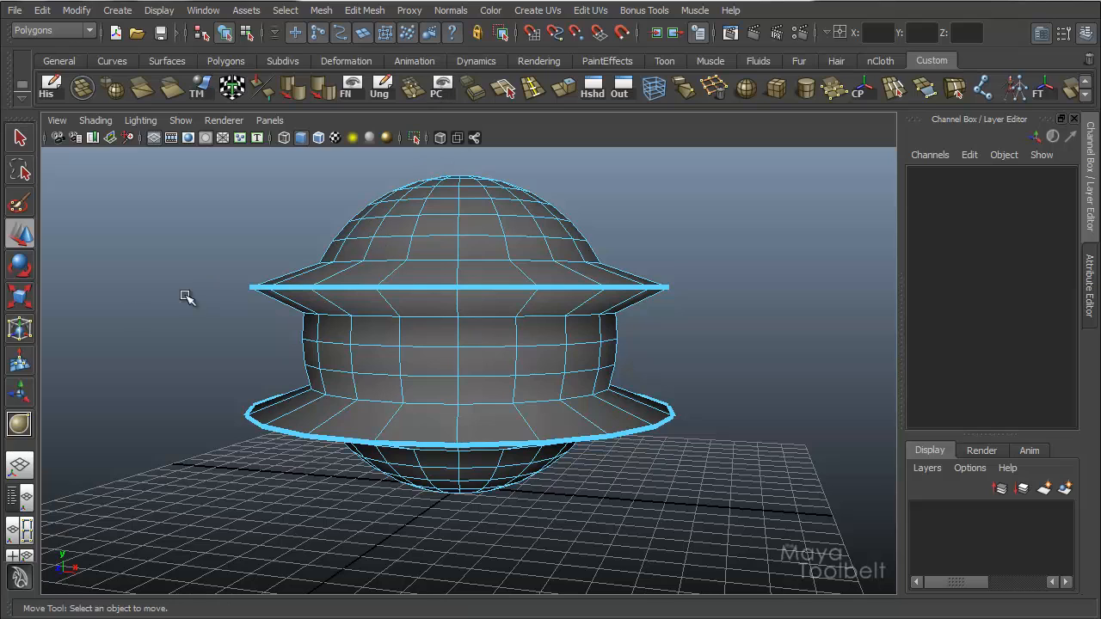
# - Enable Extend to creased components in the Crease Tool settings and adjust the upper brim loop's crease
pyautogui.click(19, 423)
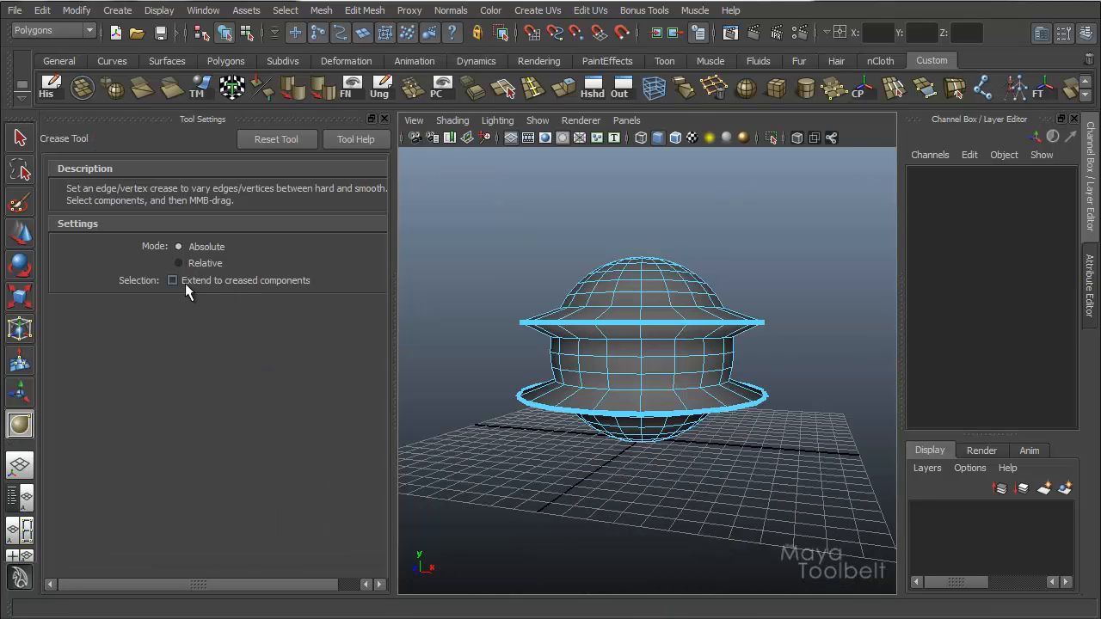
pyautogui.click(172, 280)
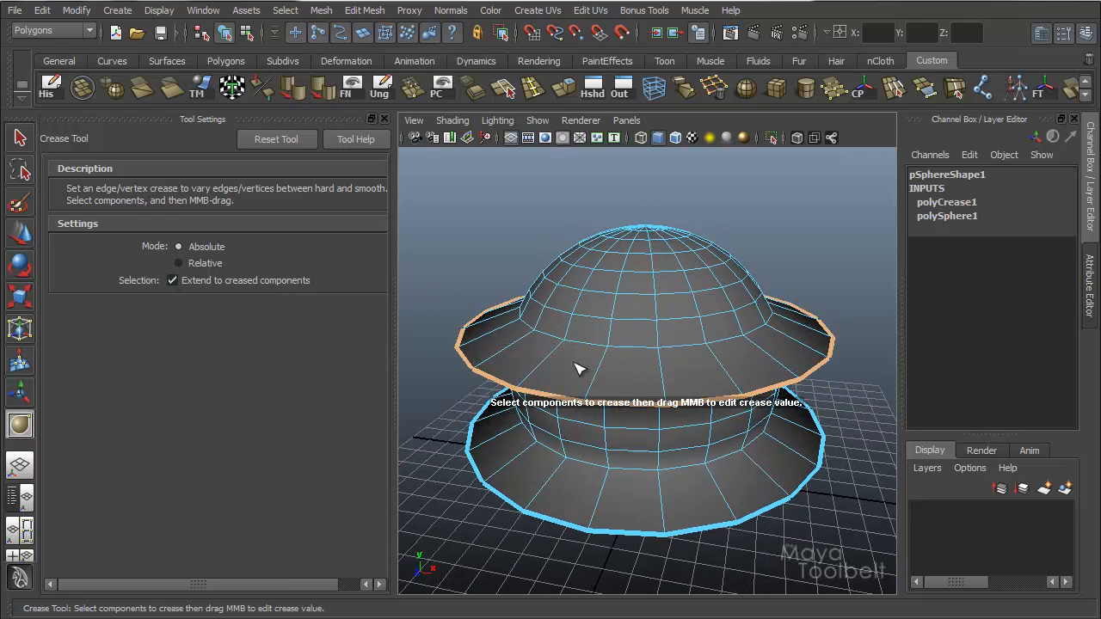
pyautogui.moveTo(578, 370); pyautogui.dragTo(574, 162)
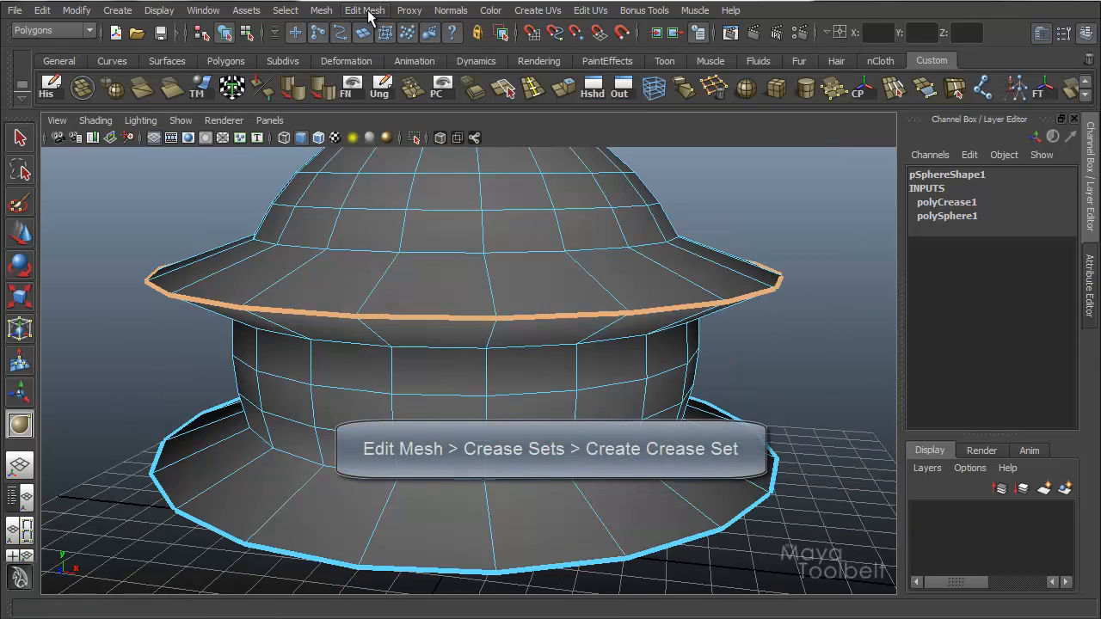
# - Create a crease set named EyeLid from the upper creased loop
pyautogui.click(365, 11)
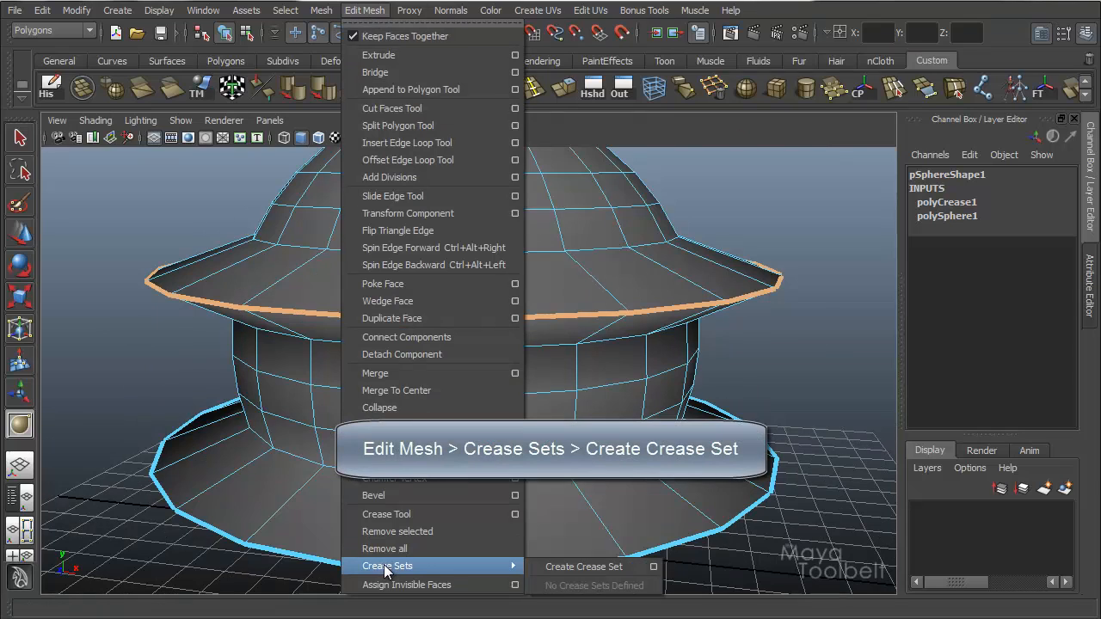
pyautogui.moveTo(584, 568)
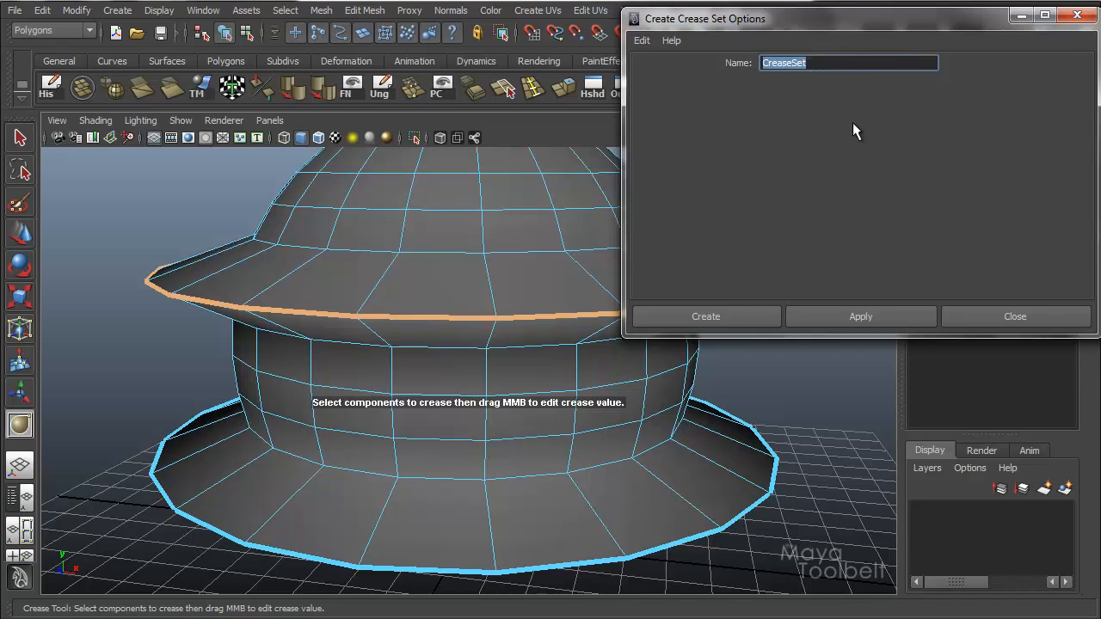
pyautogui.write('EyeLid')
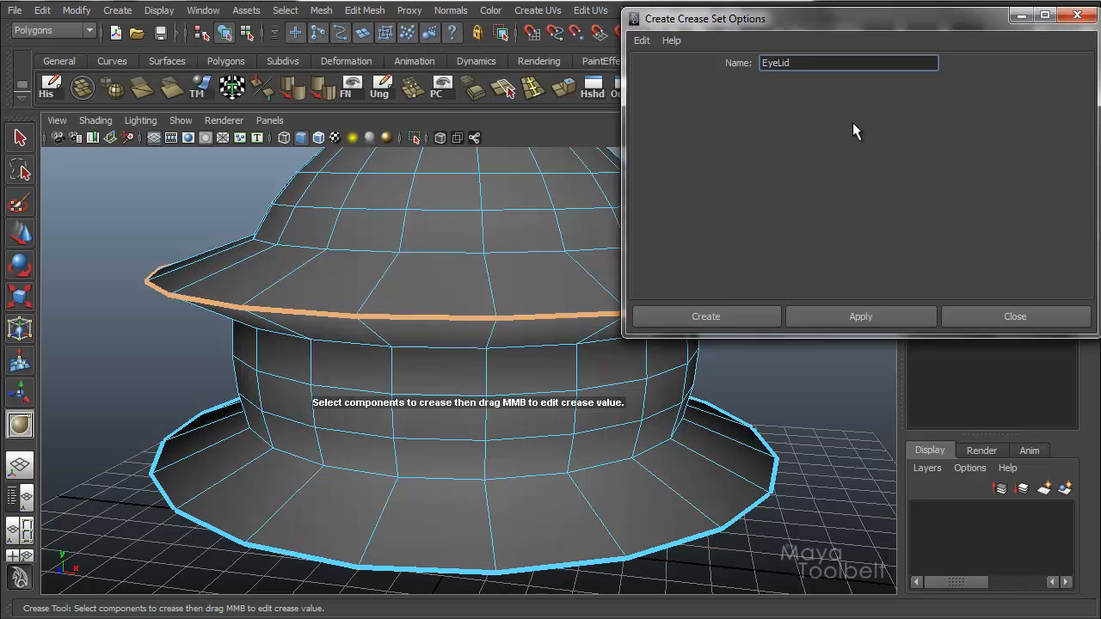
pyautogui.click(705, 316)
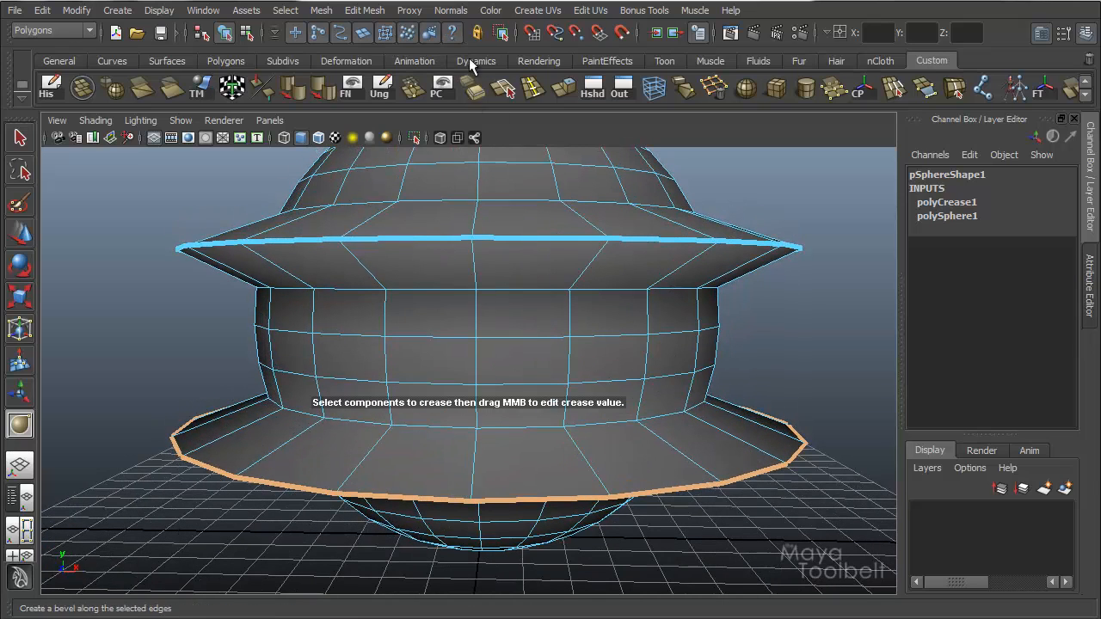
# - Create a second crease set named Ear from the lower creased loop
pyautogui.click(365, 10)
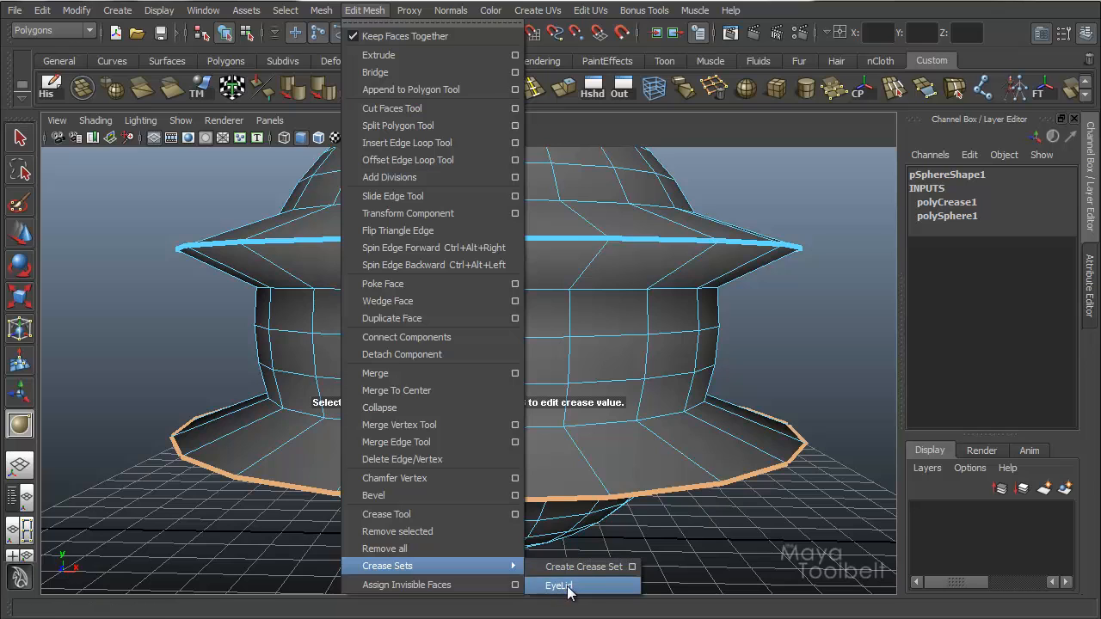
pyautogui.moveTo(579, 566)
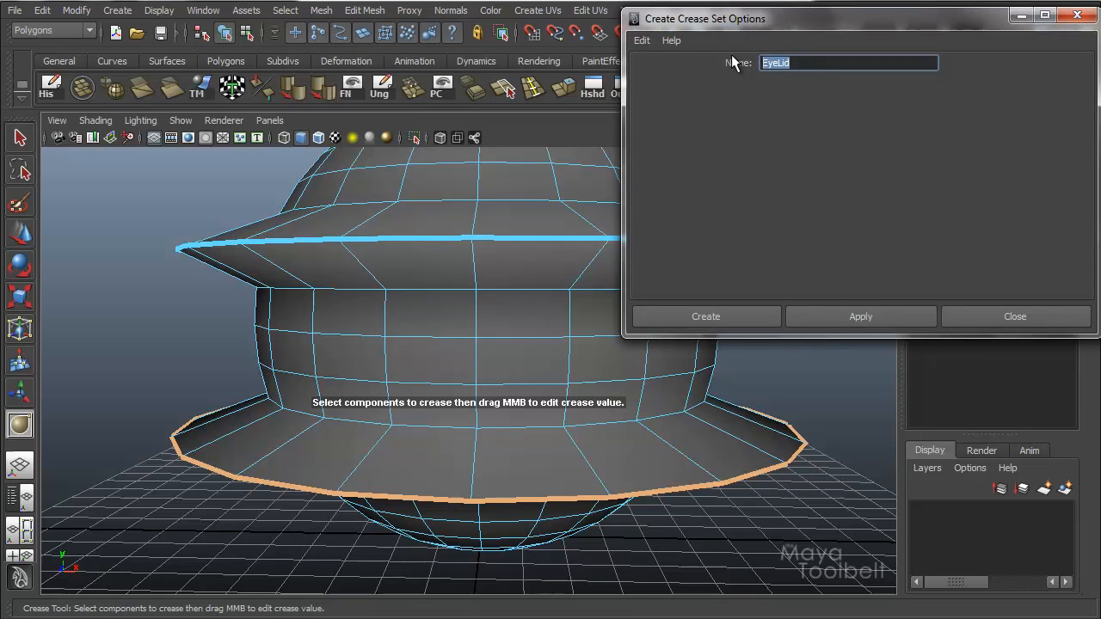
pyautogui.write('Ear')
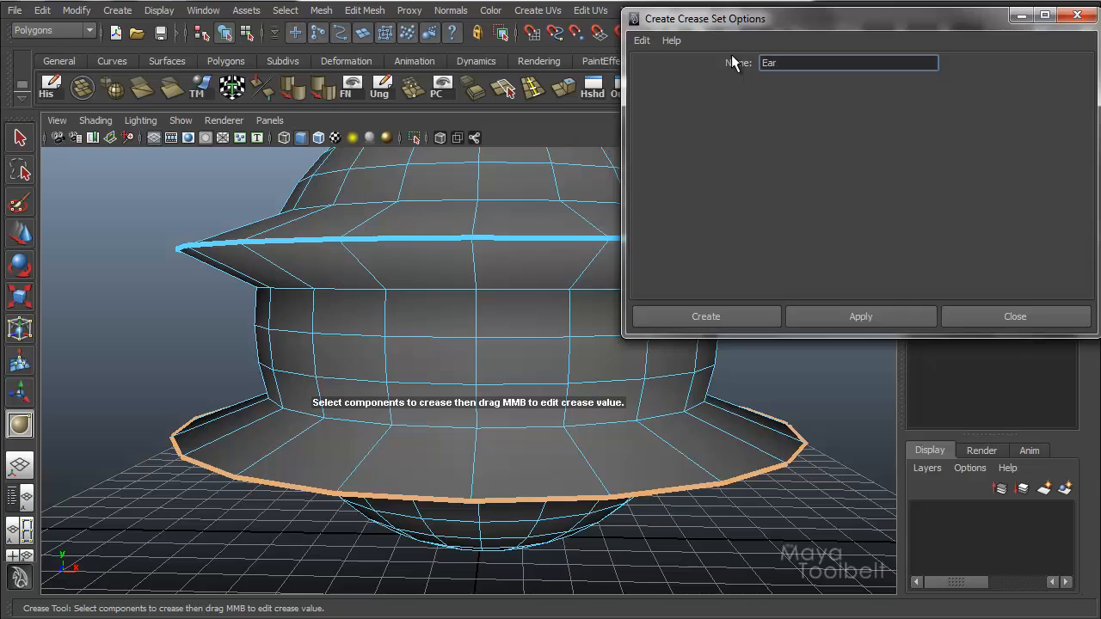
pyautogui.click(705, 317)
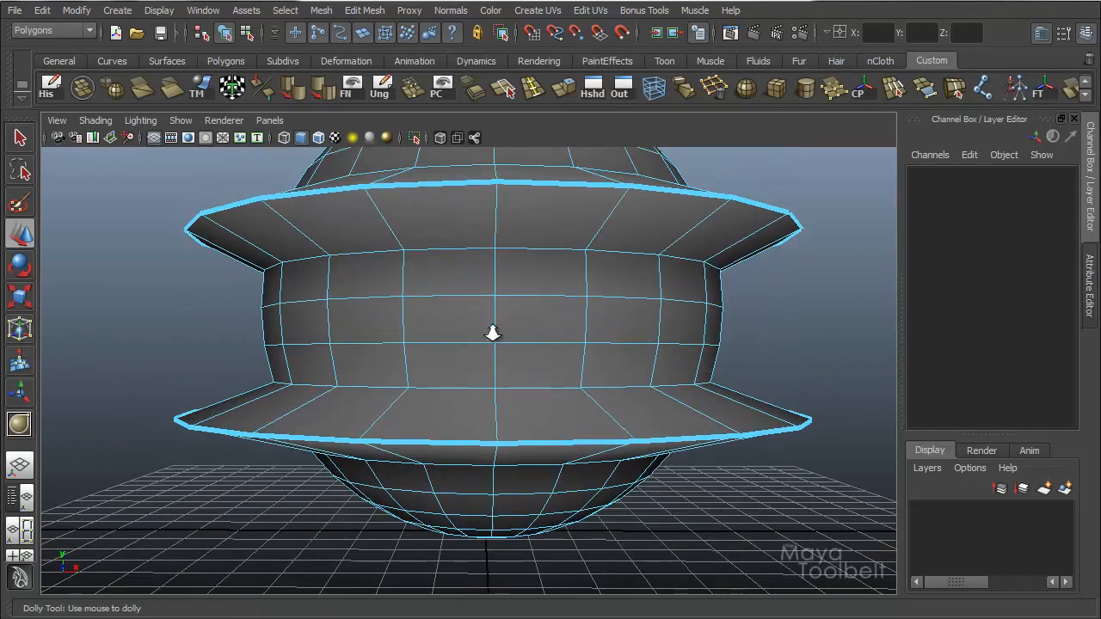
# - Reselect the lower rim's creased loop via the Ear crease set and orbit to view it
pyautogui.click(364, 11)
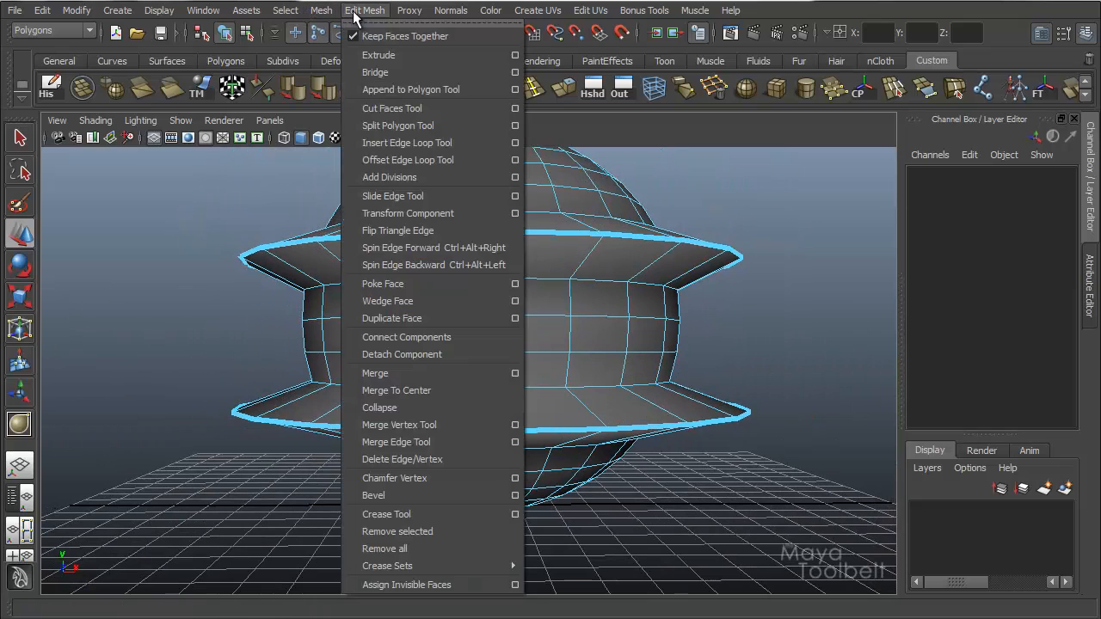
pyautogui.moveTo(387, 566)
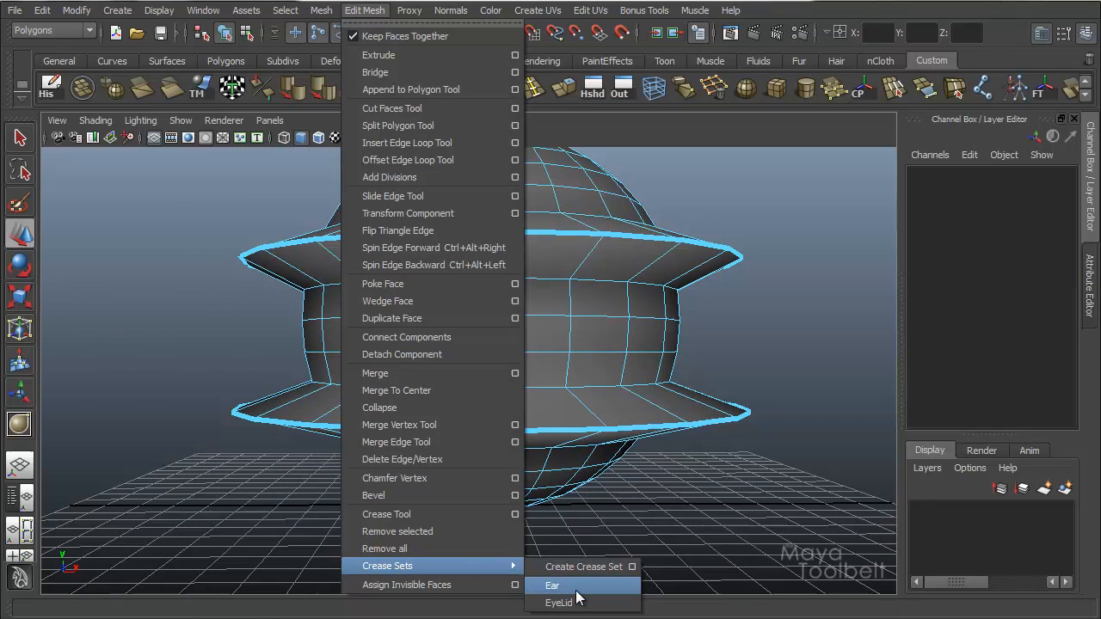
pyautogui.click(550, 583)
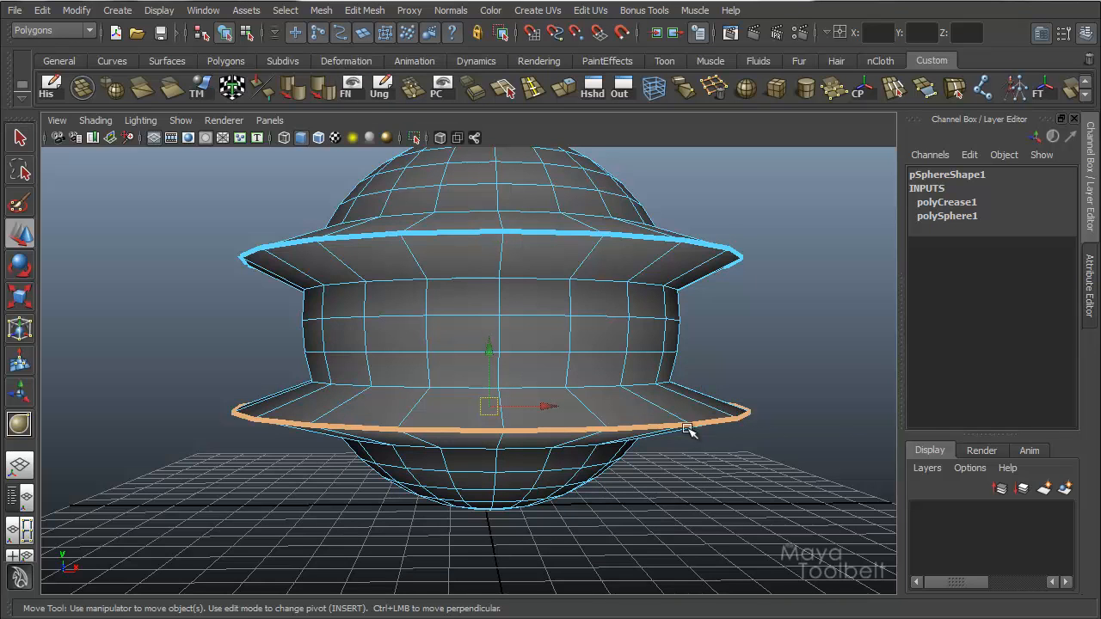
pyautogui.moveTo(688, 430); pyautogui.dragTo(674, 419)
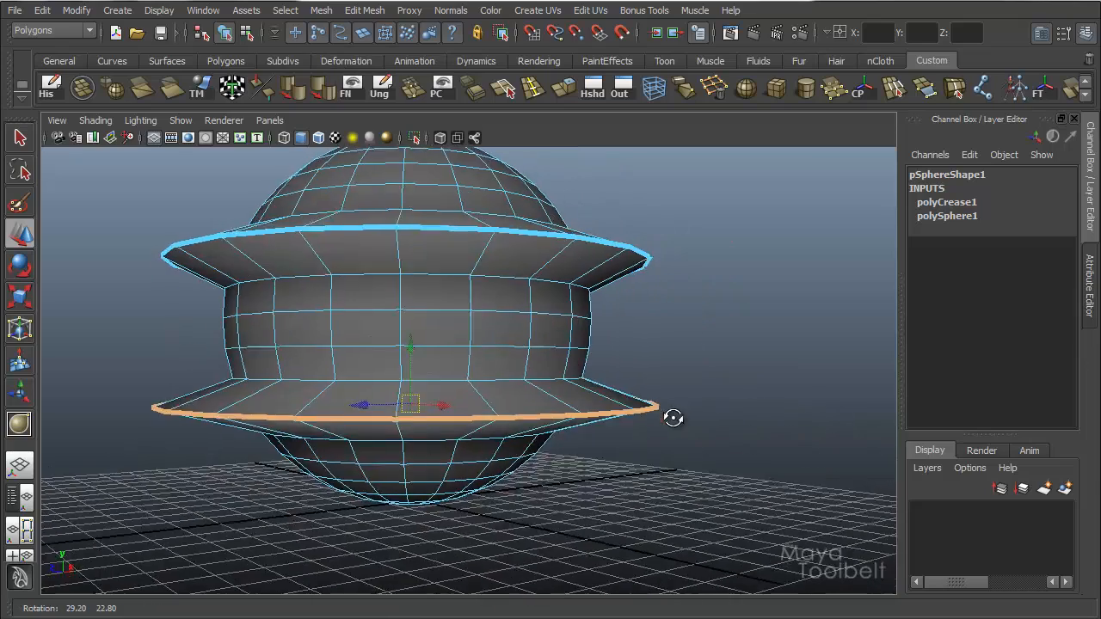
pyautogui.moveTo(674, 420); pyautogui.dragTo(591, 385)
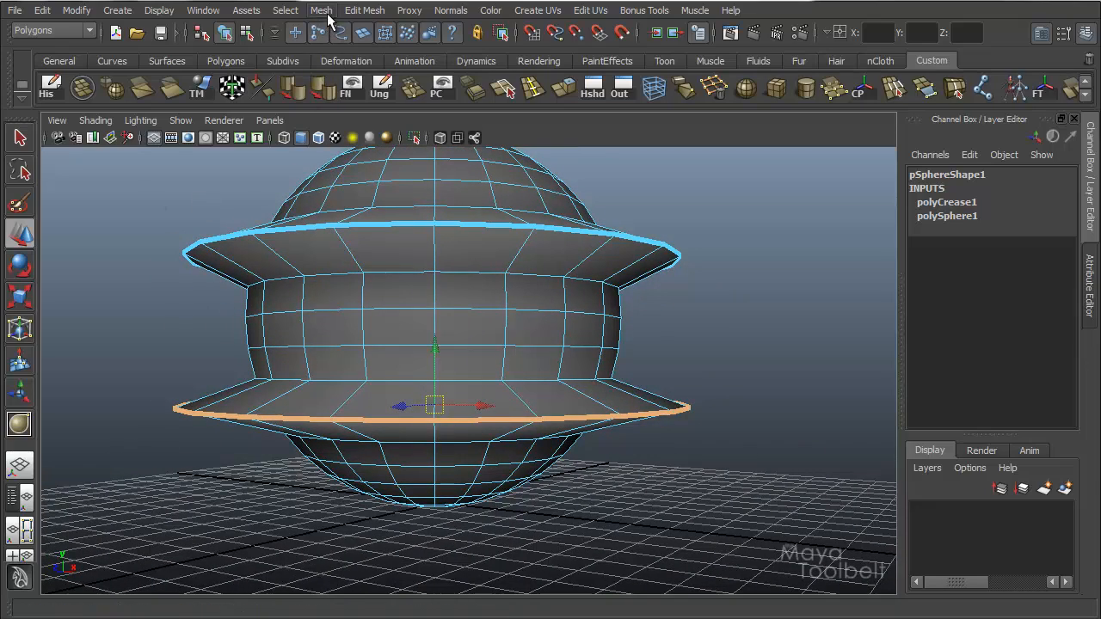
pyautogui.click(203, 10)
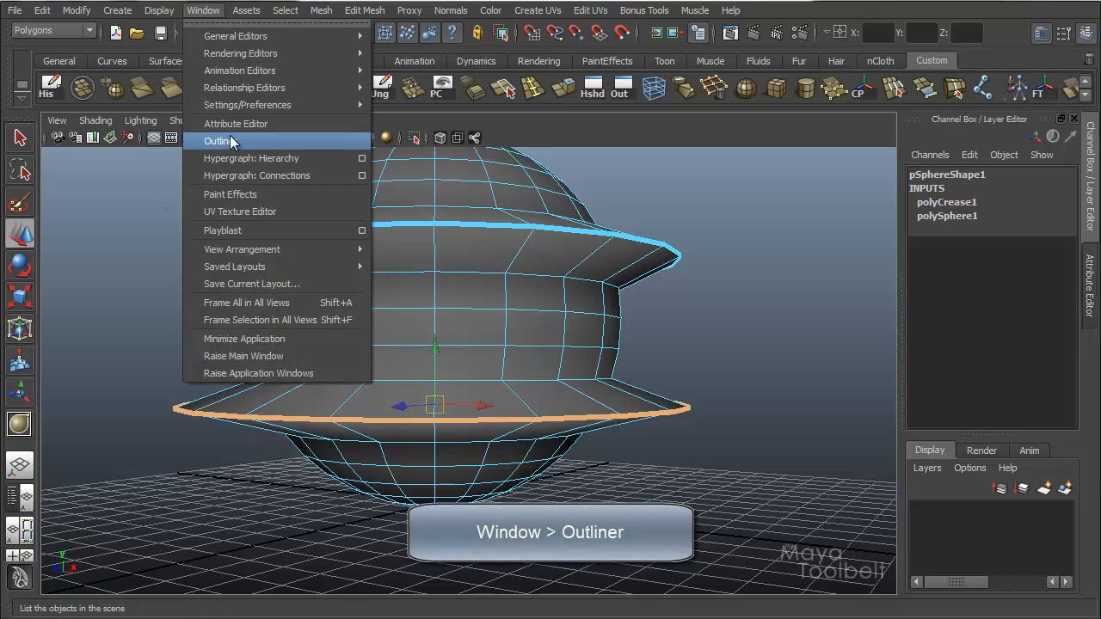
pyautogui.click(217, 141)
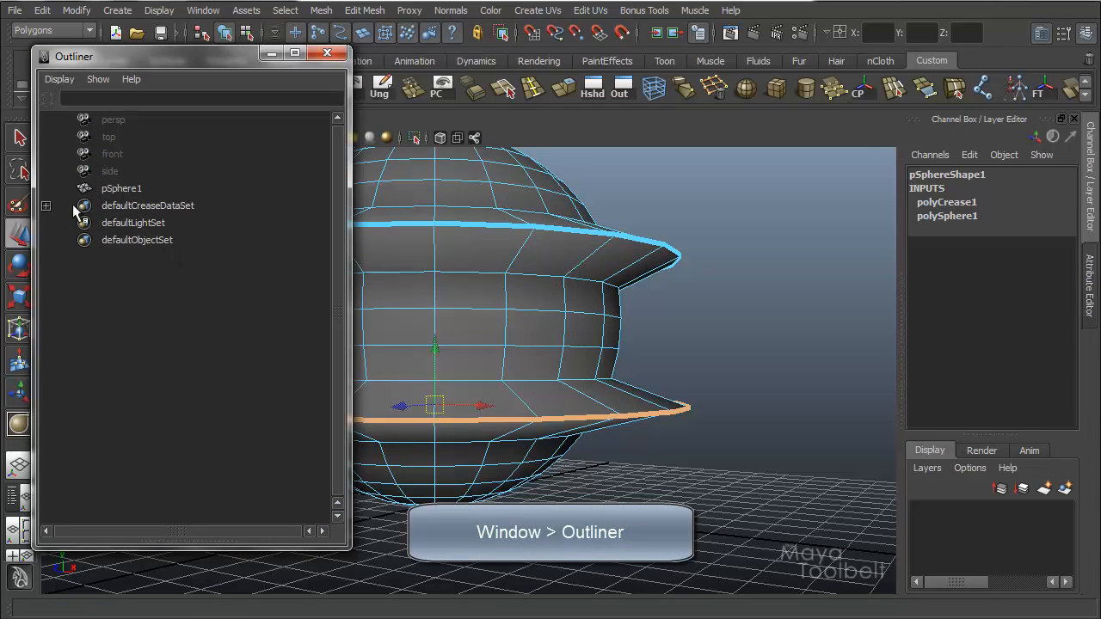
pyautogui.moveTo(190, 213)
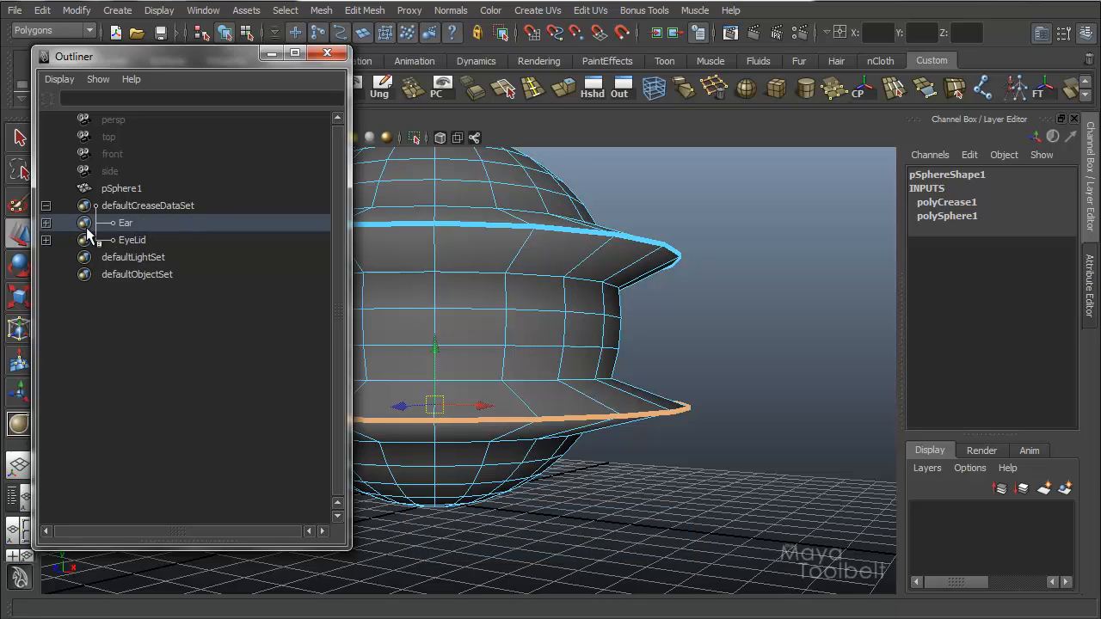
pyautogui.click(126, 223)
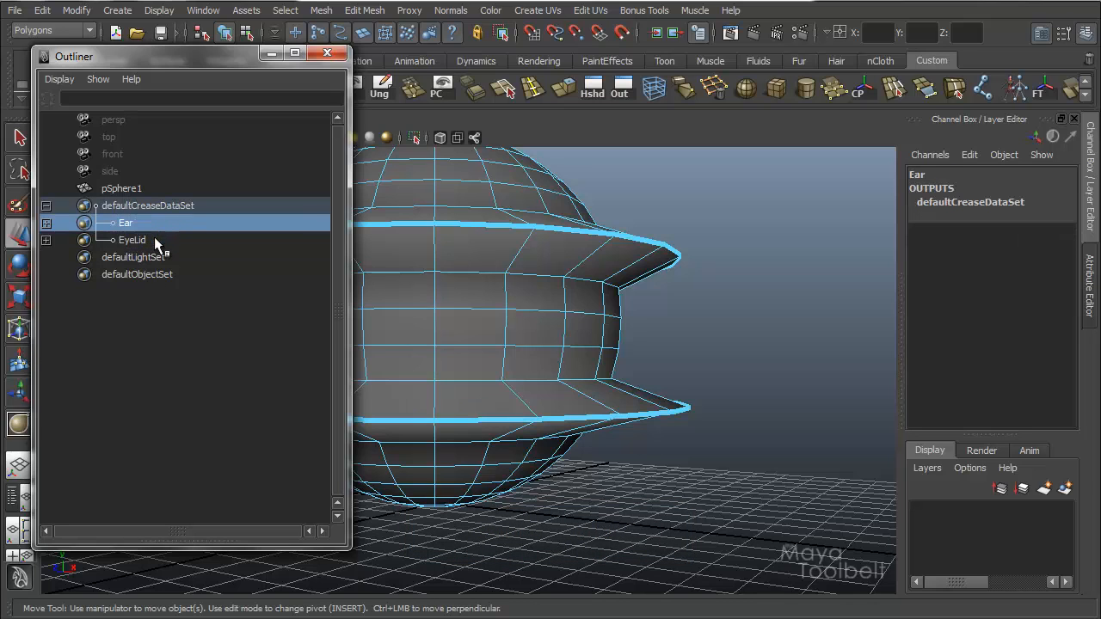
pyautogui.click(46, 223)
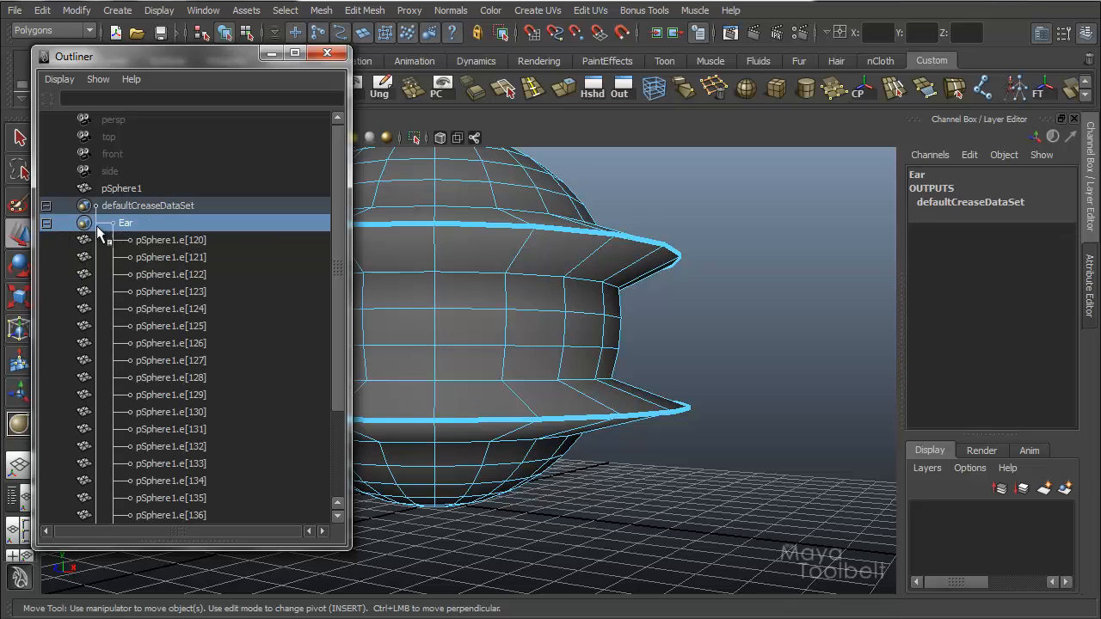
pyautogui.click(168, 378)
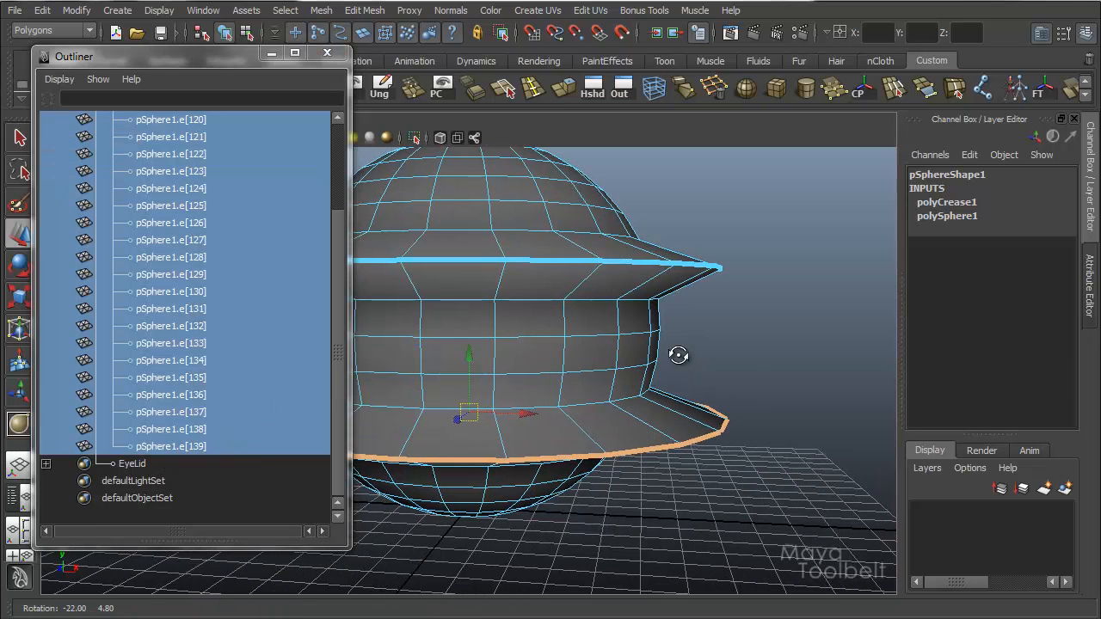
pyautogui.click(327, 52)
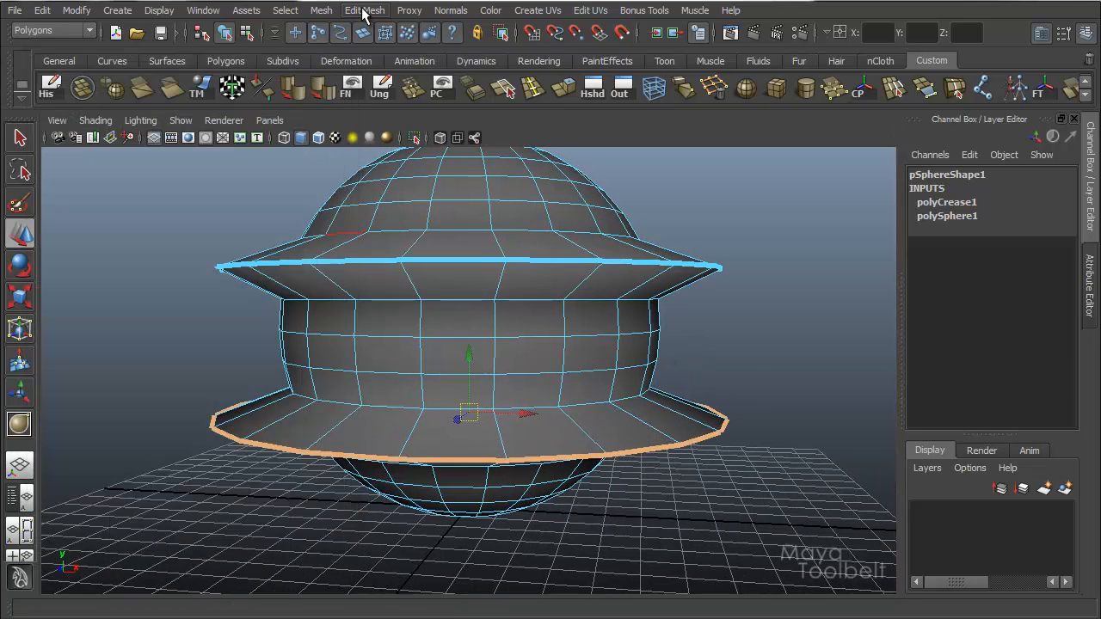
pyautogui.click(364, 10)
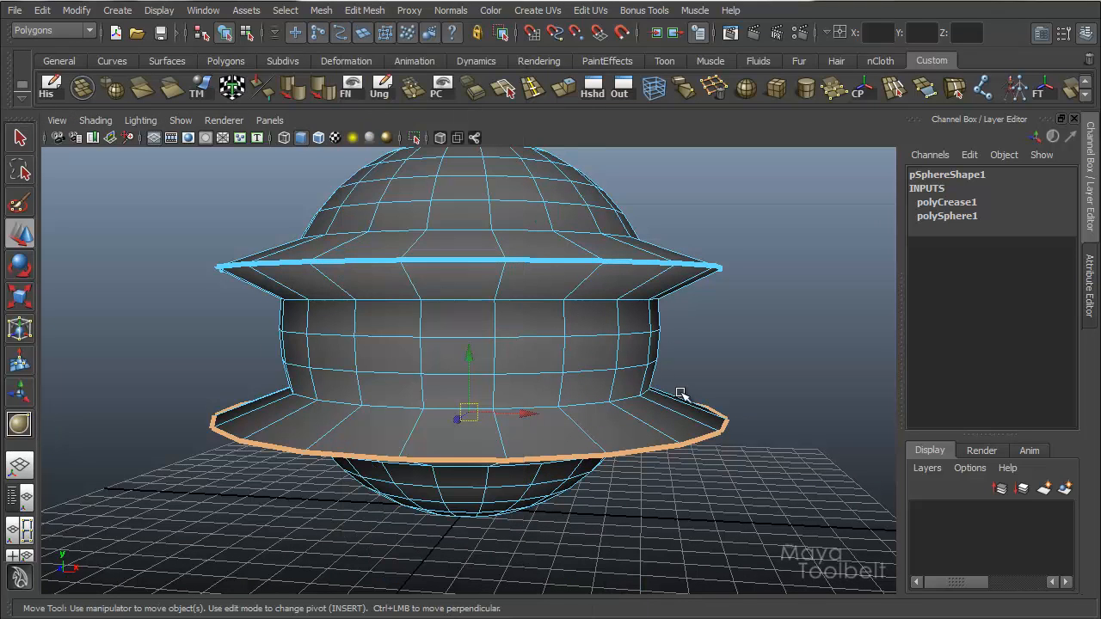
pyautogui.moveTo(679, 396); pyautogui.dragTo(719, 370)
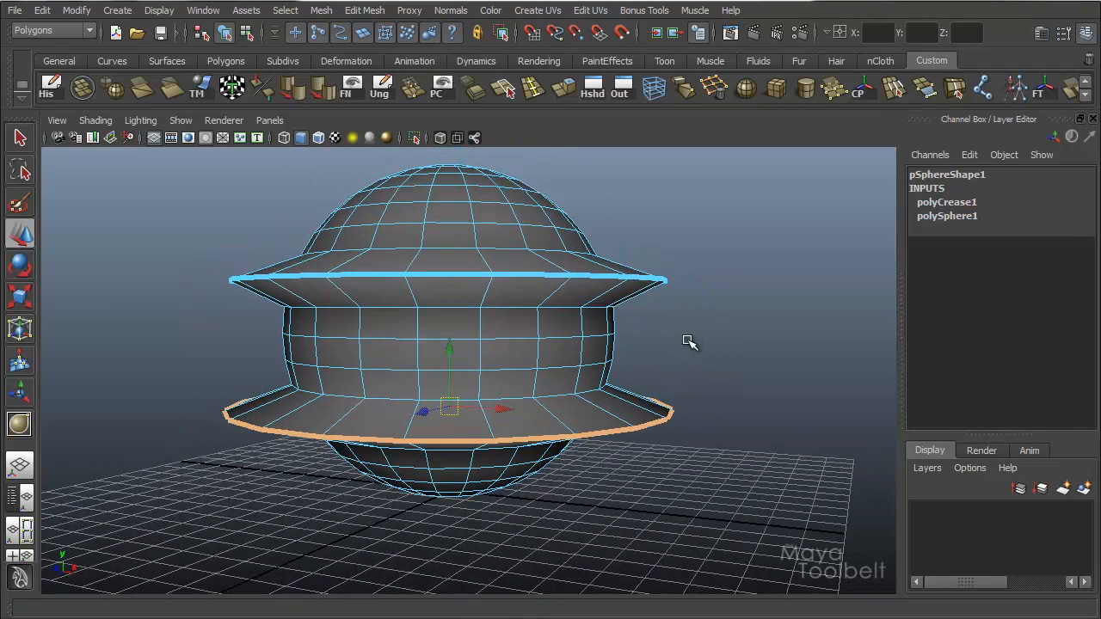
pyautogui.moveTo(225, 262)
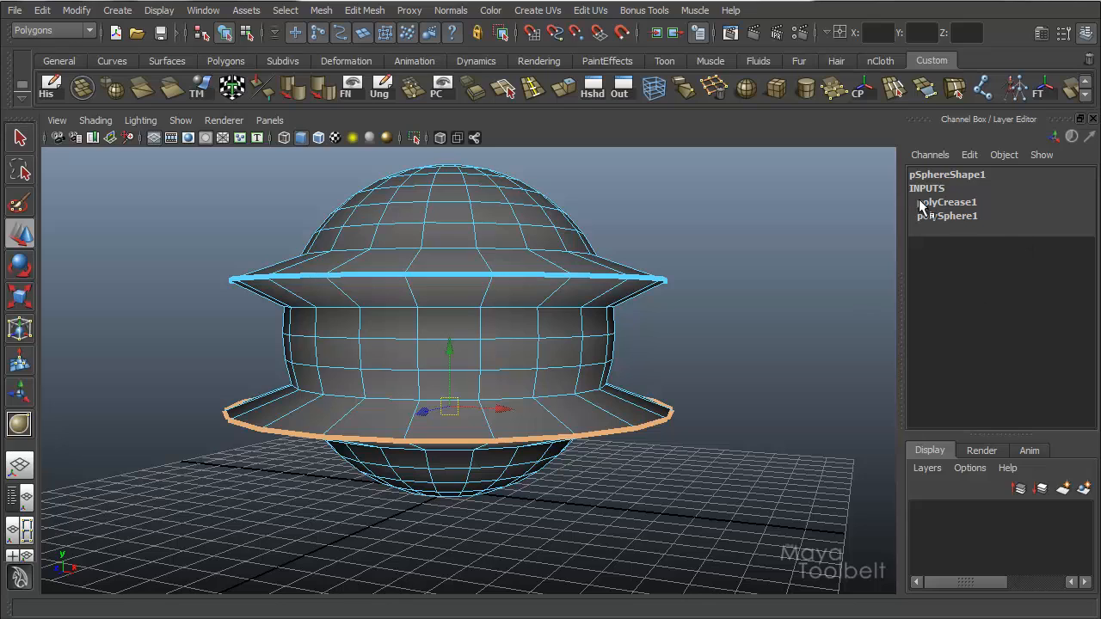
# - Set polyCrease1 Operation to Remove, then Remove All, so the smoothed tiers show uncreased
pyautogui.click(946, 201)
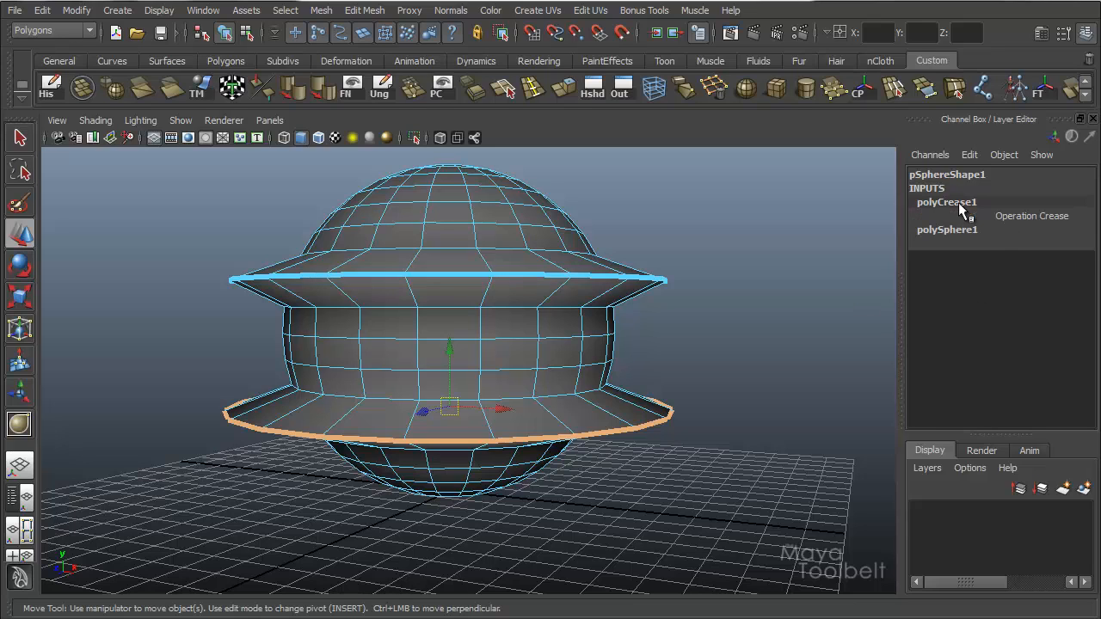
pyautogui.click(1031, 217)
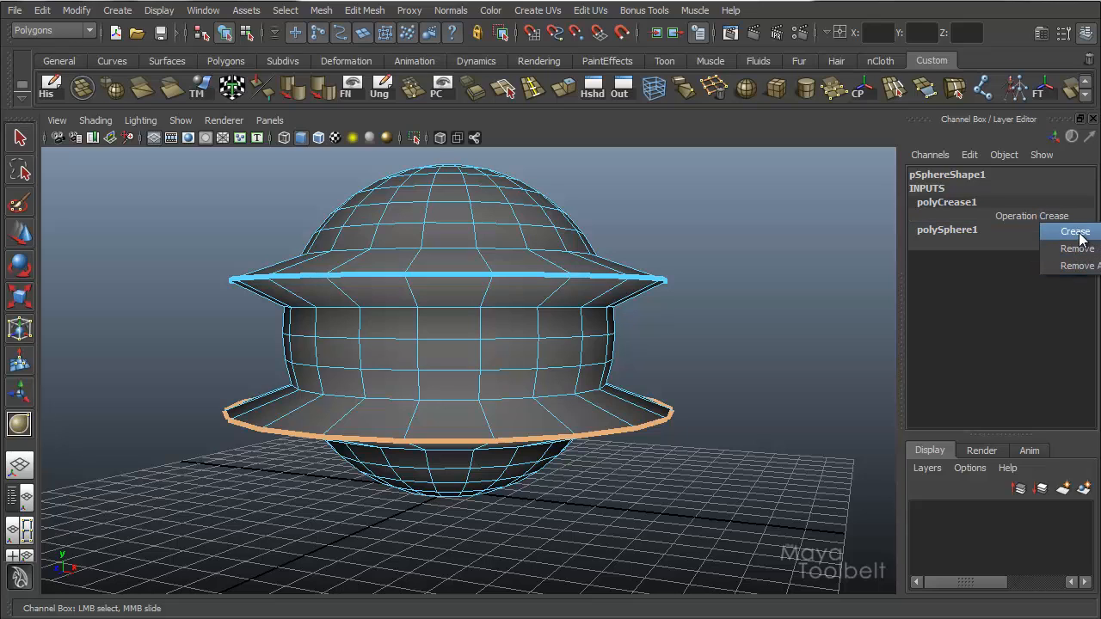
pyautogui.click(1073, 248)
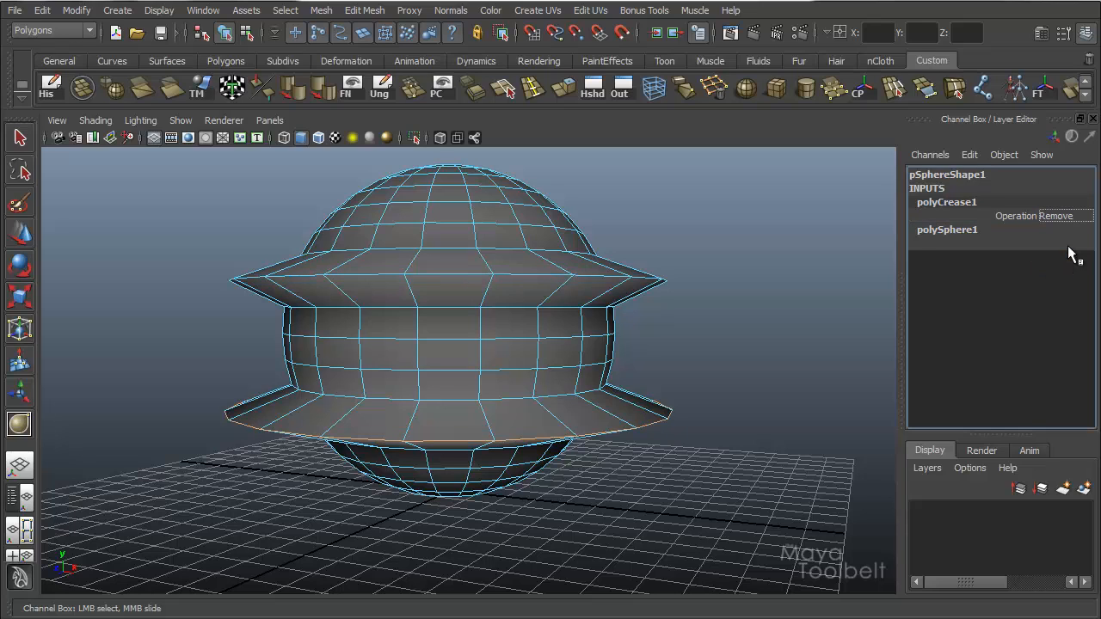
pyautogui.click(1059, 217)
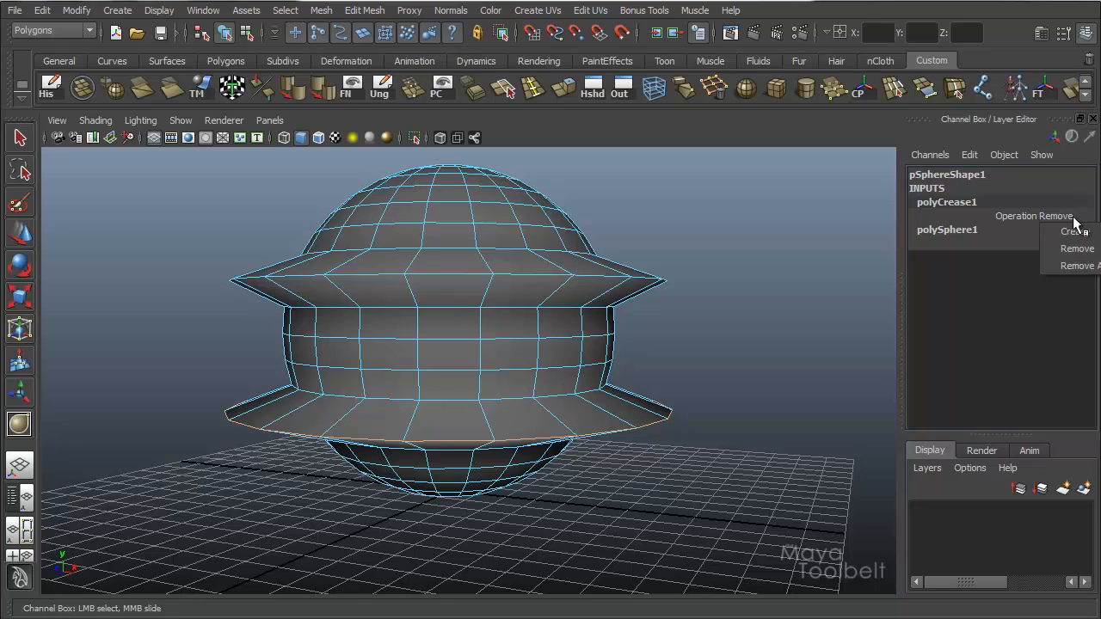
pyautogui.click(1078, 265)
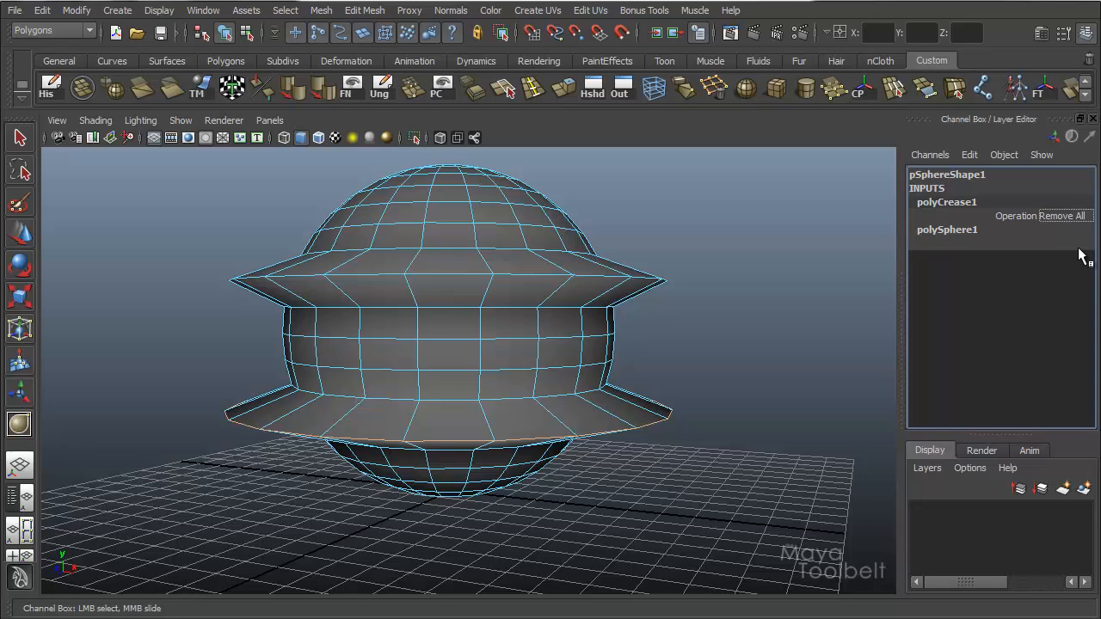
pyautogui.click(1075, 217)
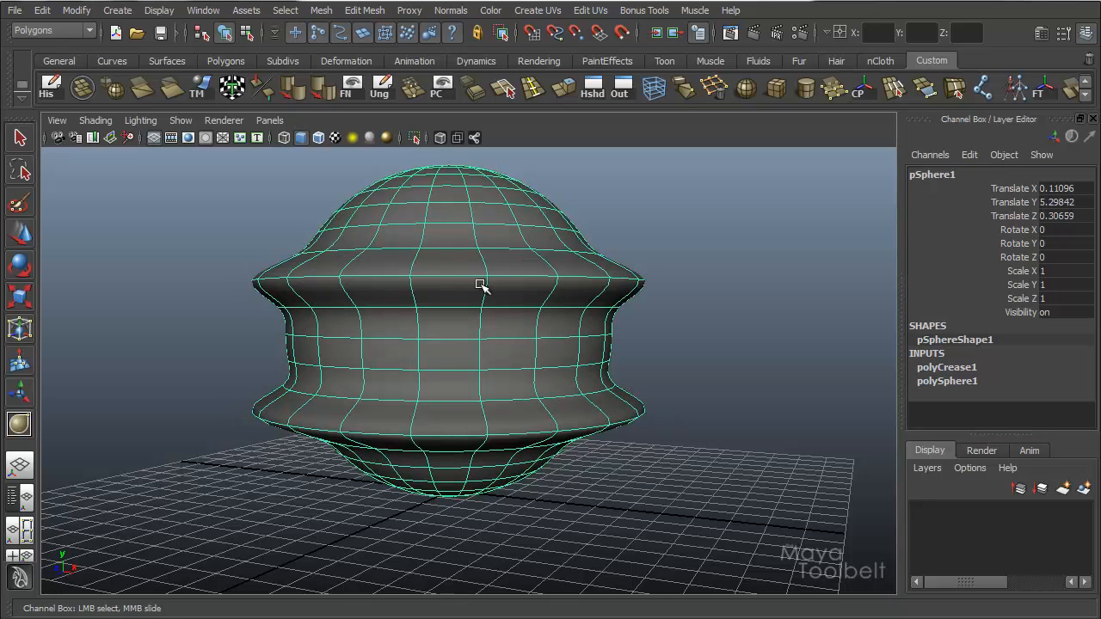
# - With the sphere selected, toggle polyCrease1 Operation through Remove and back to Crease so the rims sharpen
pyautogui.click(946, 368)
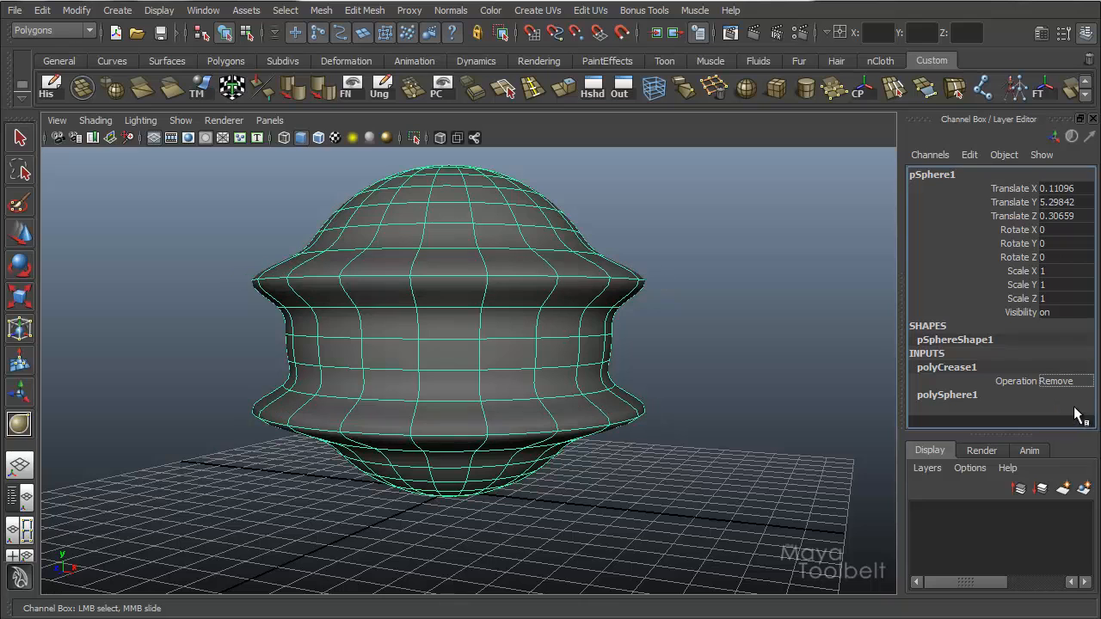
pyautogui.click(1063, 382)
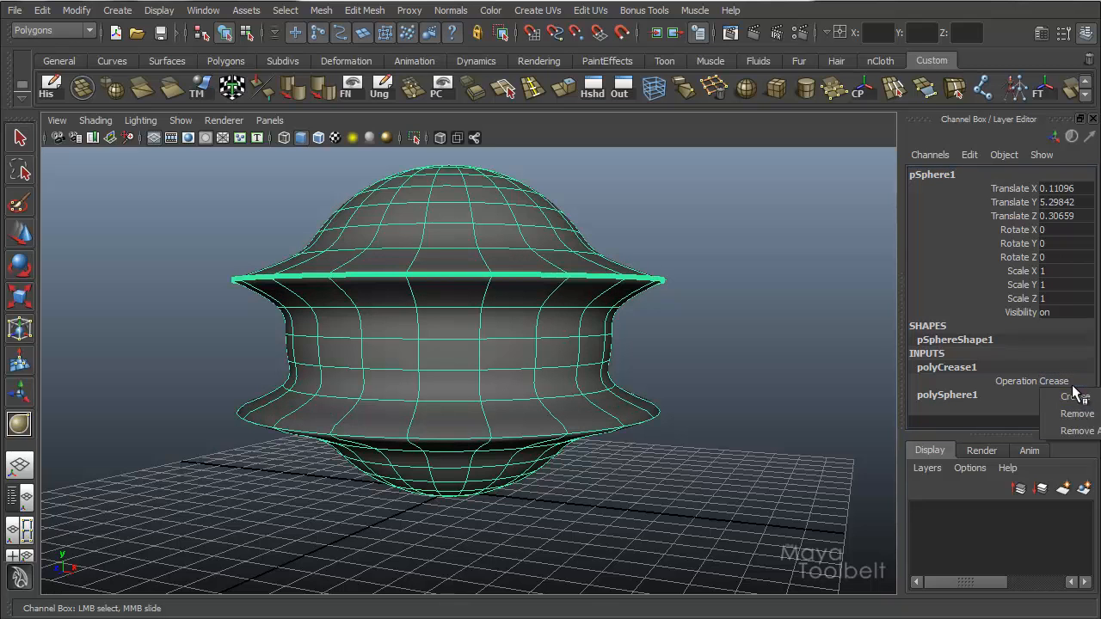
pyautogui.click(1076, 412)
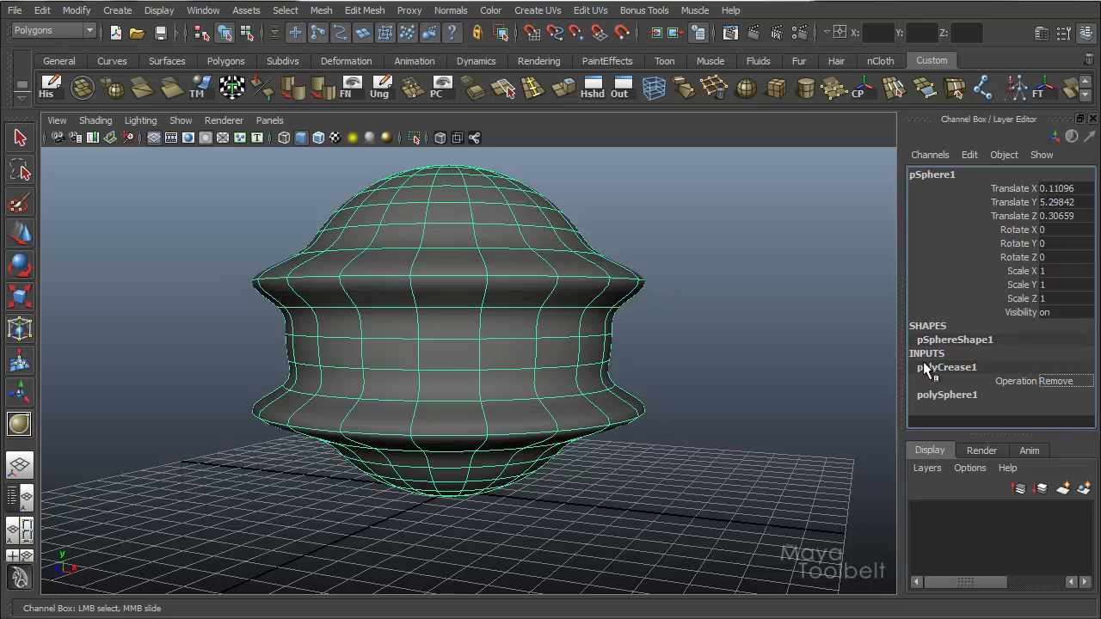
pyautogui.click(1066, 382)
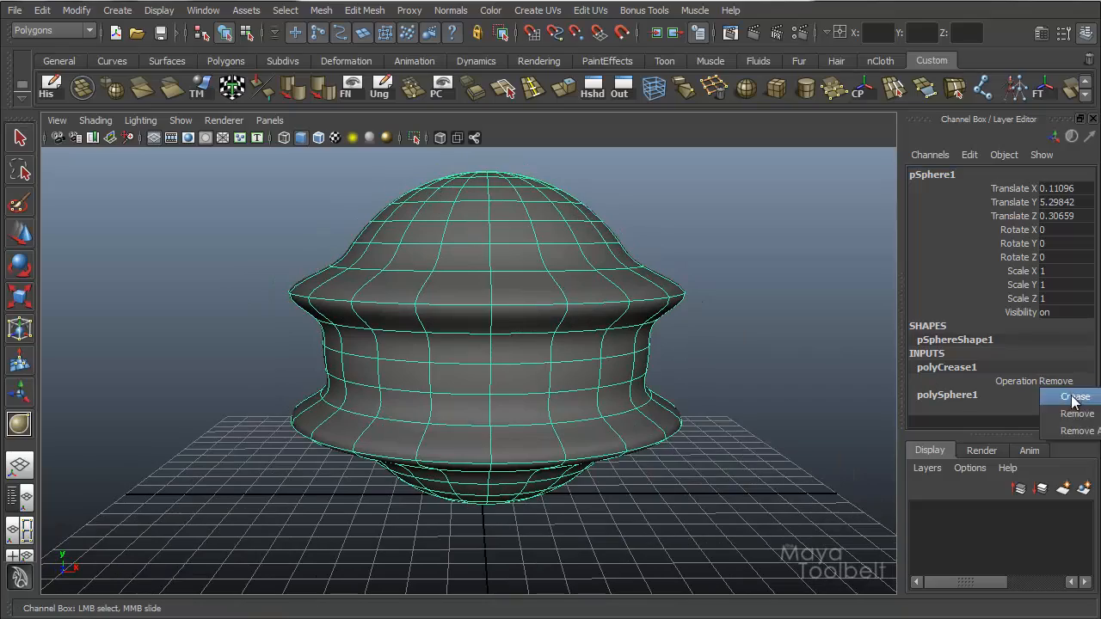
pyautogui.click(1073, 395)
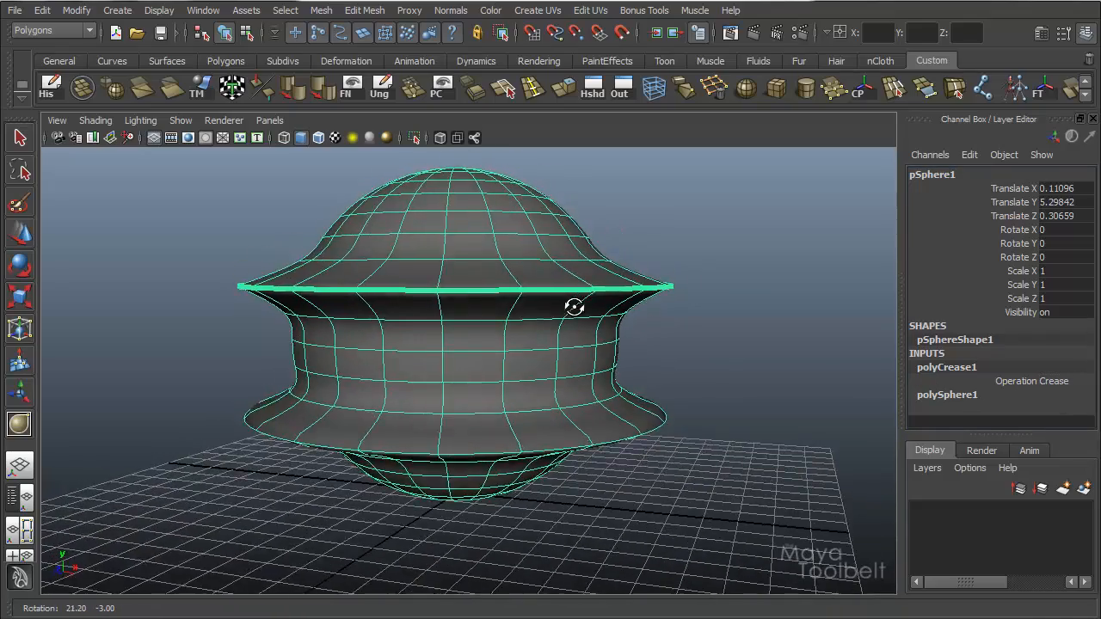